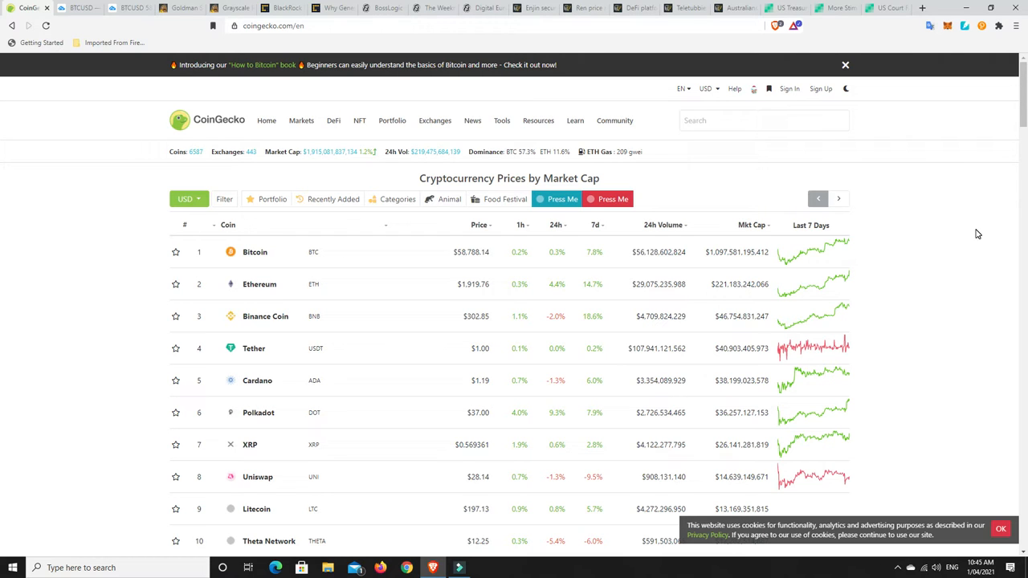
pyautogui.moveTo(322, 155)
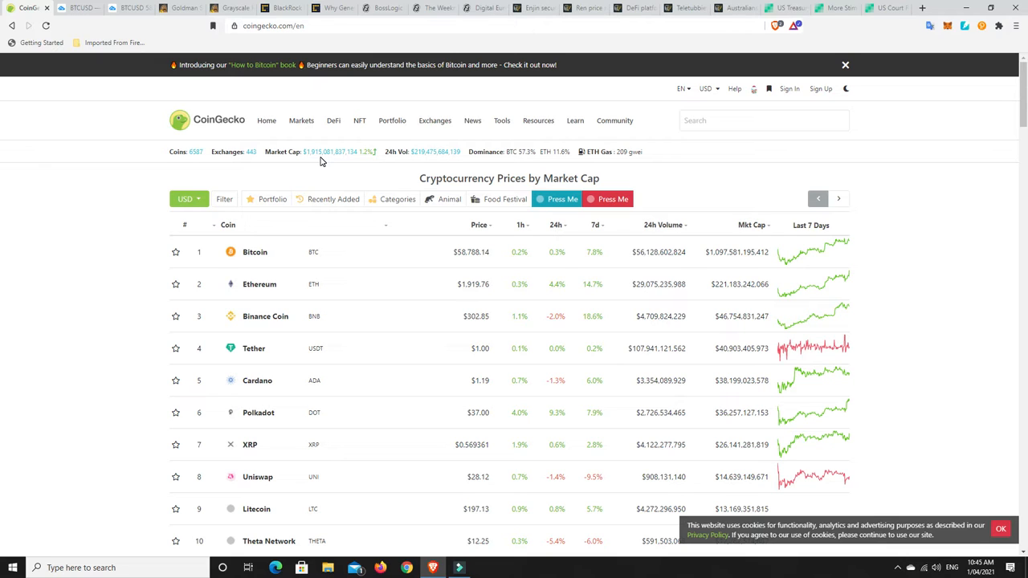
pyautogui.moveTo(335, 157)
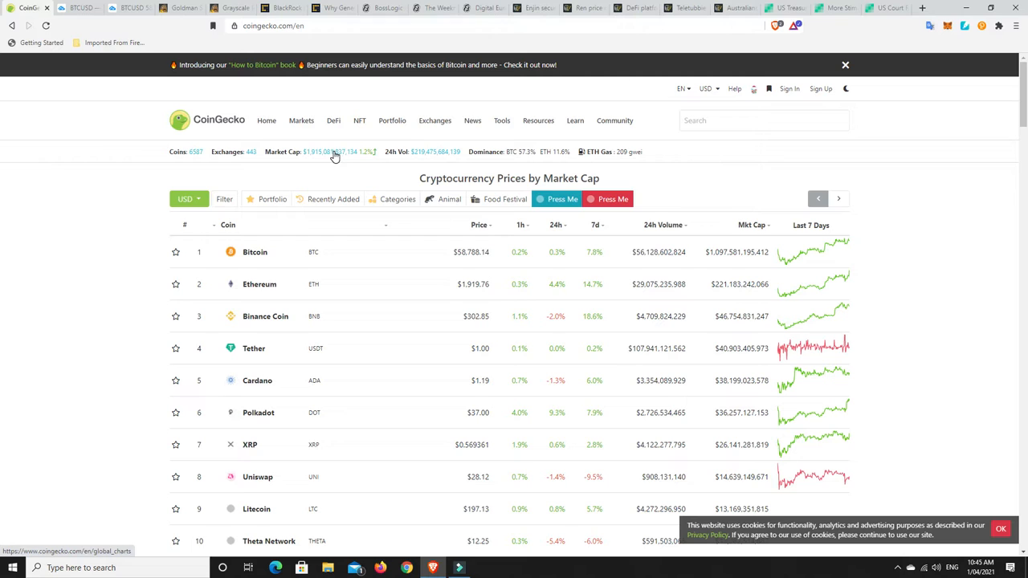
# Open the global total market cap charts and extend the chart back to October 2020
pyautogui.click(335, 155)
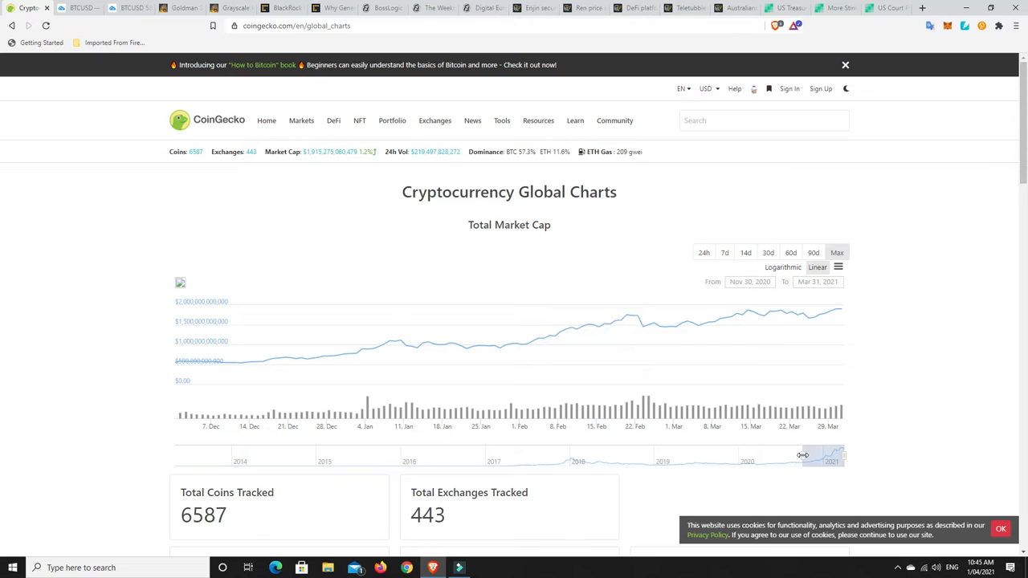
pyautogui.moveTo(803, 456); pyautogui.dragTo(707, 456)
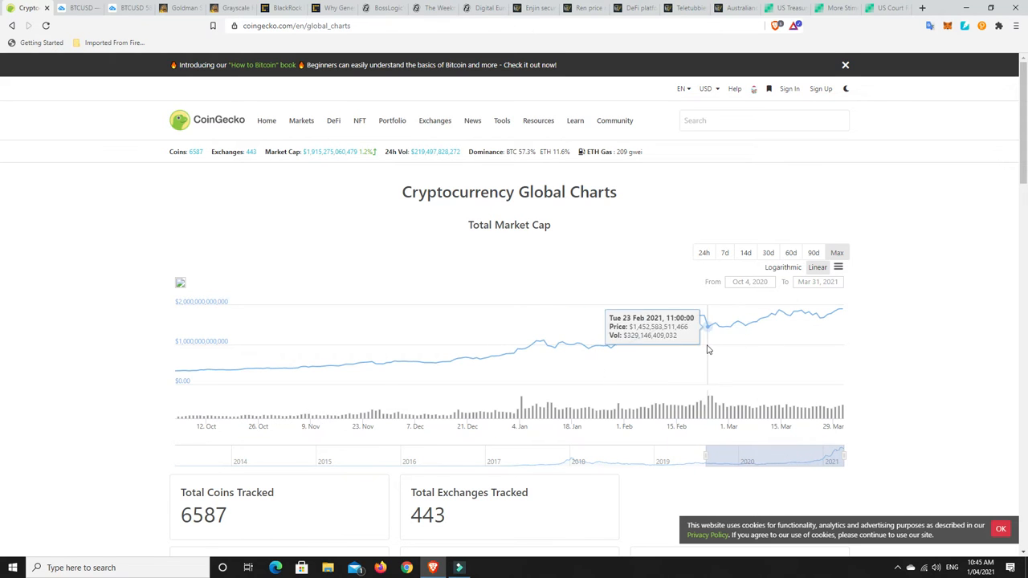
pyautogui.moveTo(779, 313)
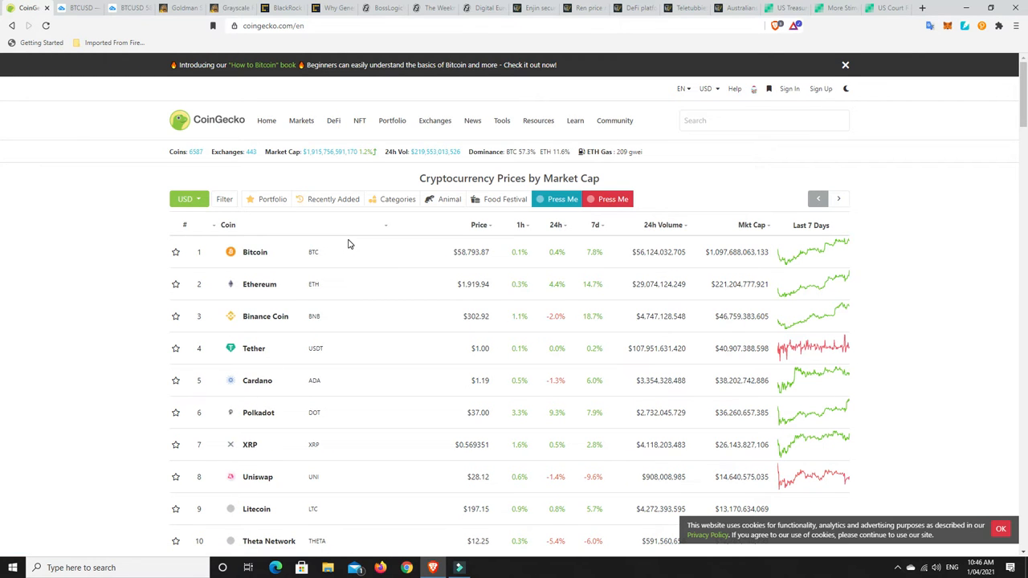
pyautogui.moveTo(442, 321)
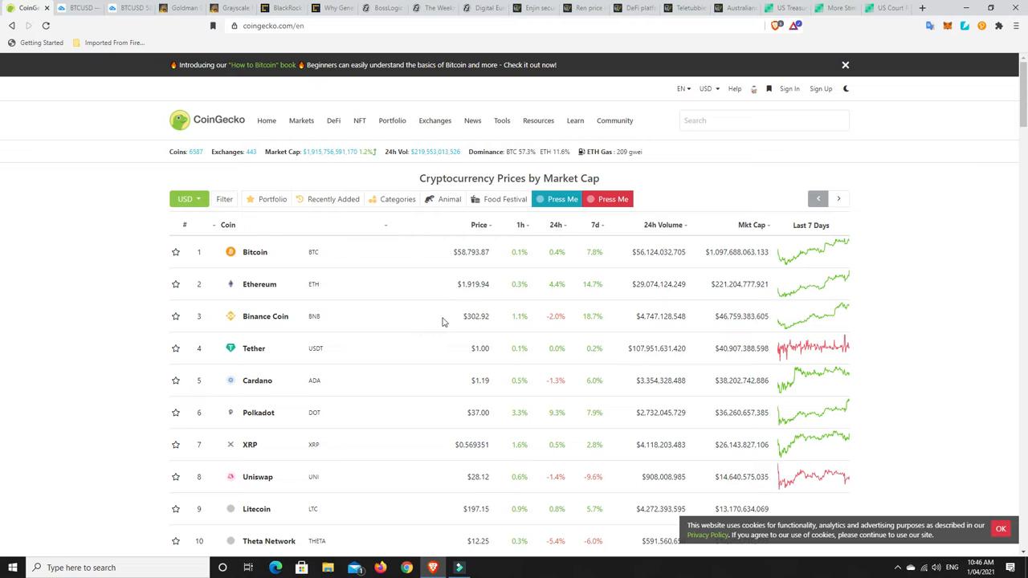
pyautogui.scroll(-3)
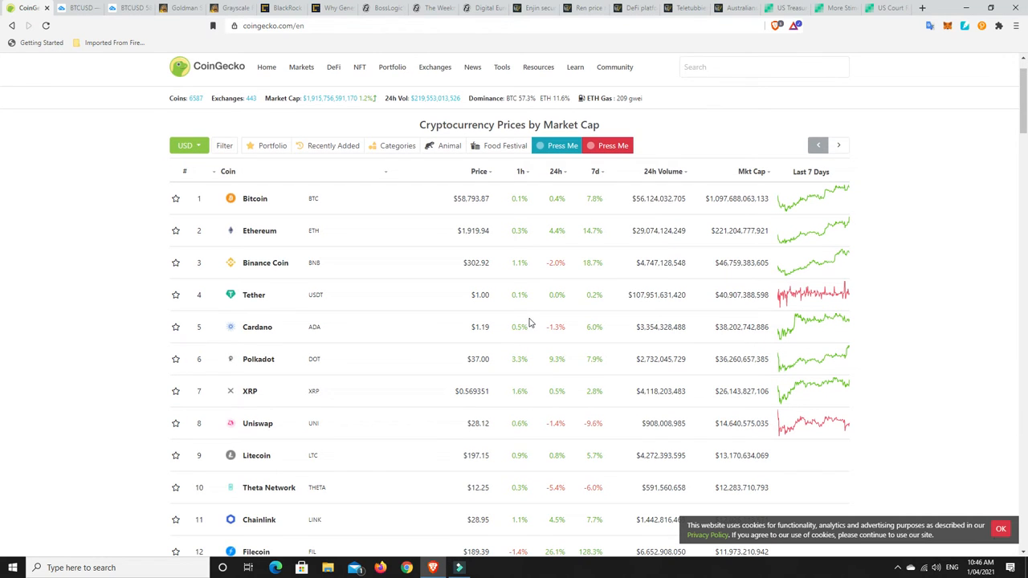
pyautogui.scroll(-3)
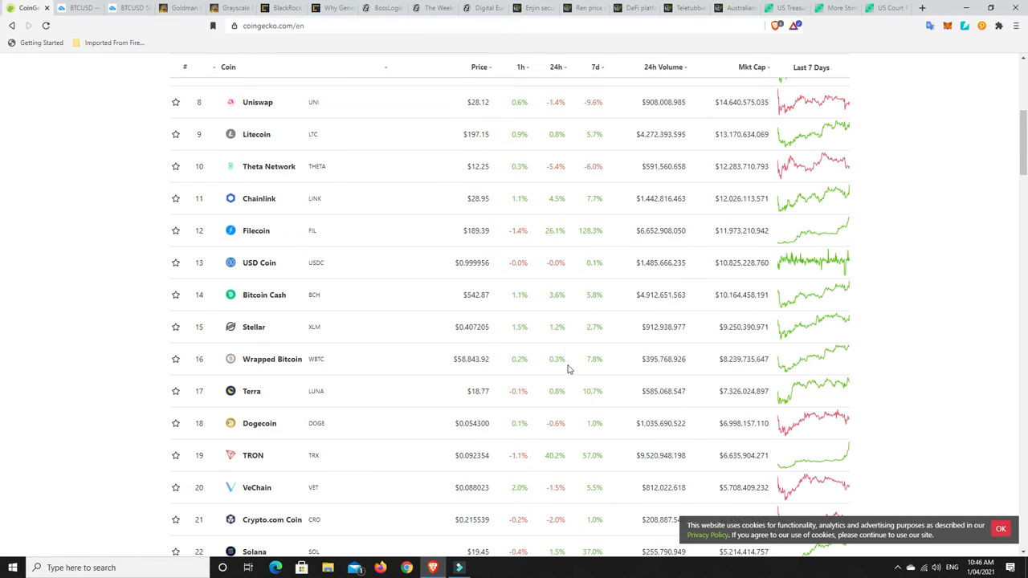
pyautogui.moveTo(536, 412)
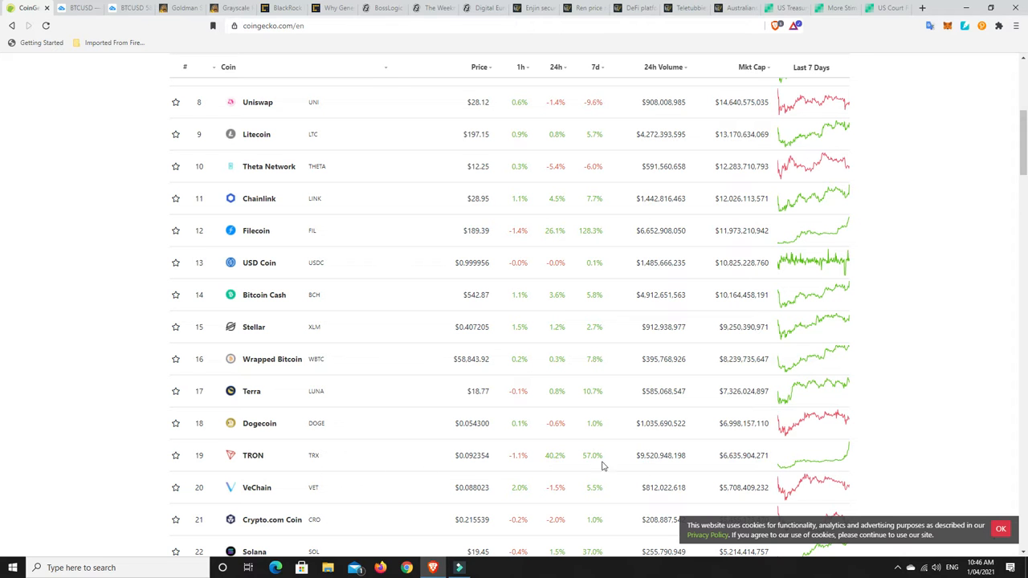
pyautogui.moveTo(844, 459)
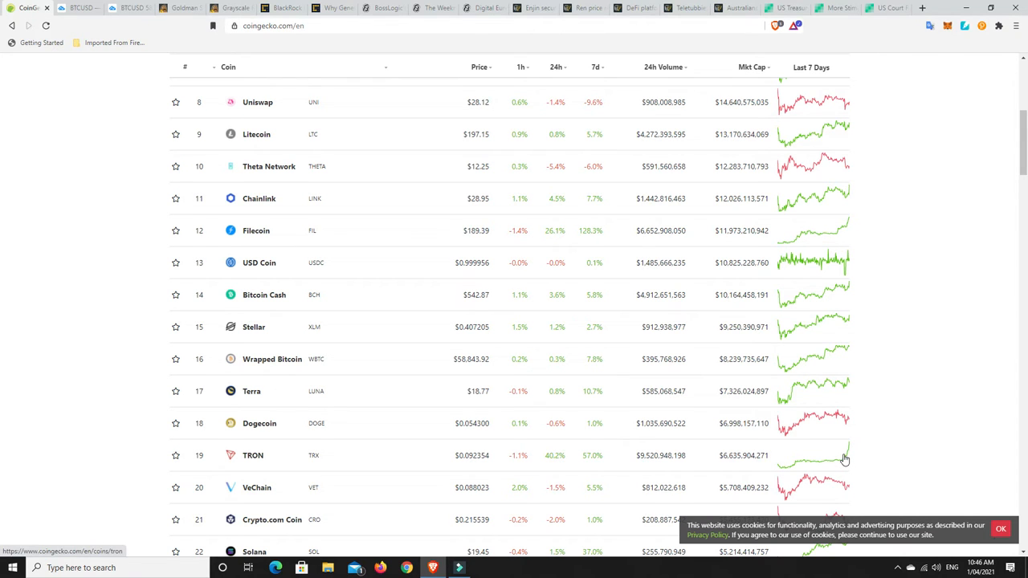
pyautogui.scroll(3)
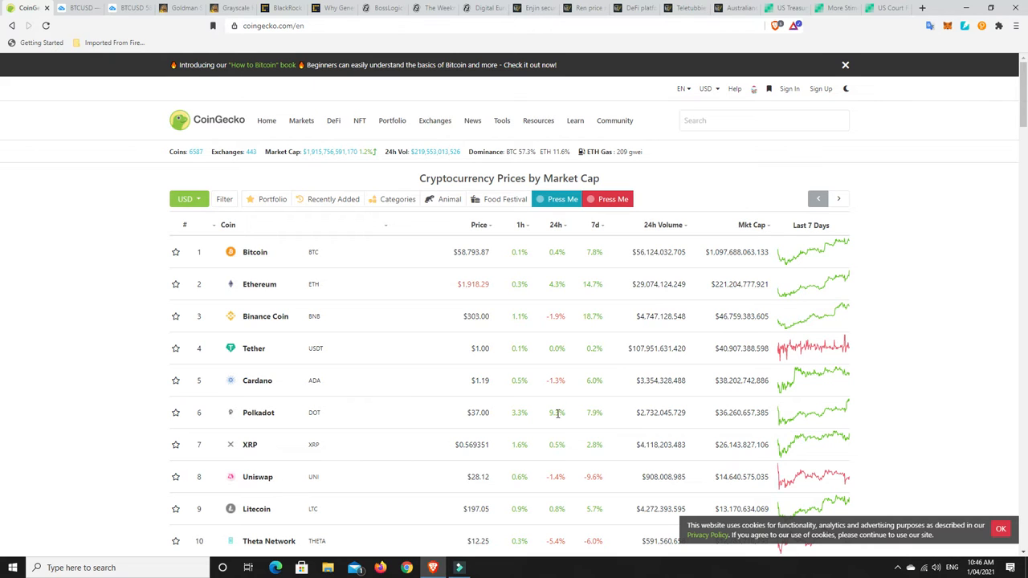
pyautogui.moveTo(291, 144)
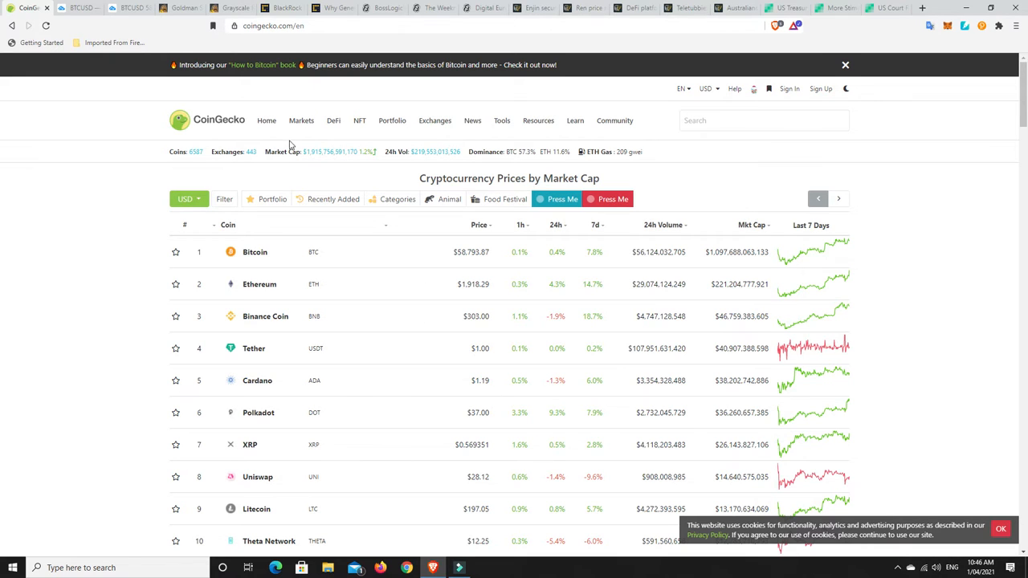
pyautogui.moveTo(325, 157)
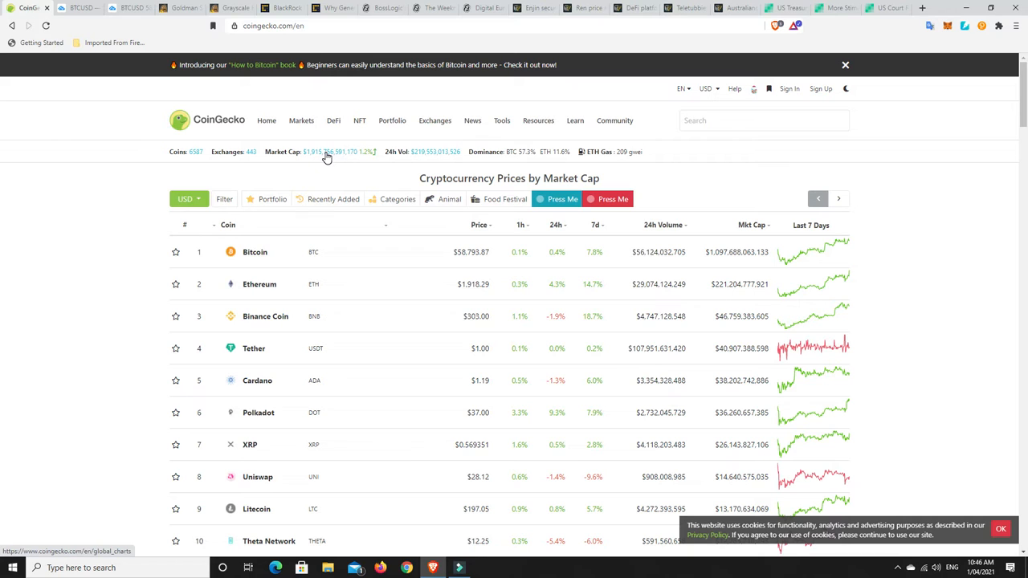
pyautogui.moveTo(525, 153)
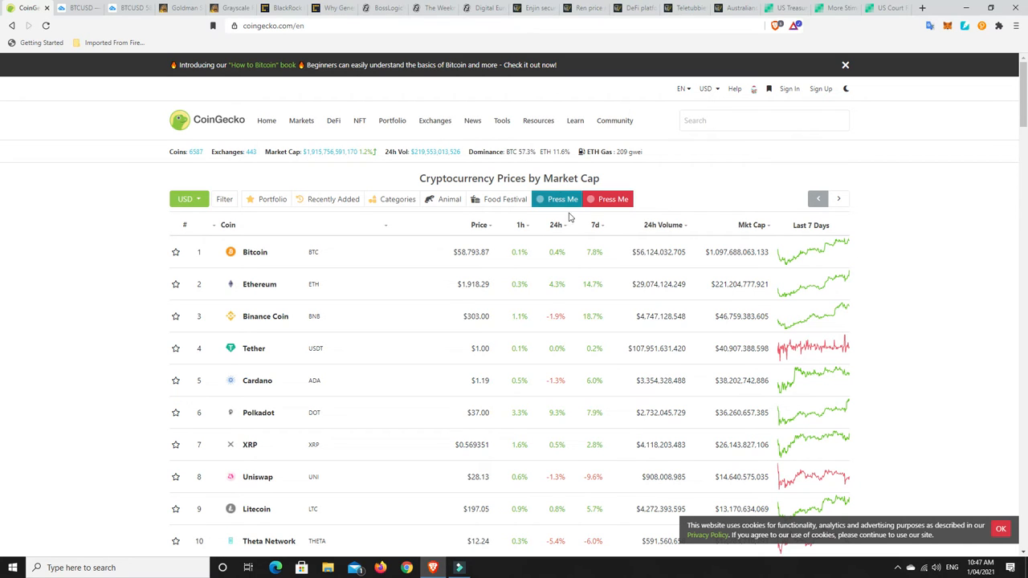
pyautogui.moveTo(469, 287)
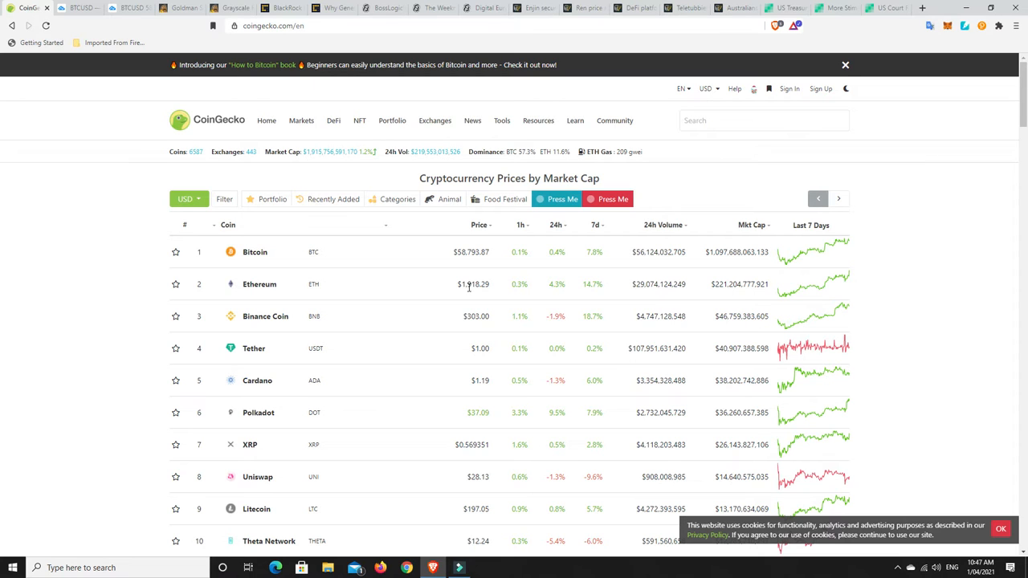
pyautogui.moveTo(523, 265)
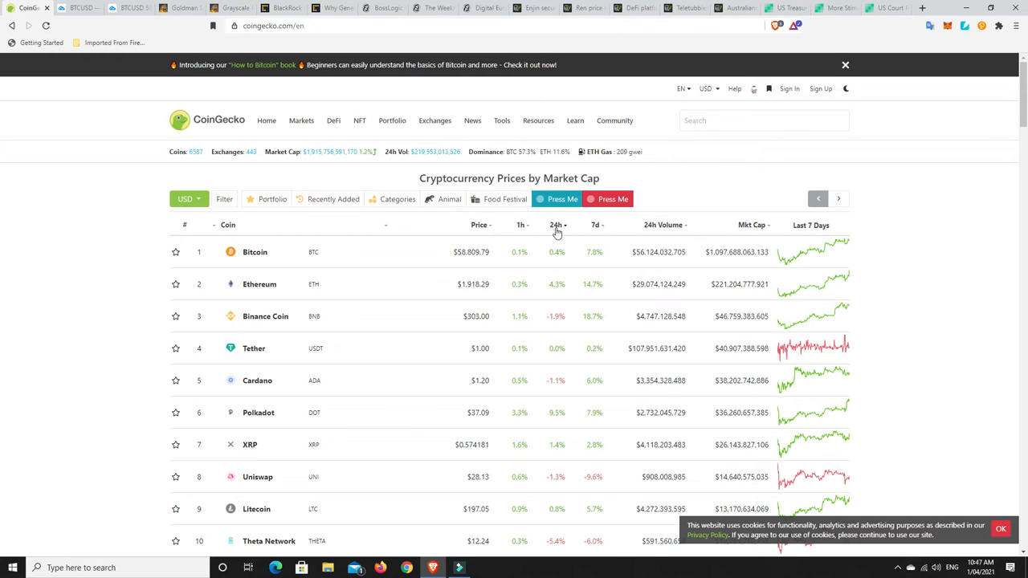
pyautogui.moveTo(582, 484)
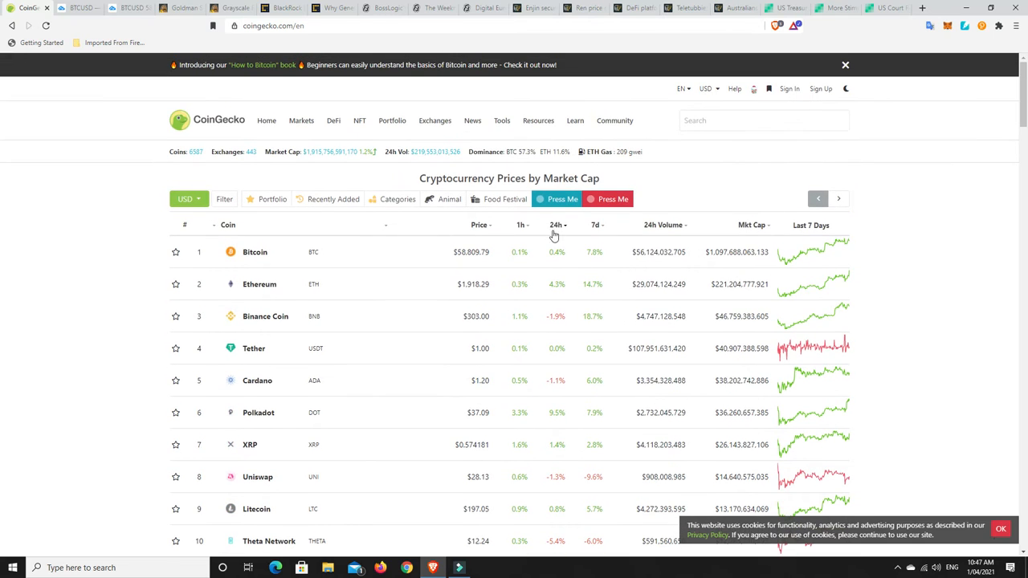
# Sort coins by 24h change and scroll the results, with TRON on top at 39.8%
pyautogui.click(556, 225)
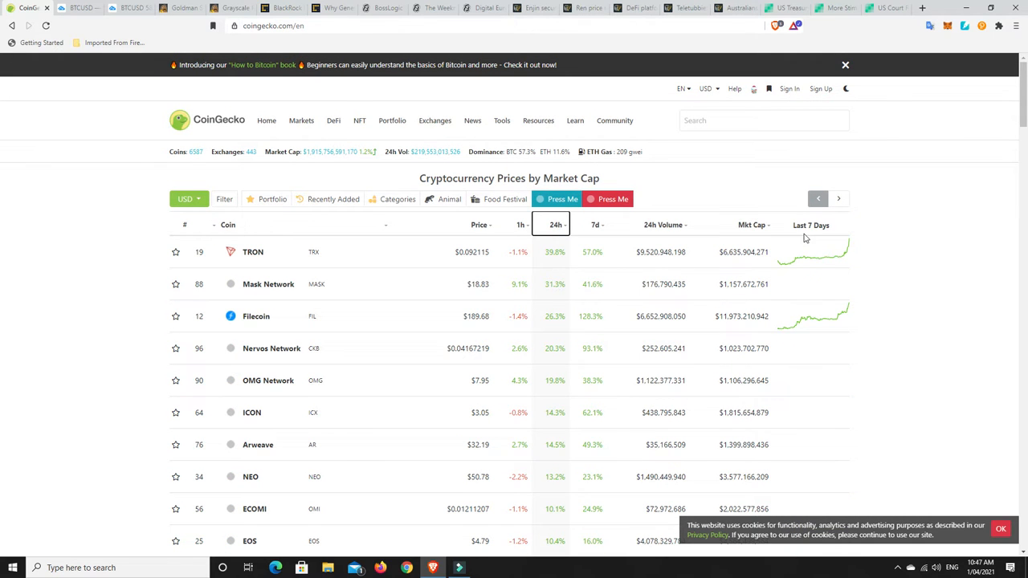
pyautogui.moveTo(554, 255)
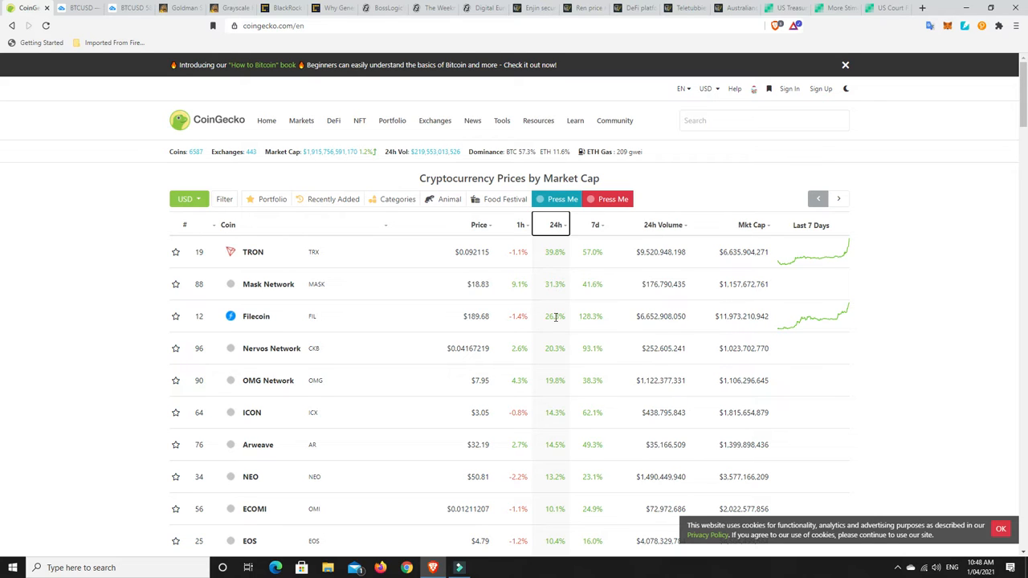
pyautogui.moveTo(551, 322)
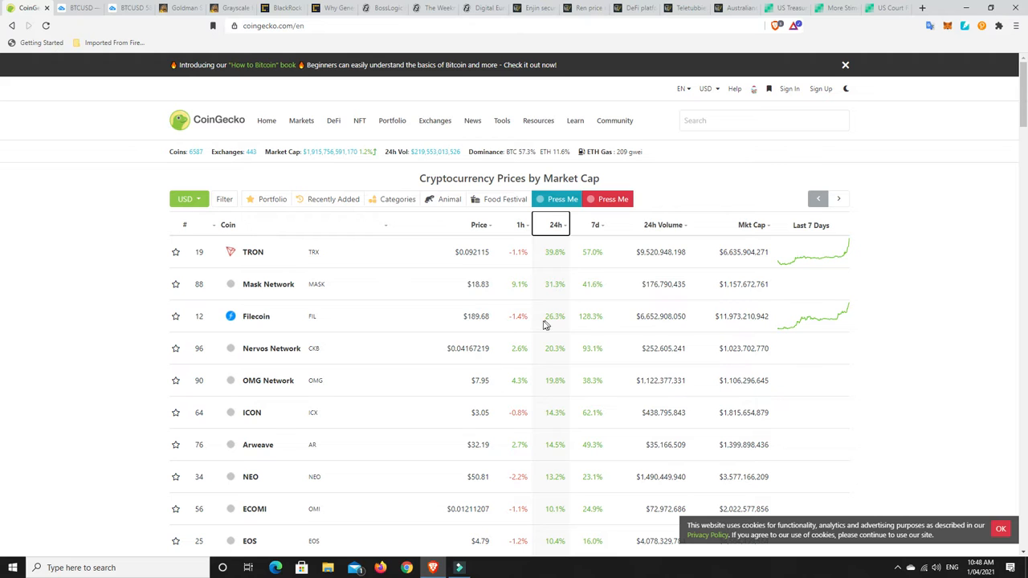
pyautogui.moveTo(560, 333)
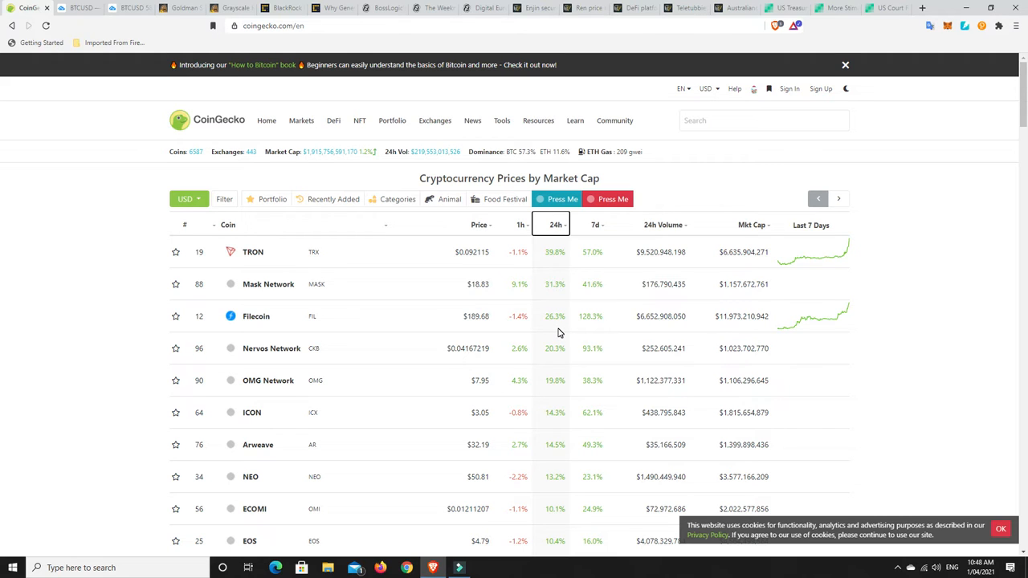
pyautogui.moveTo(560, 275)
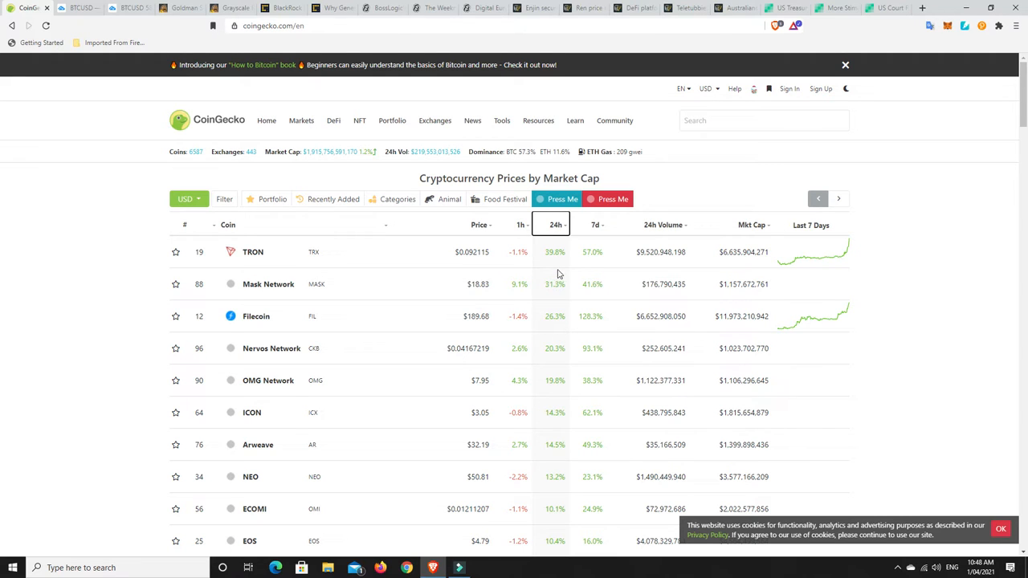
pyautogui.moveTo(561, 290)
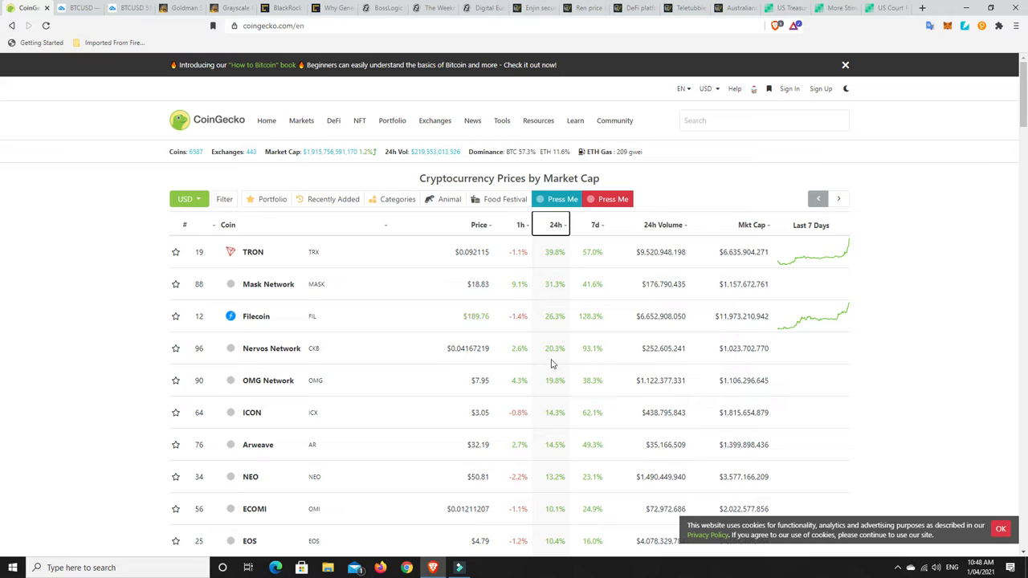
pyautogui.moveTo(555, 424)
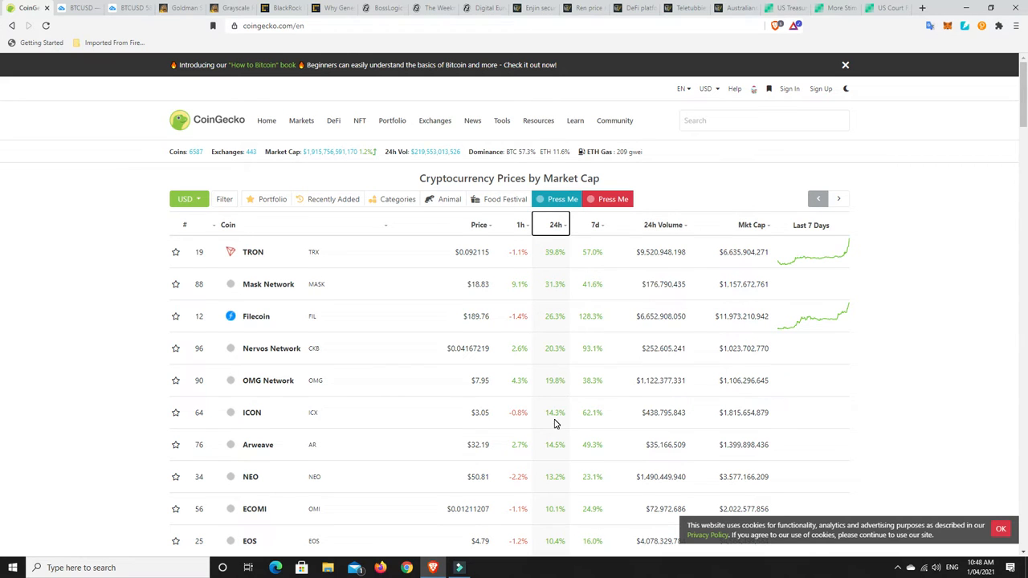
pyautogui.scroll(-3)
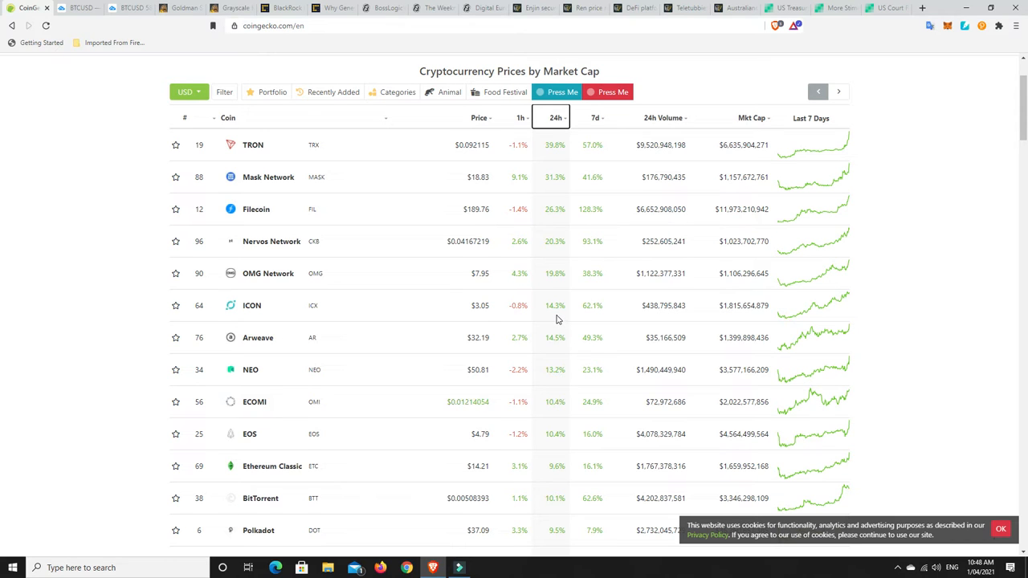
pyautogui.moveTo(553, 424)
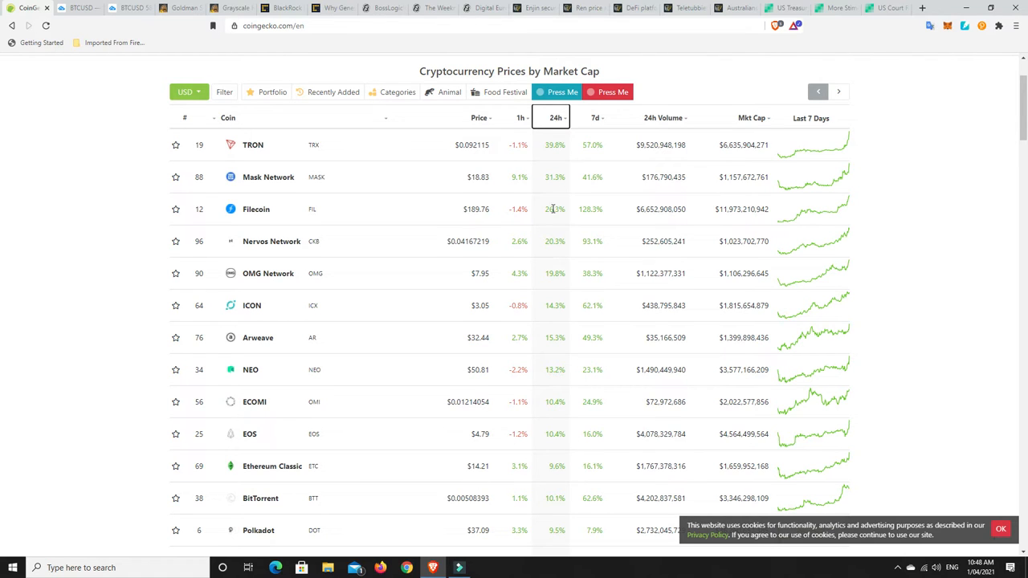
pyautogui.moveTo(553, 291)
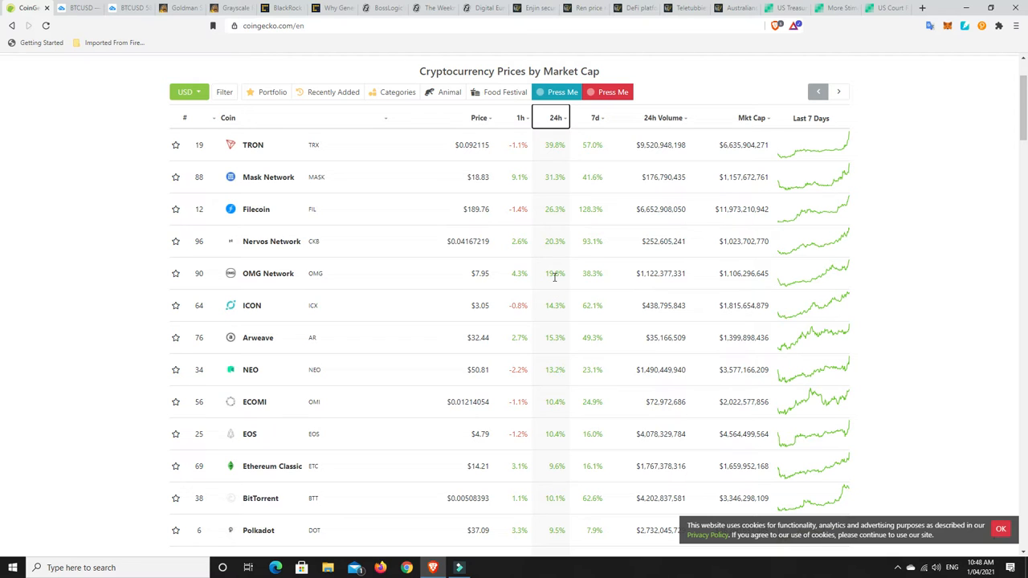
pyautogui.scroll(-3)
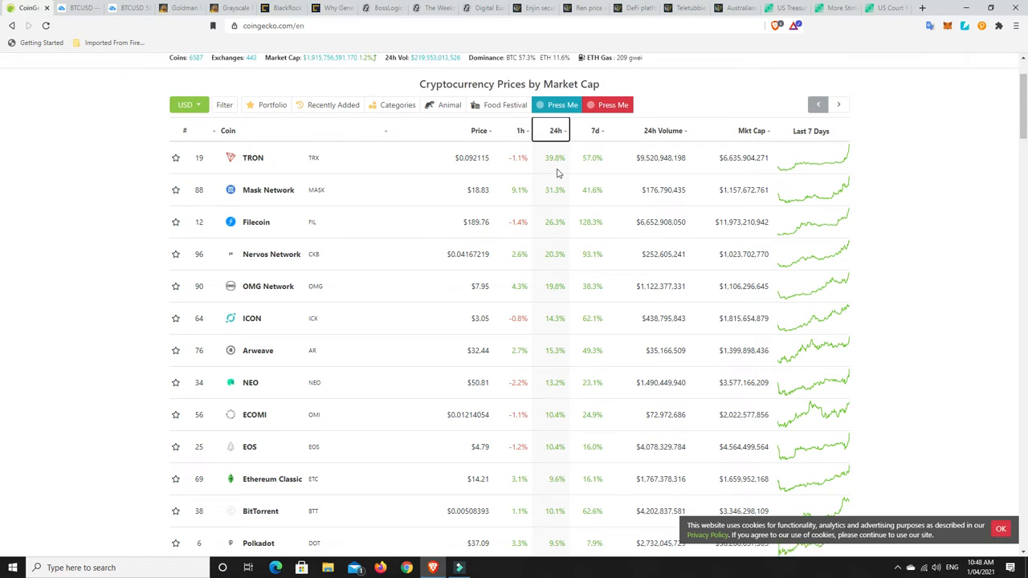
pyautogui.scroll(3)
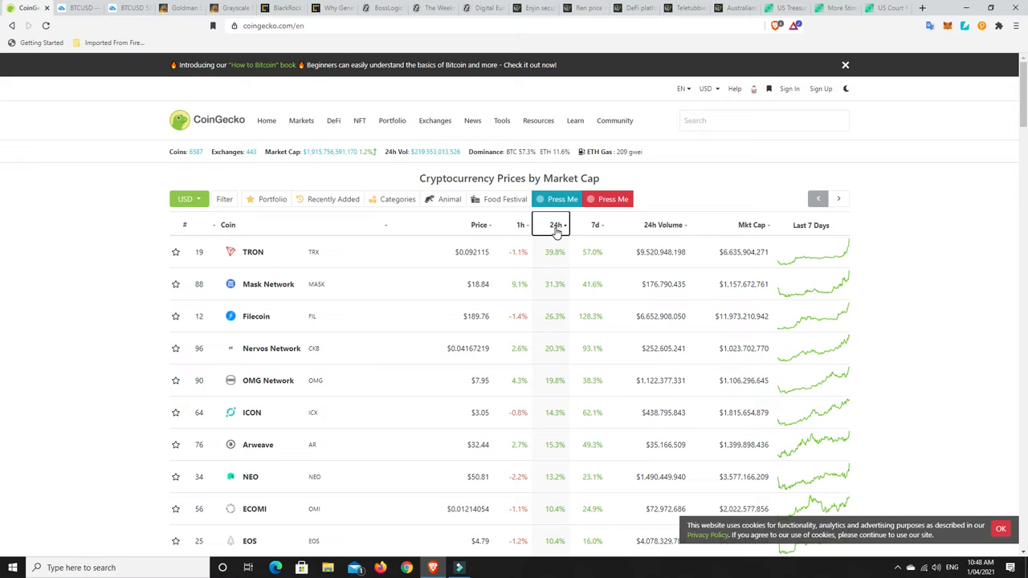
pyautogui.click(555, 225)
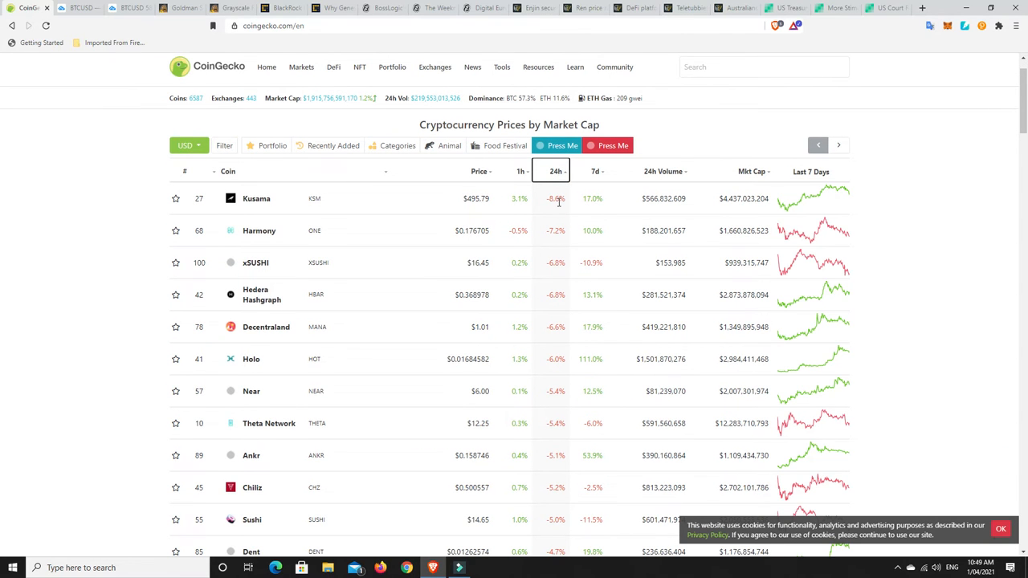
pyautogui.moveTo(600, 207)
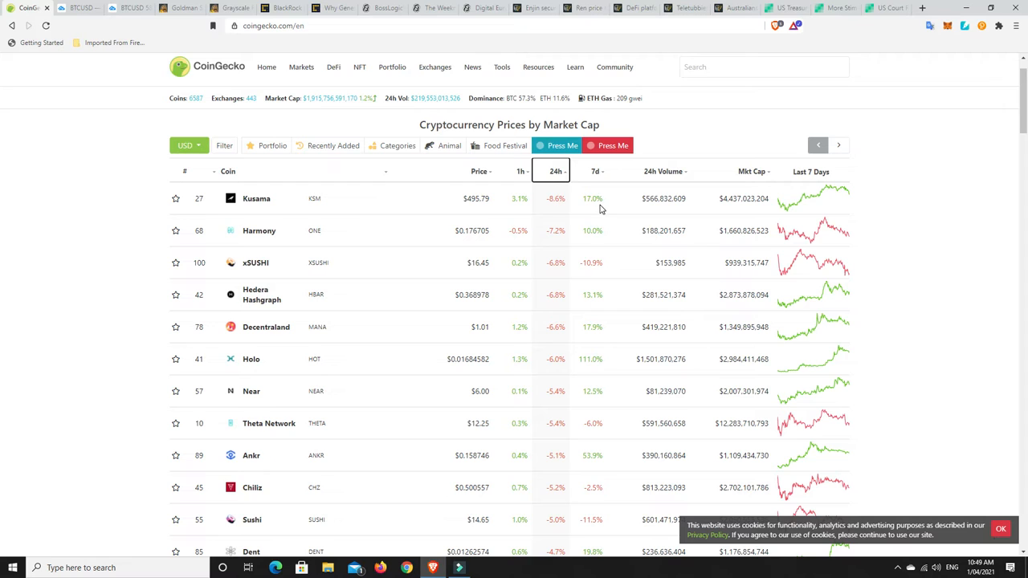
pyautogui.moveTo(559, 218)
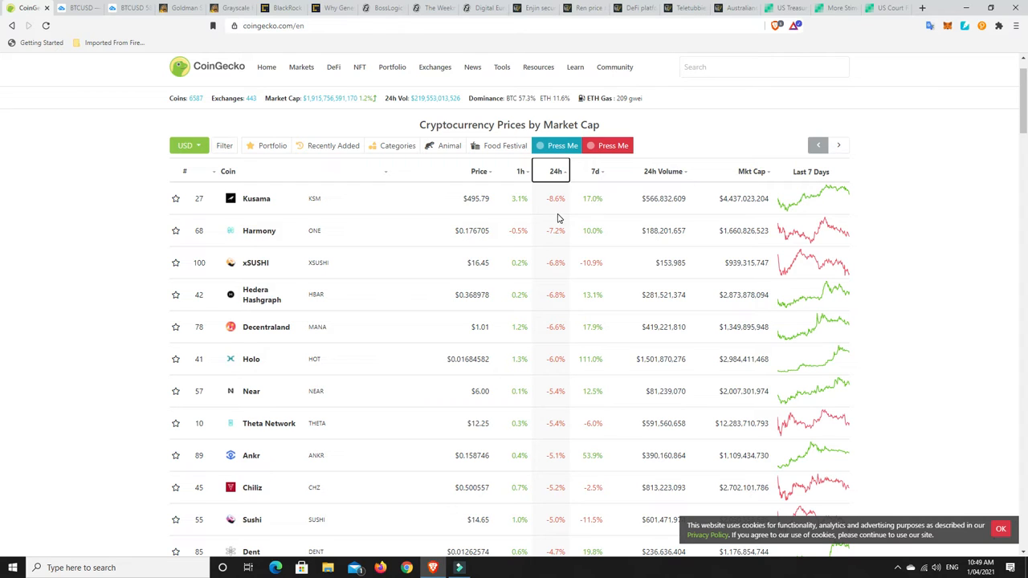
pyautogui.moveTo(556, 253)
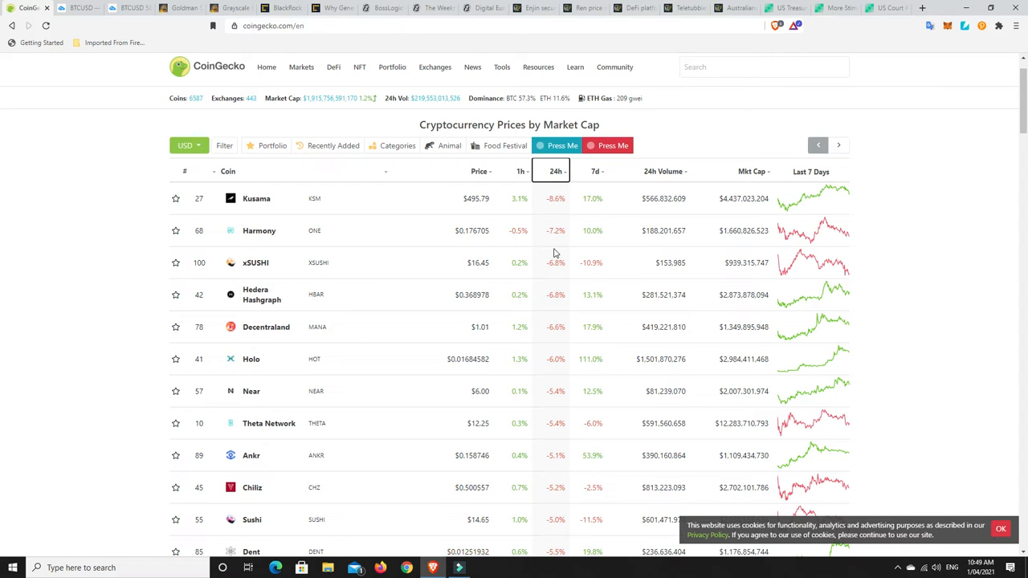
pyautogui.moveTo(554, 286)
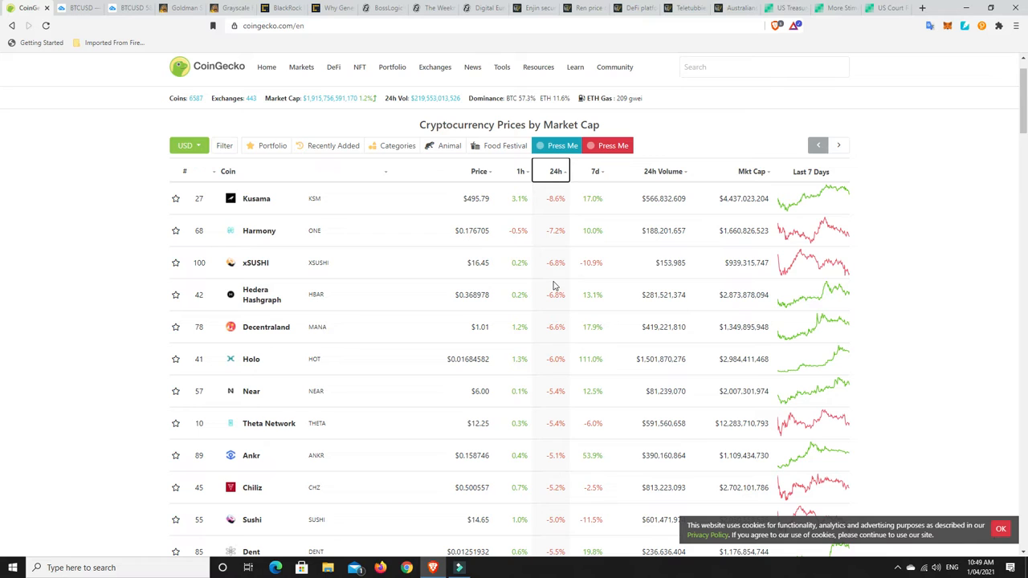
pyautogui.moveTo(565, 388)
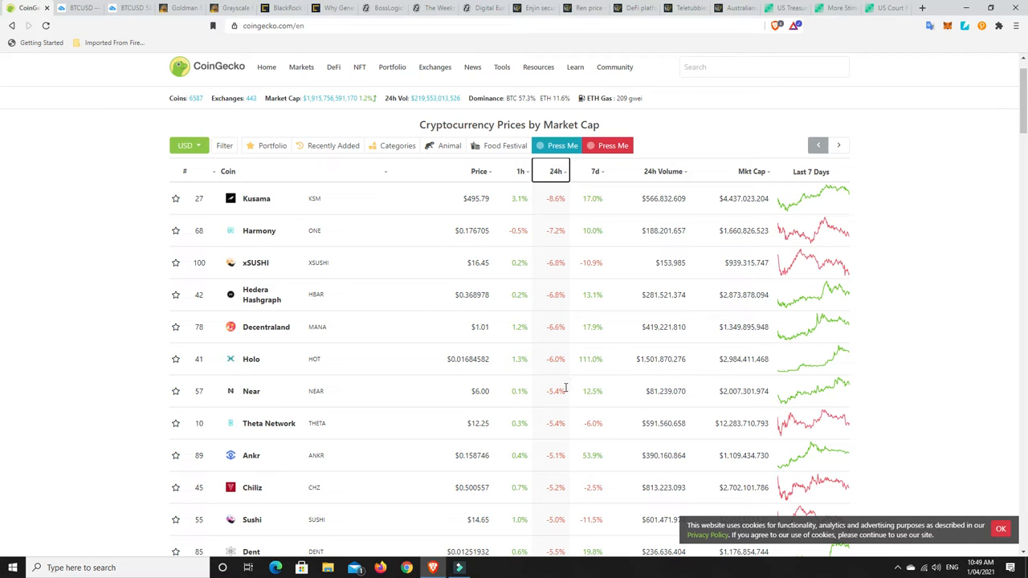
pyautogui.moveTo(549, 420)
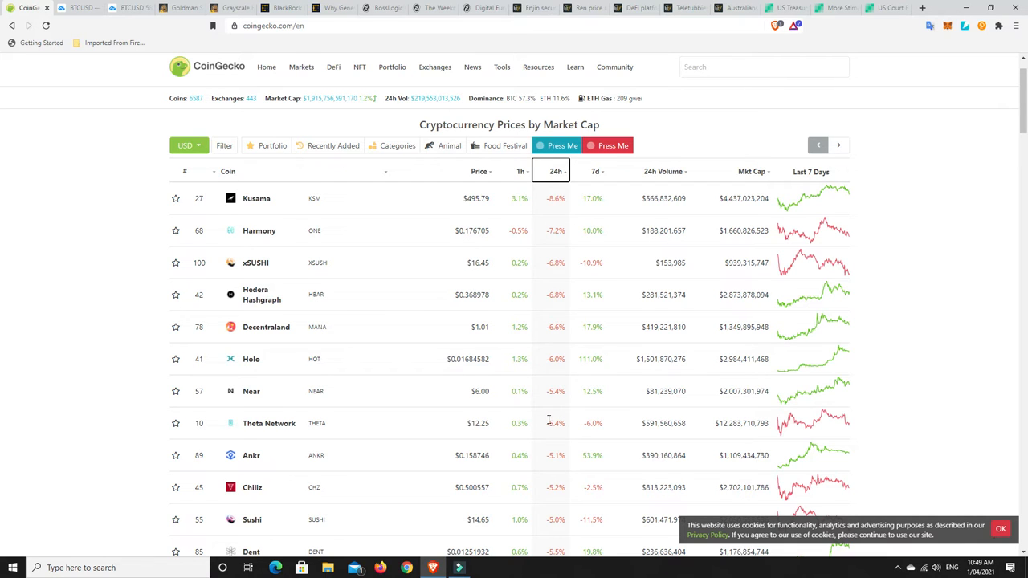
pyautogui.moveTo(571, 465)
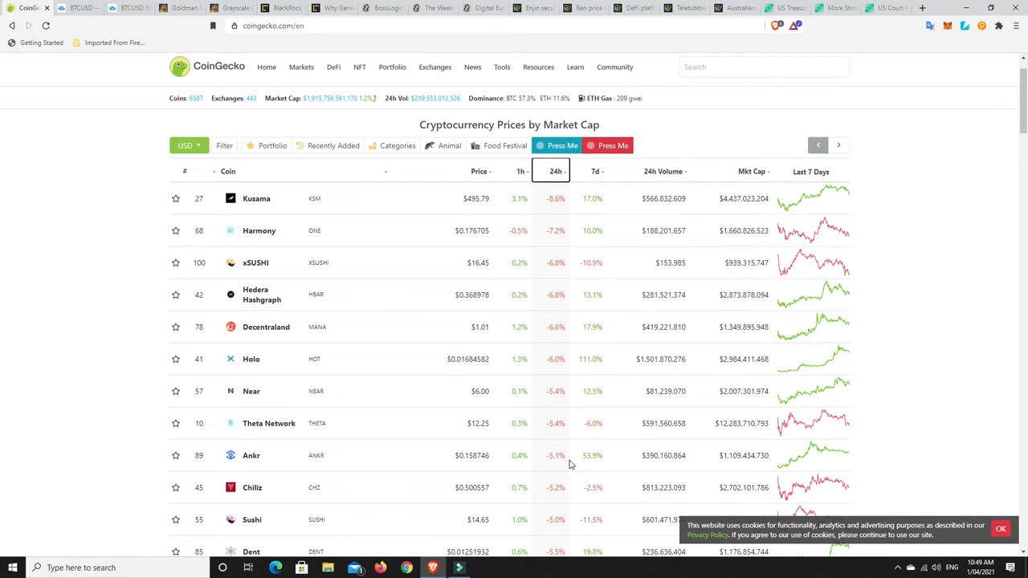
pyautogui.moveTo(575, 497)
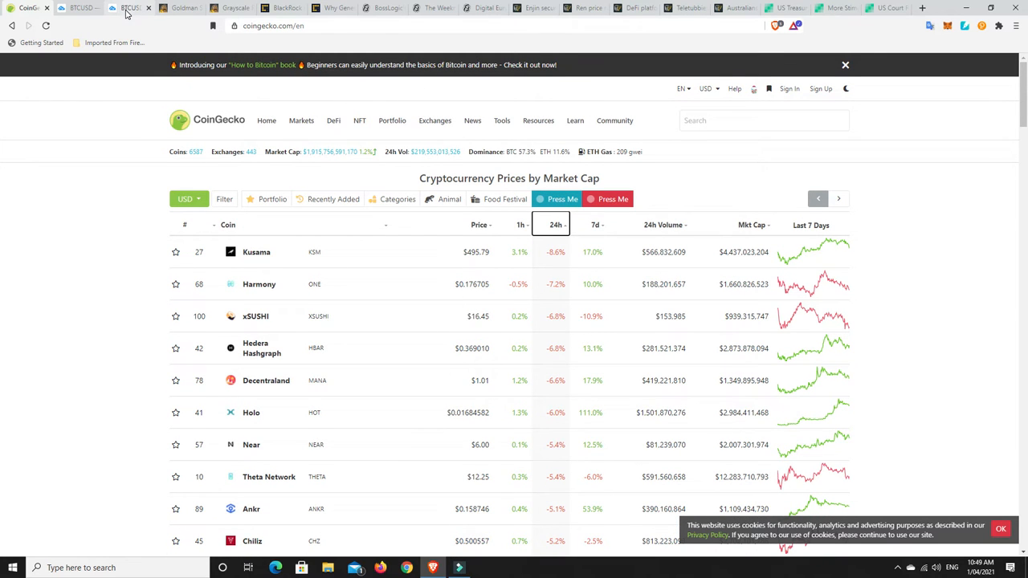
pyautogui.moveTo(128, 8)
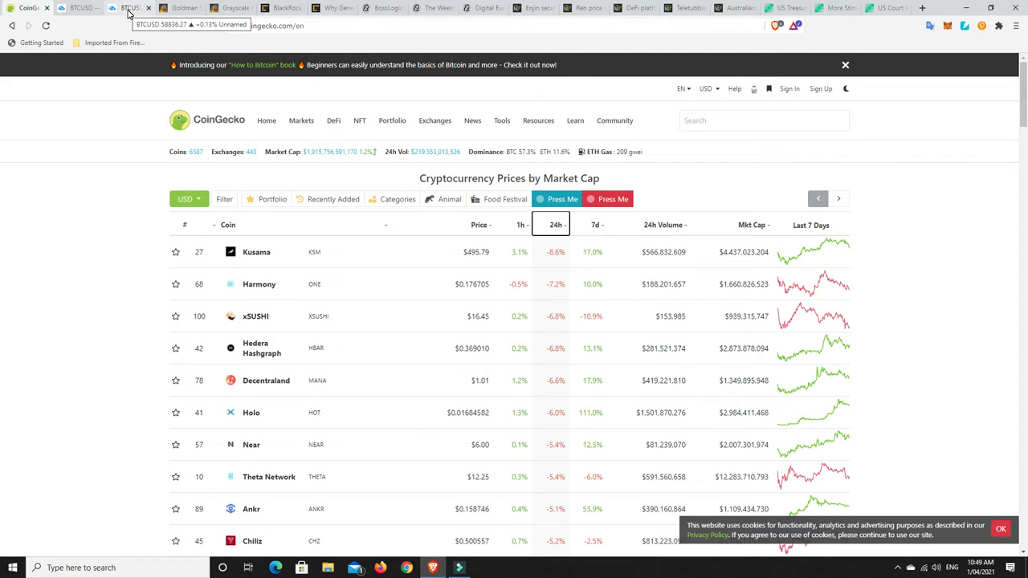
# Switch to the Bitcoin to US dollar (BTCUSD) chart tab
pyautogui.click(129, 7)
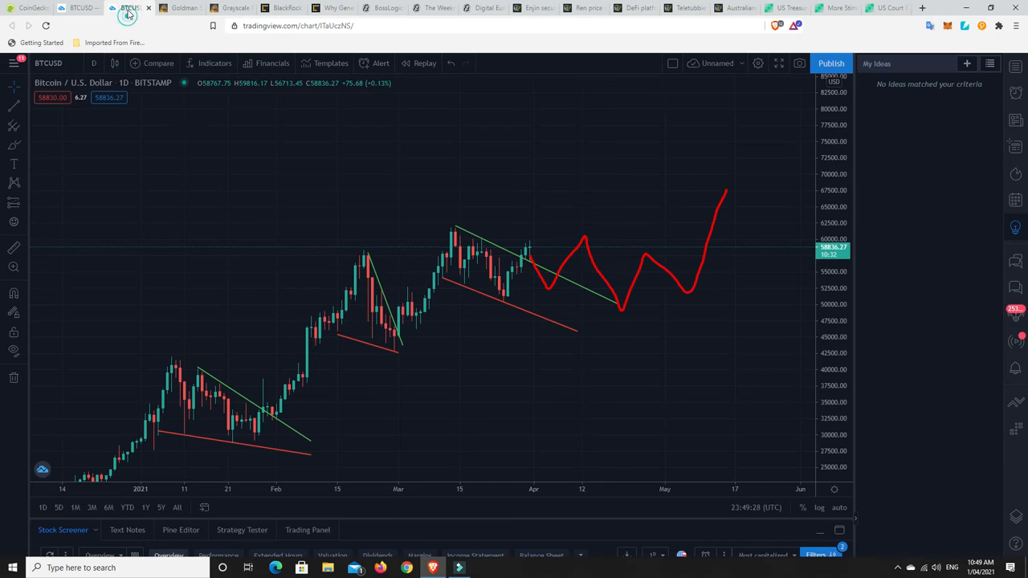
pyautogui.moveTo(535, 251)
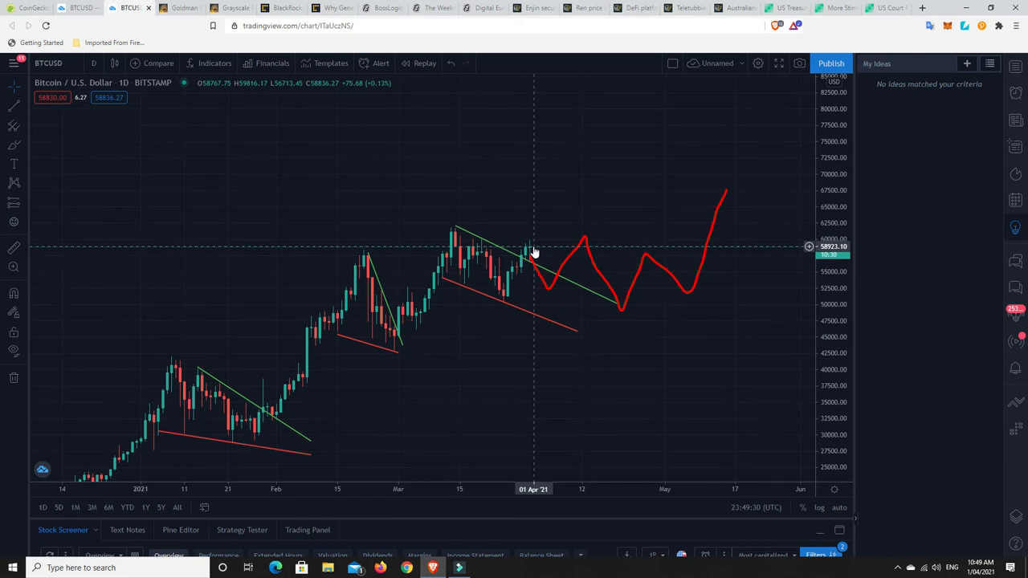
pyautogui.moveTo(527, 261)
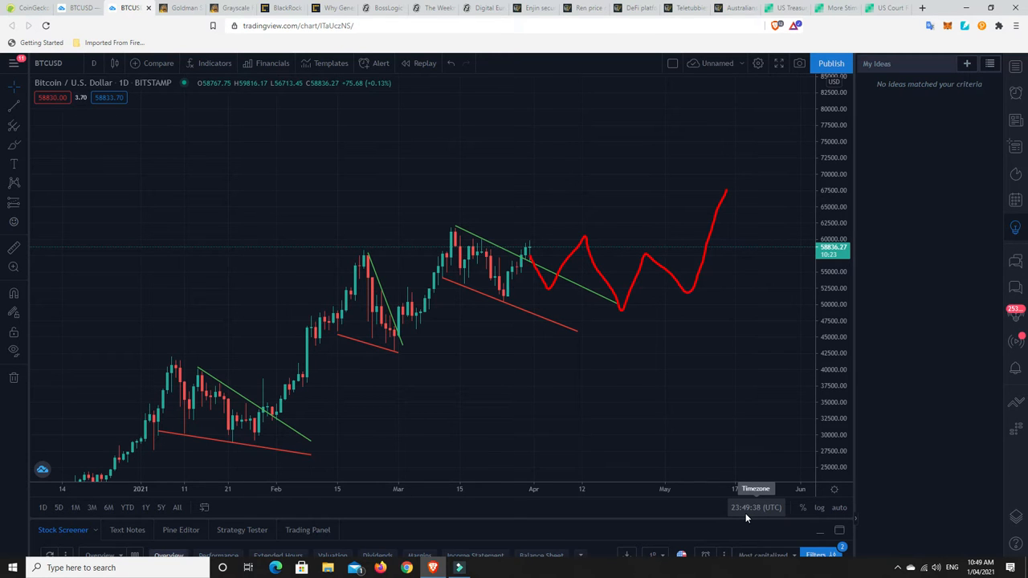
pyautogui.moveTo(534, 250)
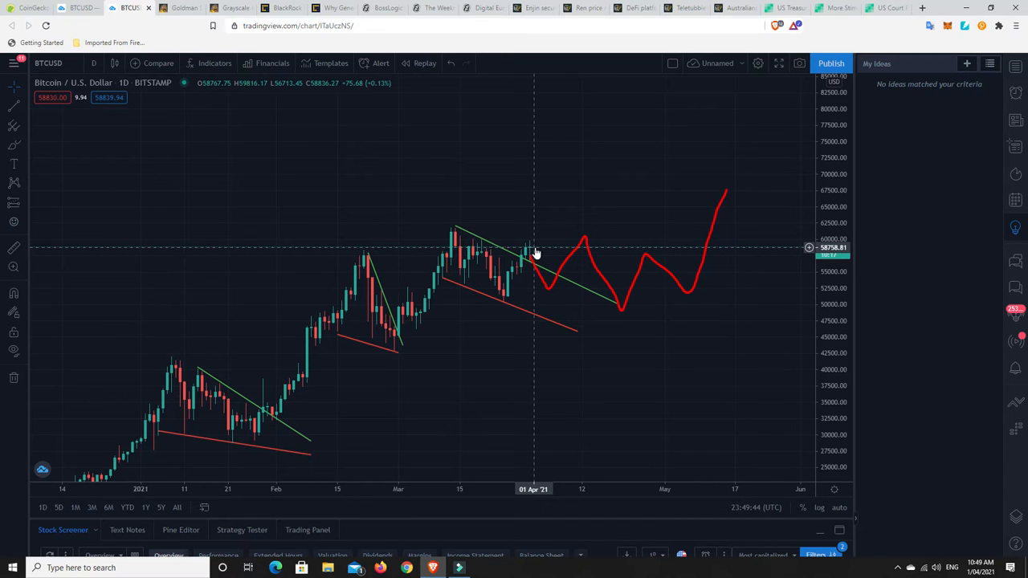
pyautogui.moveTo(565, 238)
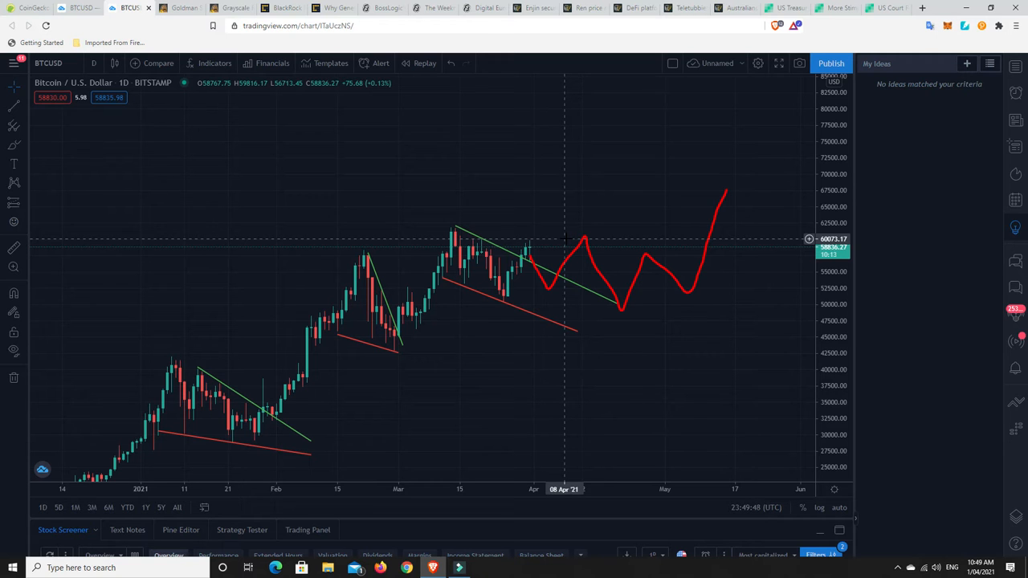
pyautogui.moveTo(556, 255)
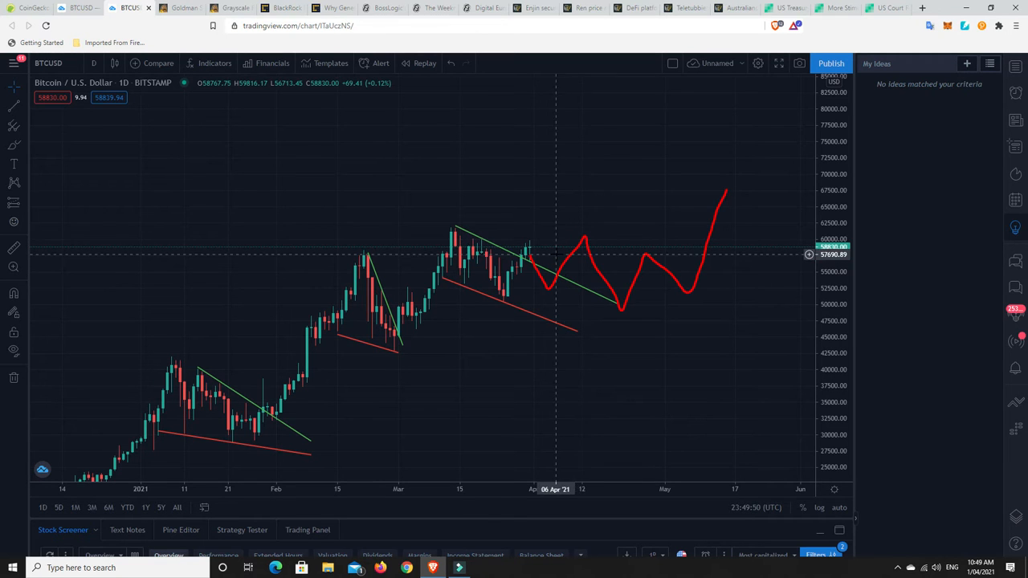
pyautogui.moveTo(531, 254)
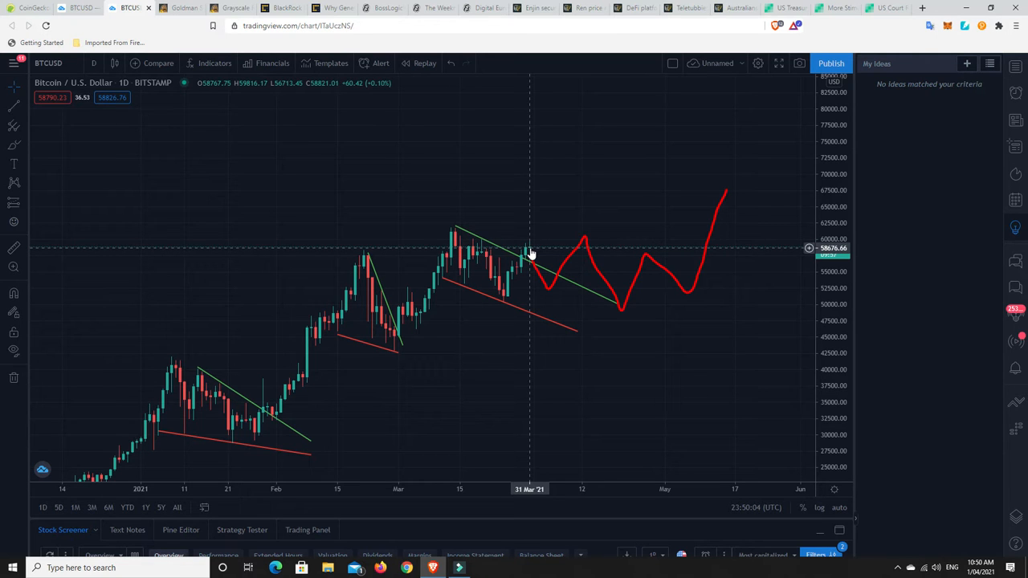
pyautogui.moveTo(523, 255)
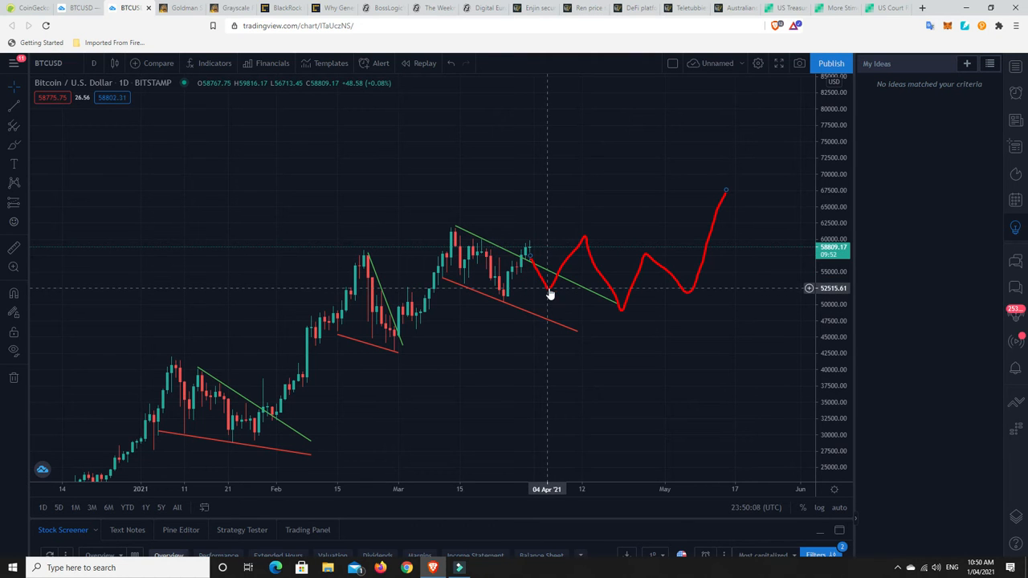
pyautogui.moveTo(583, 241)
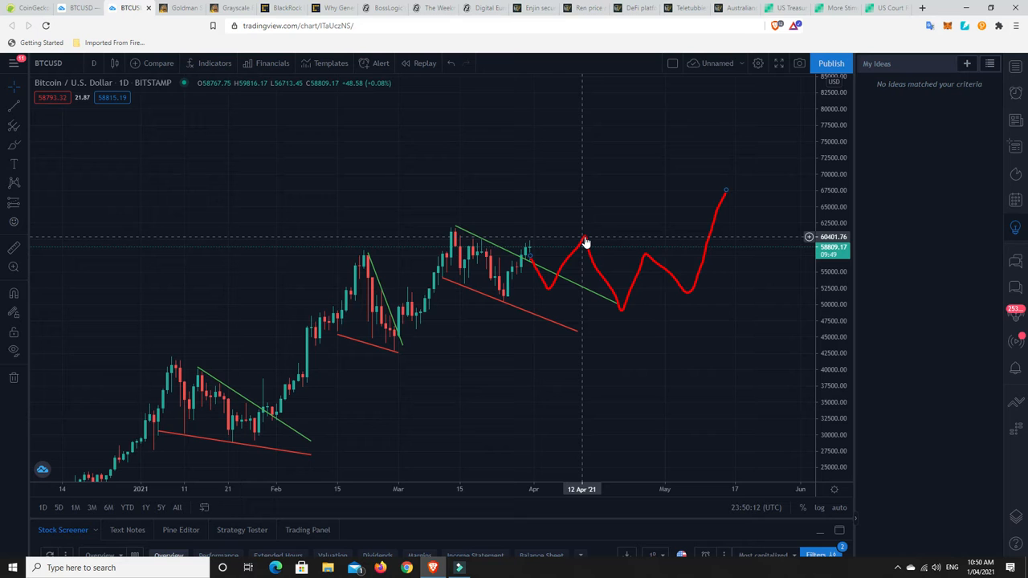
pyautogui.moveTo(609, 304)
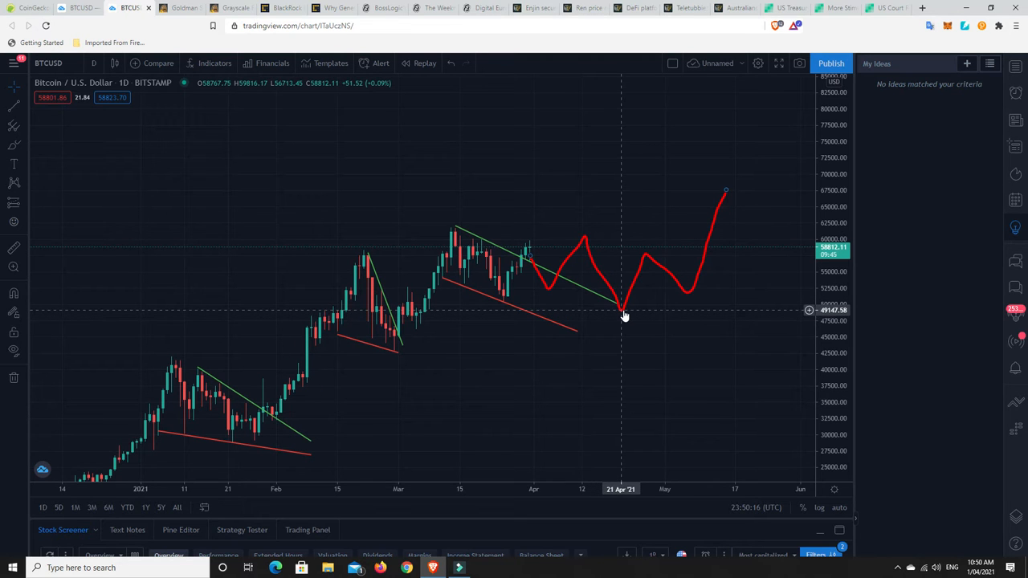
pyautogui.moveTo(507, 308)
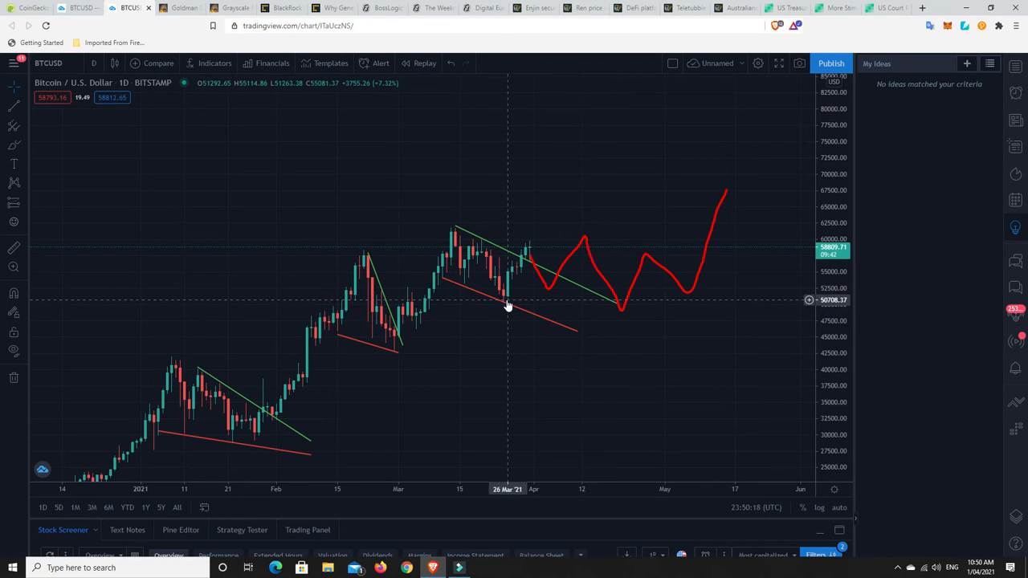
pyautogui.moveTo(621, 314)
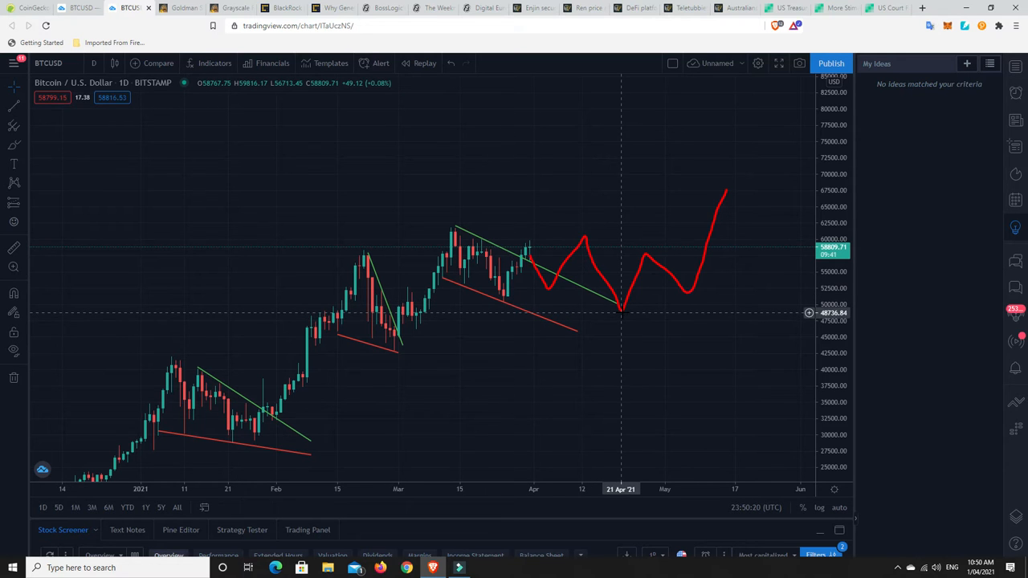
pyautogui.moveTo(407, 315)
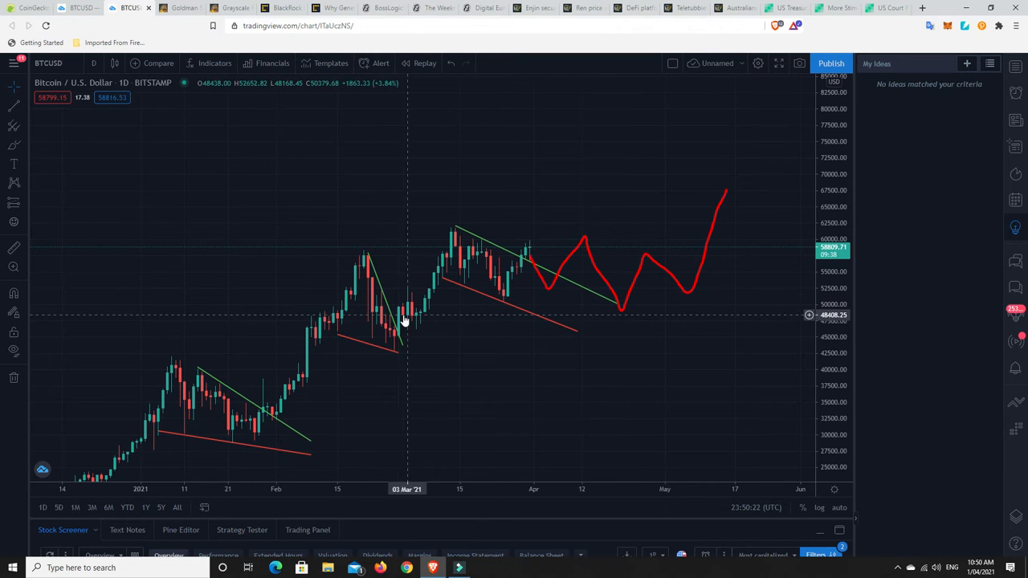
pyautogui.moveTo(617, 291)
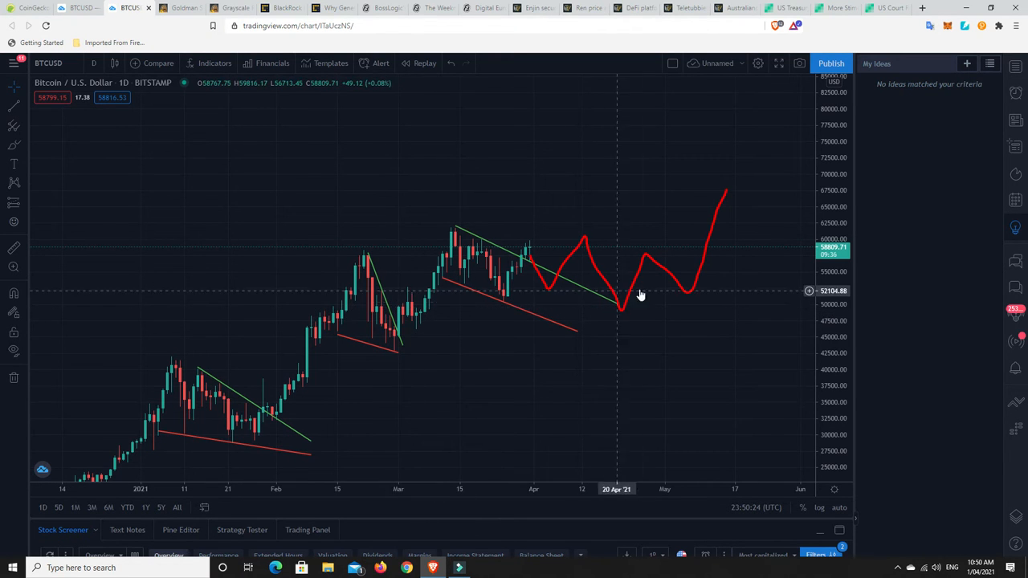
pyautogui.moveTo(608, 315)
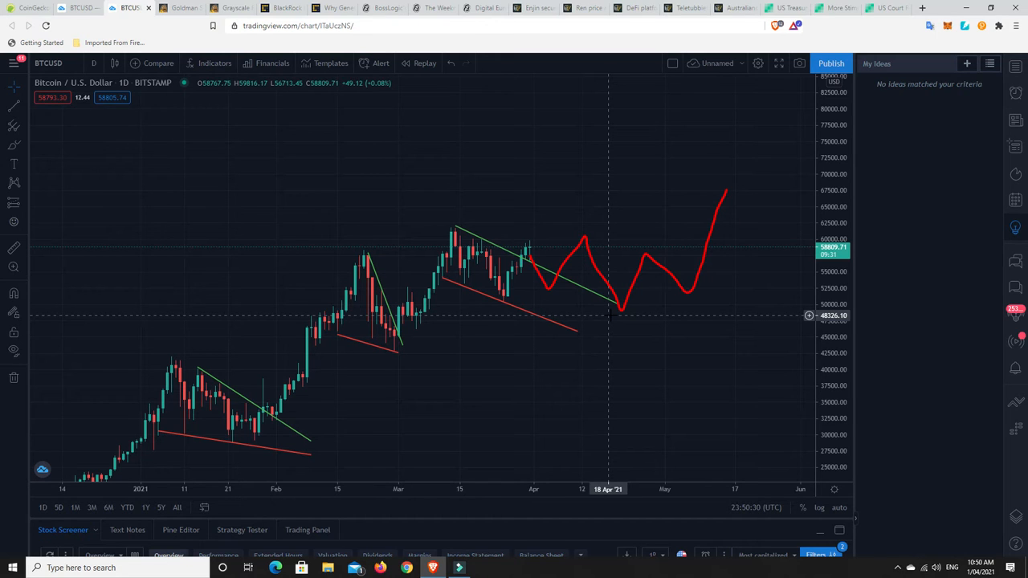
pyautogui.moveTo(516, 241)
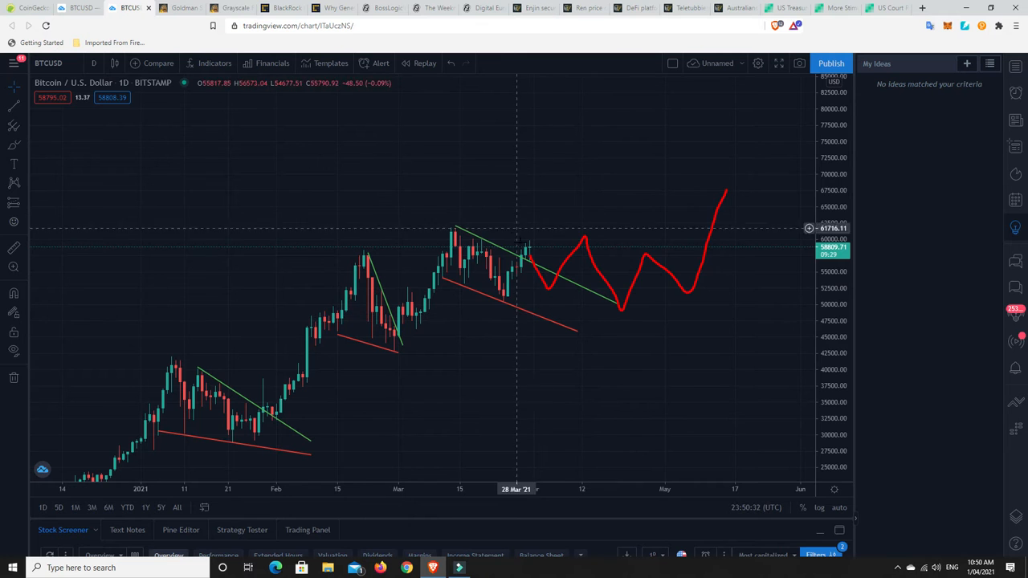
pyautogui.moveTo(600, 190)
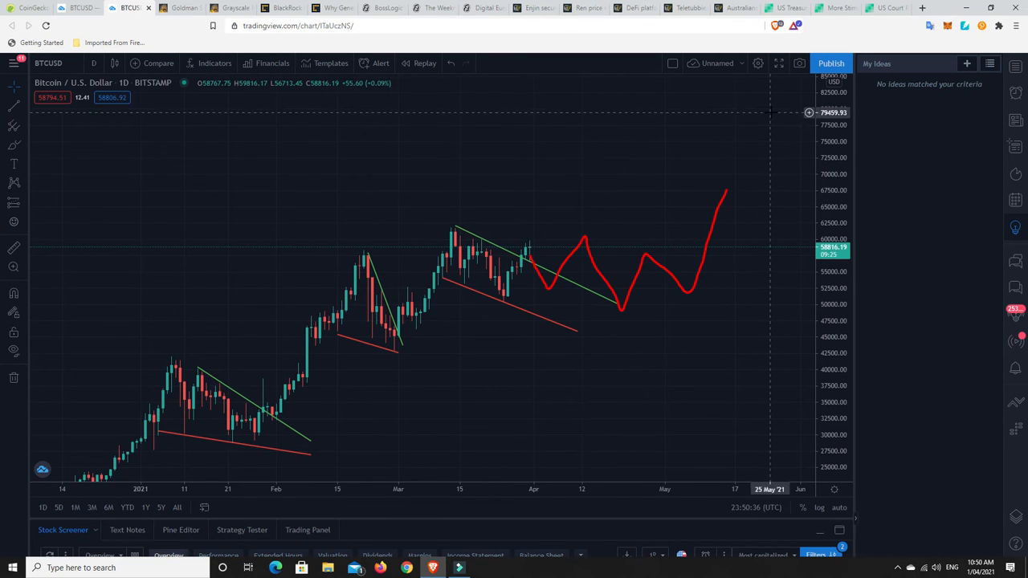
pyautogui.moveTo(526, 246)
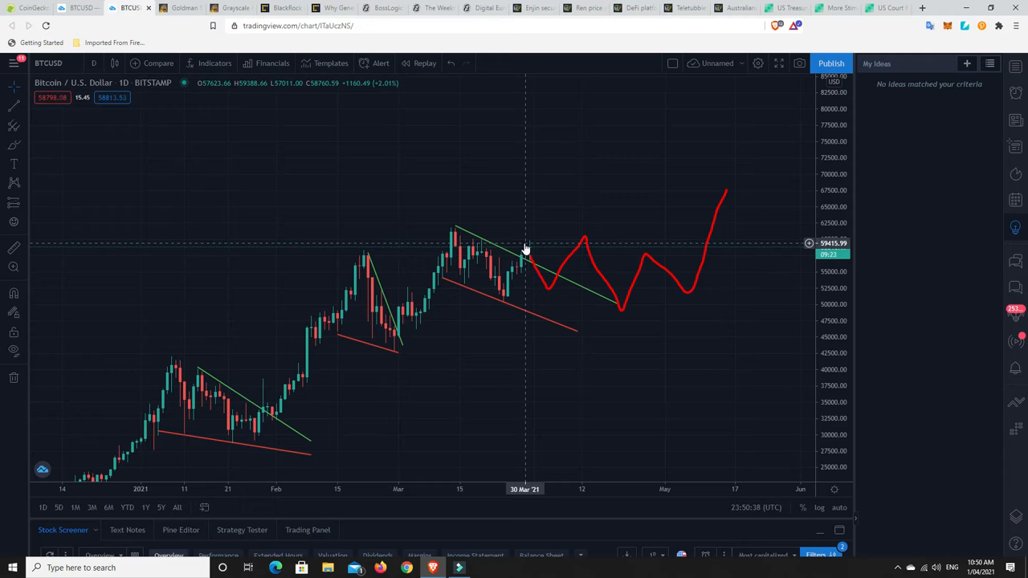
pyautogui.moveTo(565, 255)
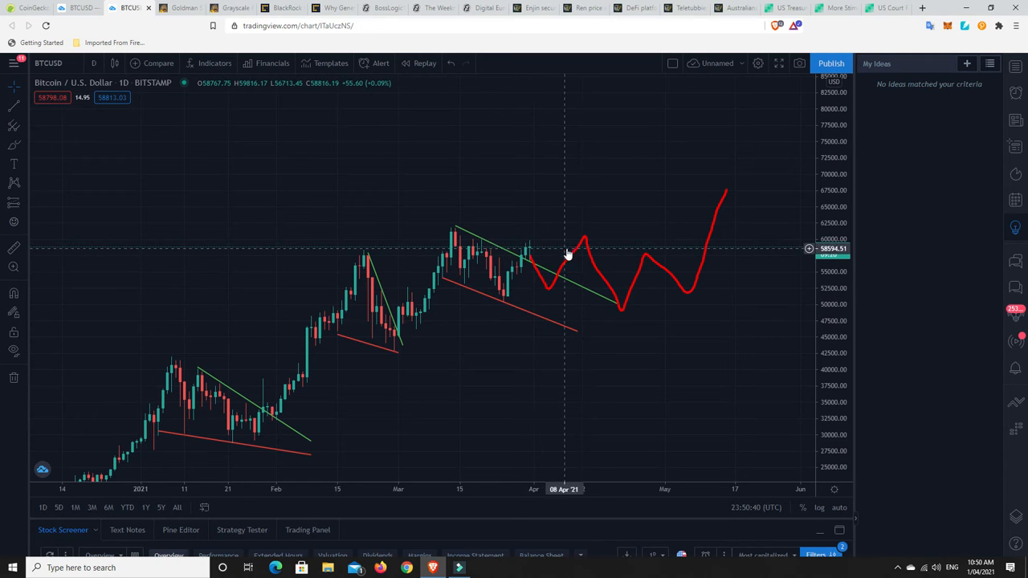
pyautogui.moveTo(582, 267)
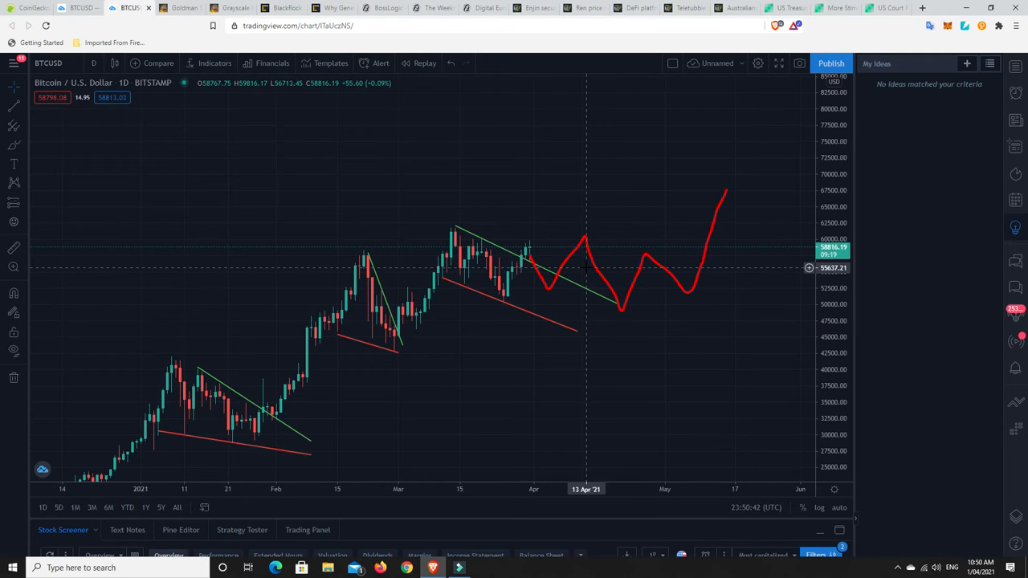
pyautogui.moveTo(530, 264)
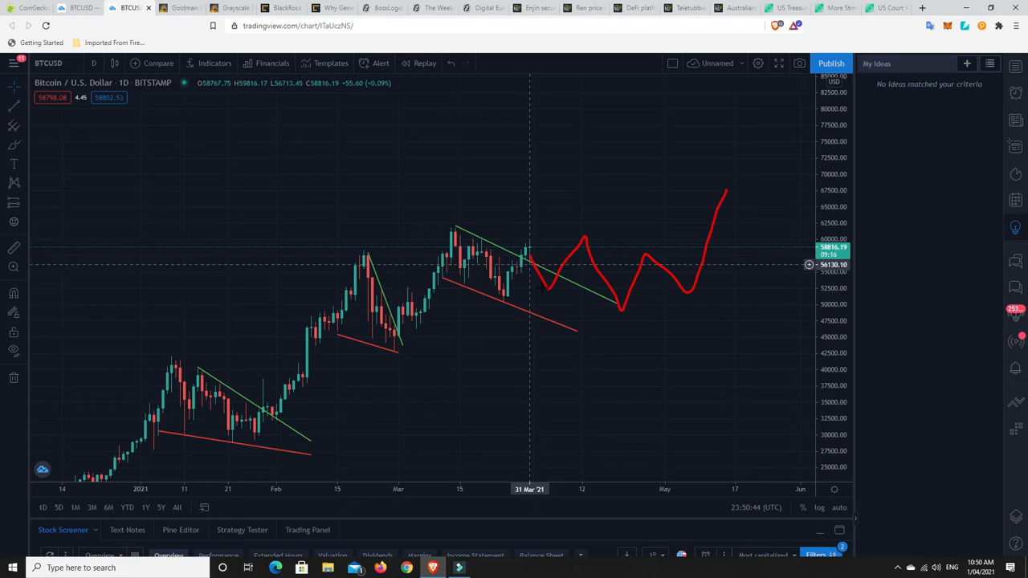
pyautogui.moveTo(622, 315)
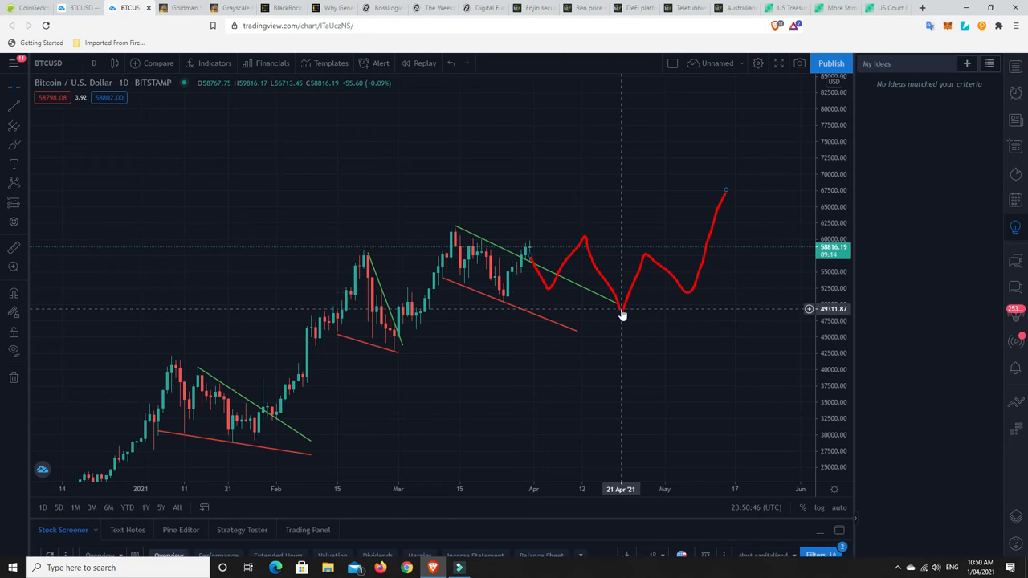
pyautogui.moveTo(731, 188)
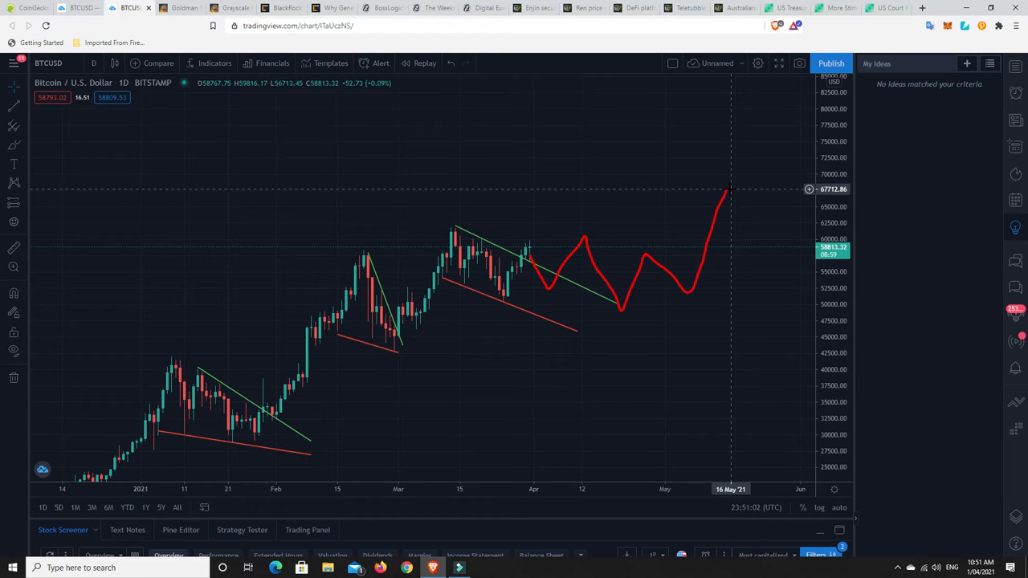
pyautogui.moveTo(539, 279)
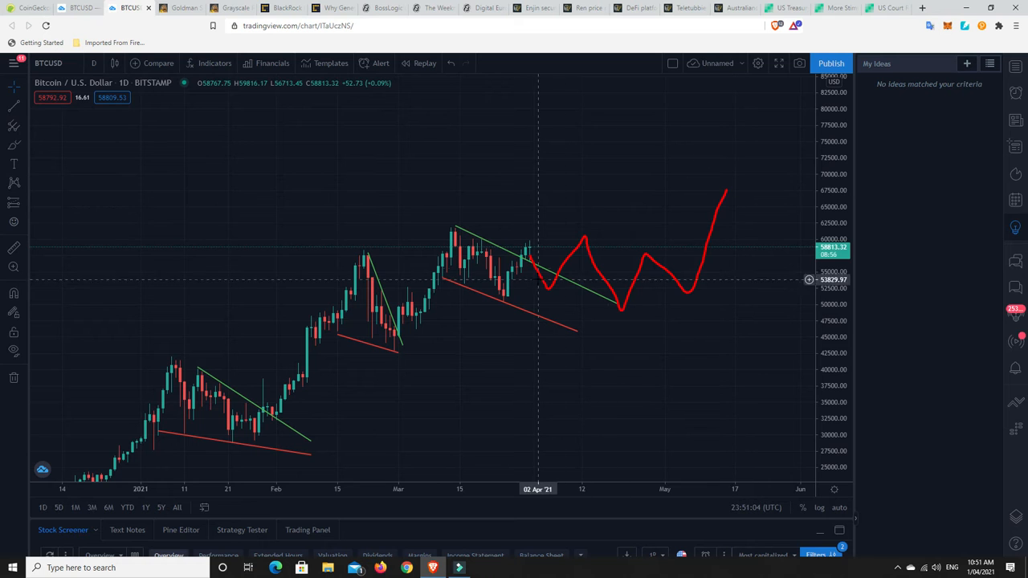
pyautogui.moveTo(582, 271)
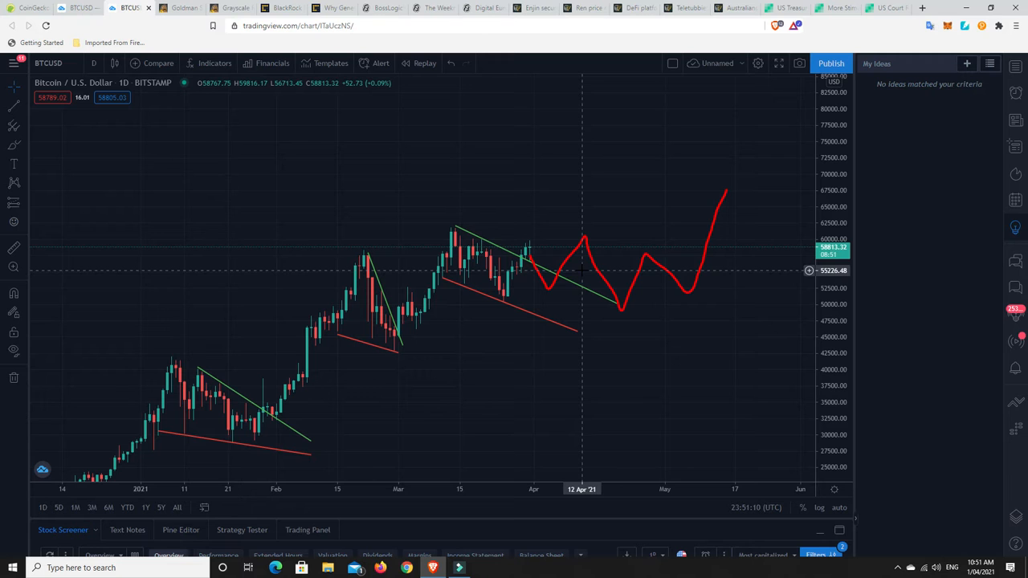
pyautogui.moveTo(730, 139)
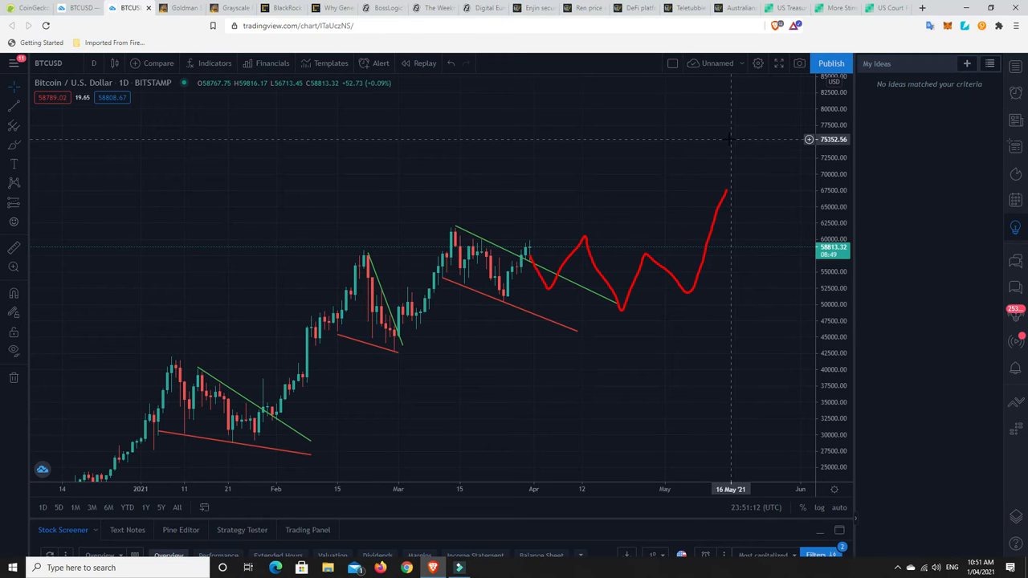
pyautogui.moveTo(743, 174)
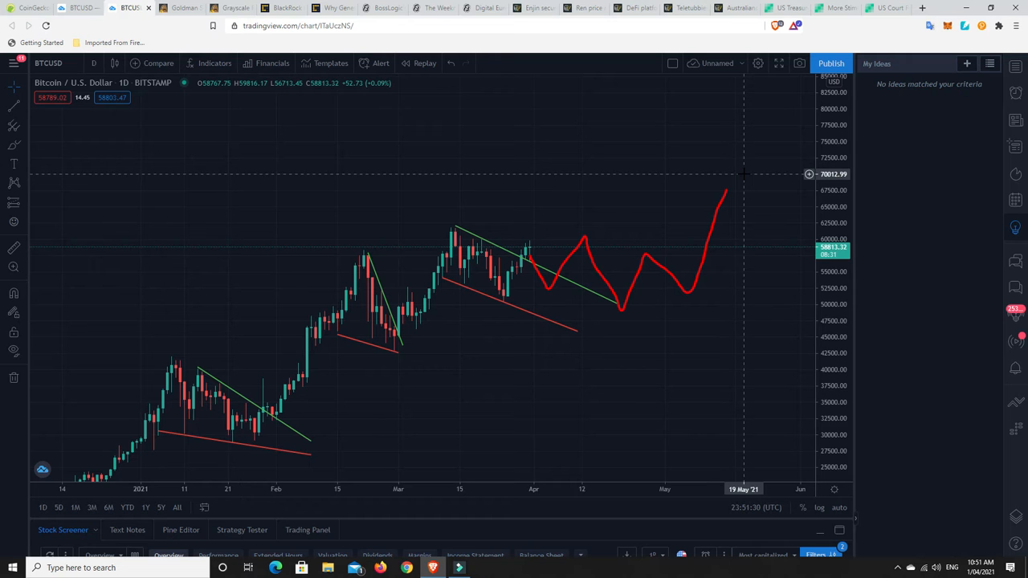
pyautogui.moveTo(710, 202)
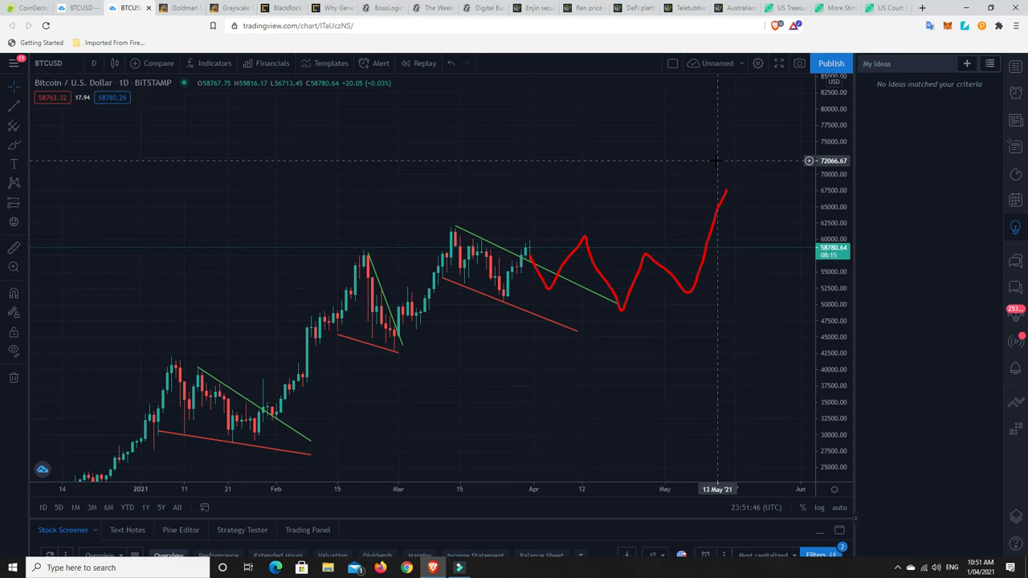
pyautogui.moveTo(570, 308)
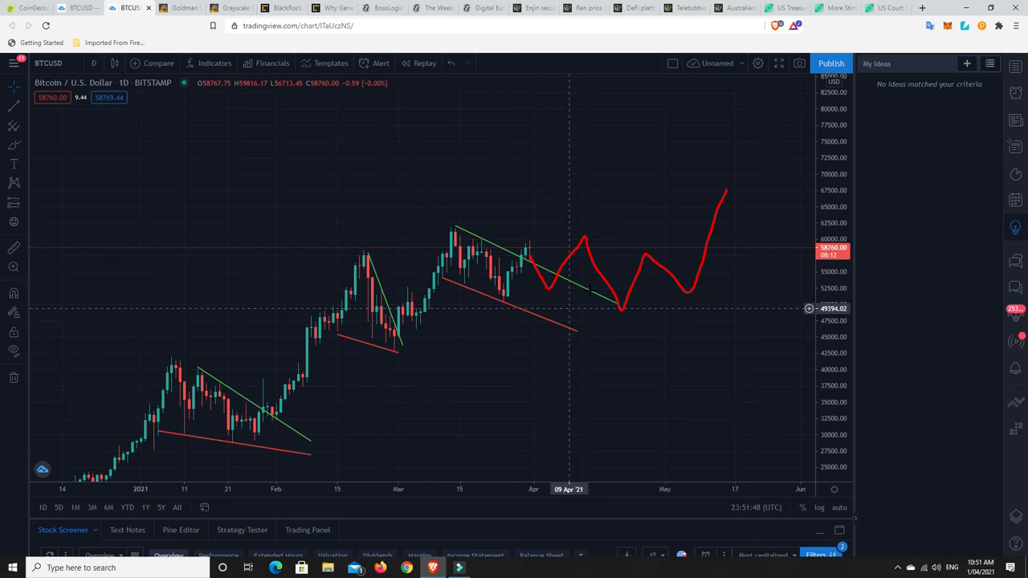
pyautogui.moveTo(592, 266)
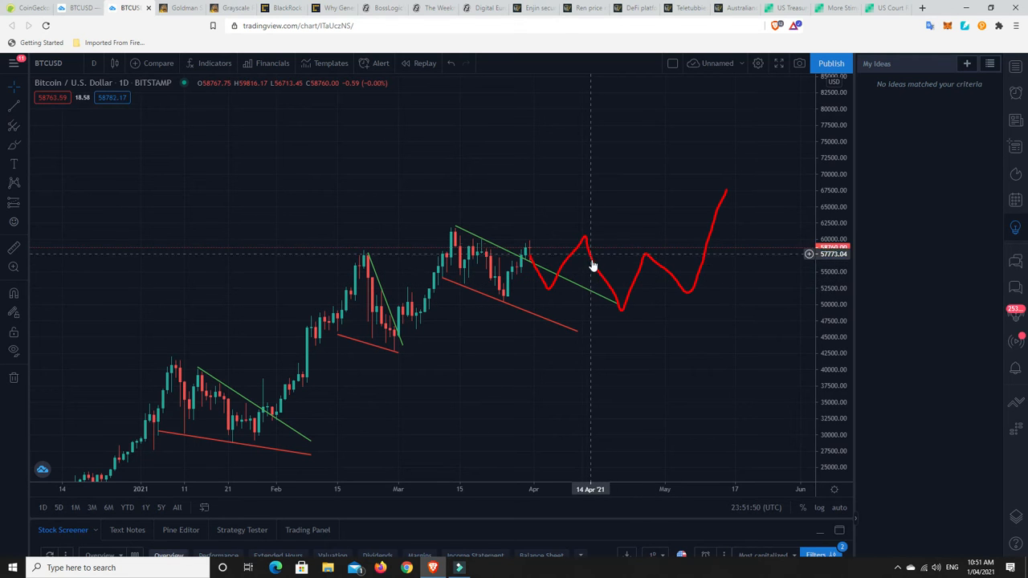
pyautogui.moveTo(535, 254)
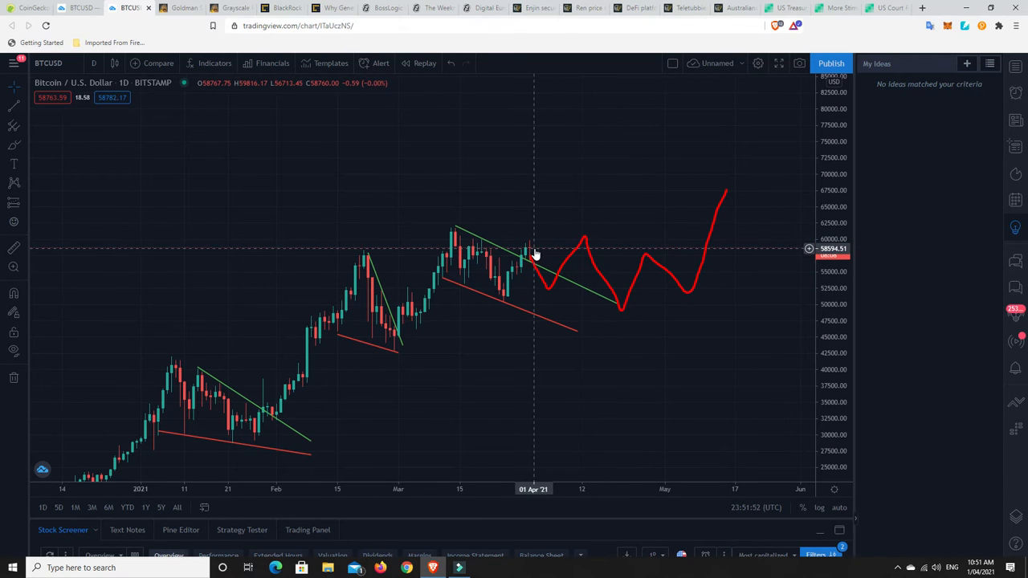
pyautogui.moveTo(735, 507)
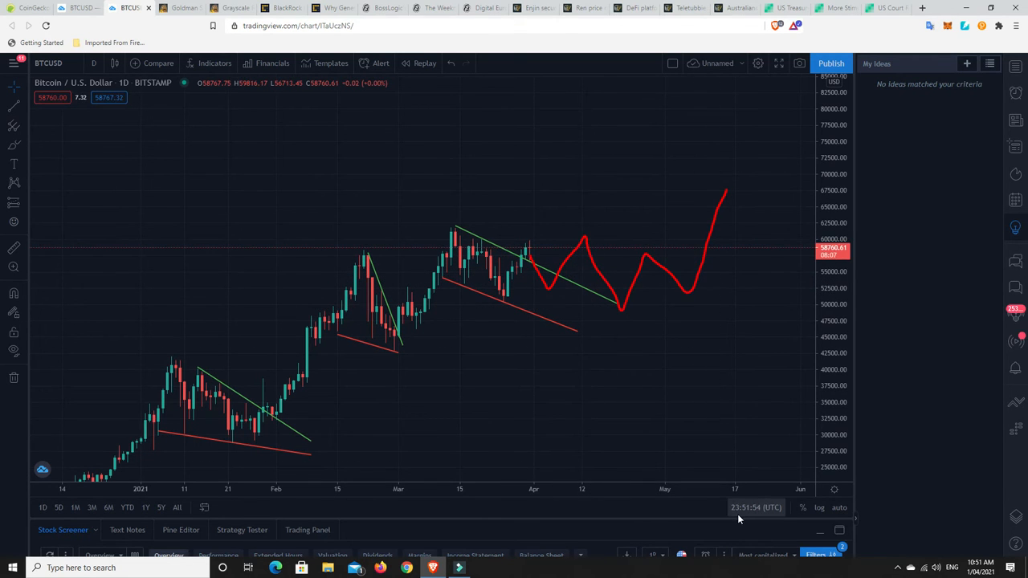
pyautogui.moveTo(529, 253)
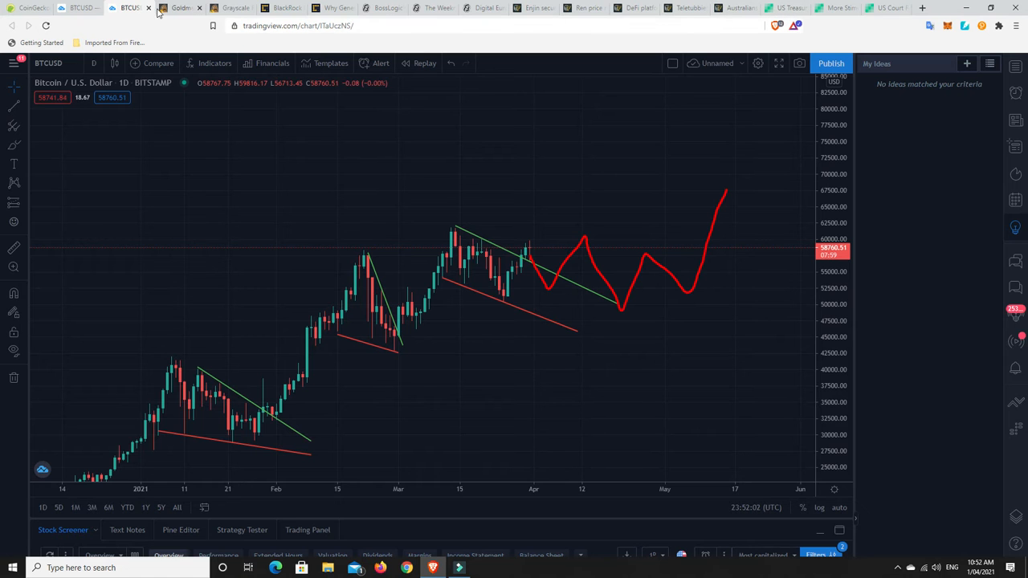
# Switch to the tab with Goldman Sachs' Q2 2021 Bitcoin offering article
pyautogui.click(178, 7)
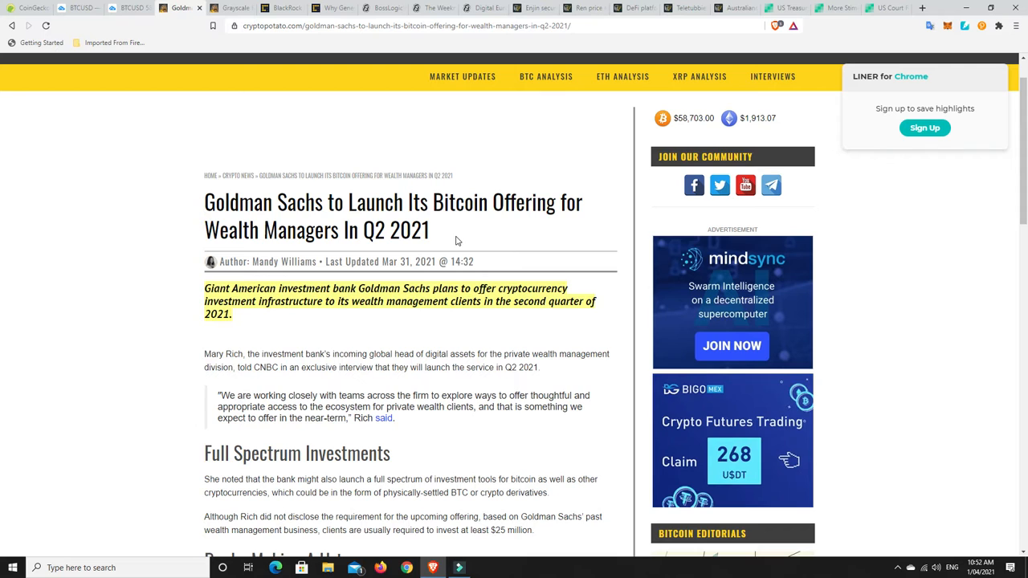
pyautogui.moveTo(304, 311)
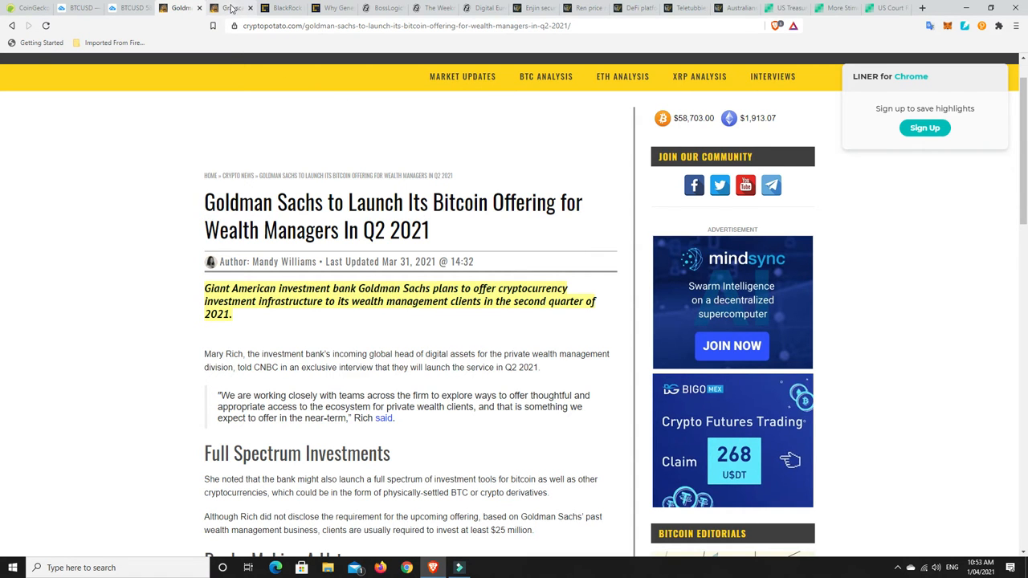
# View the Grayscale $3 billion AUM article, then move to the BlackRock futures article
pyautogui.click(229, 7)
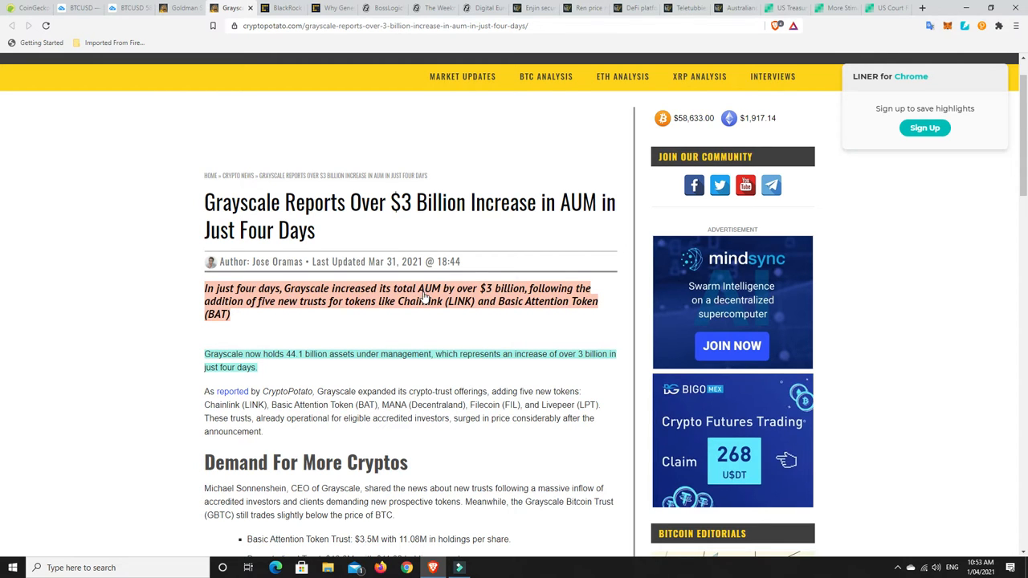
pyautogui.moveTo(462, 332)
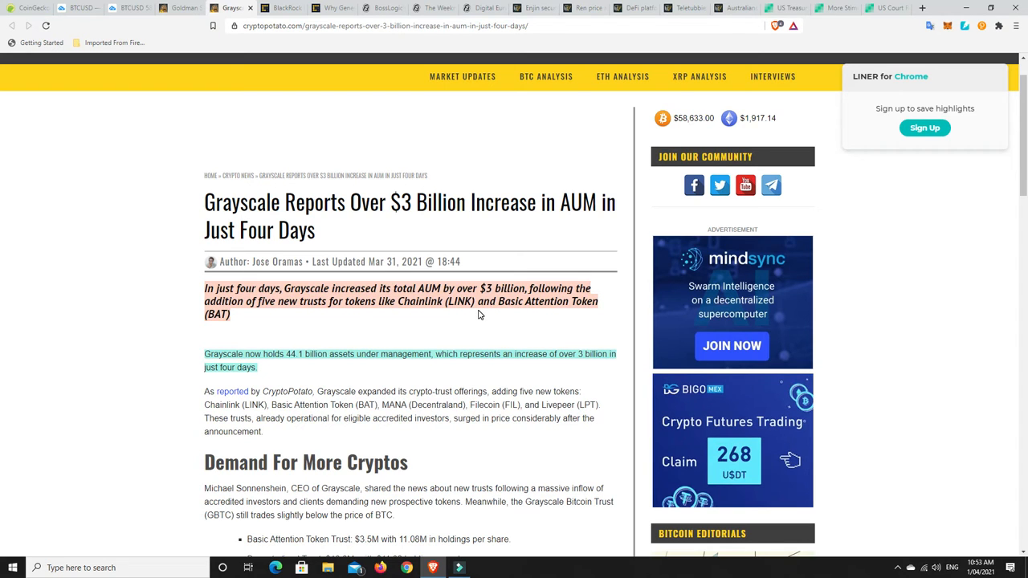
pyautogui.moveTo(455, 405)
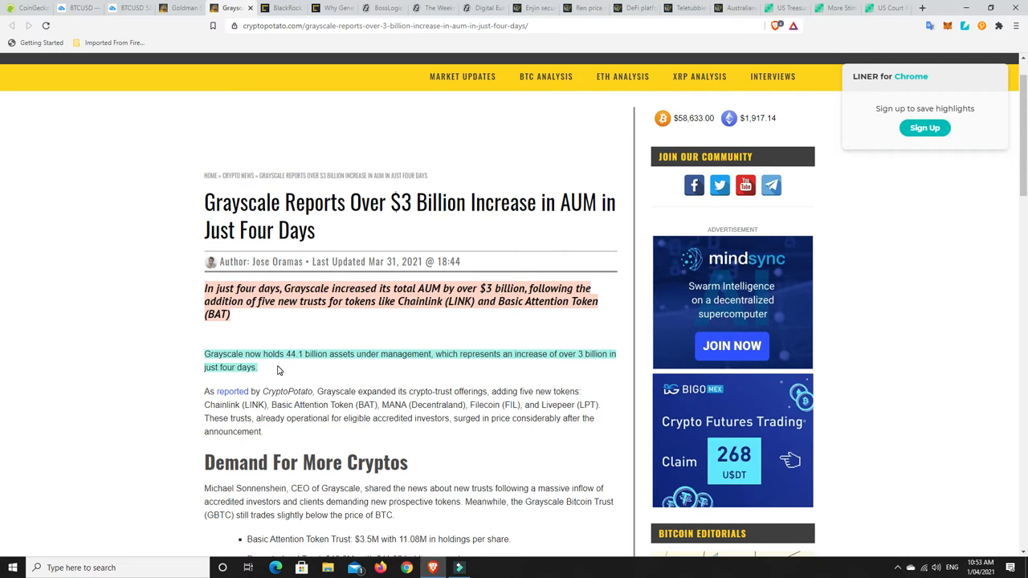
pyautogui.moveTo(293, 364)
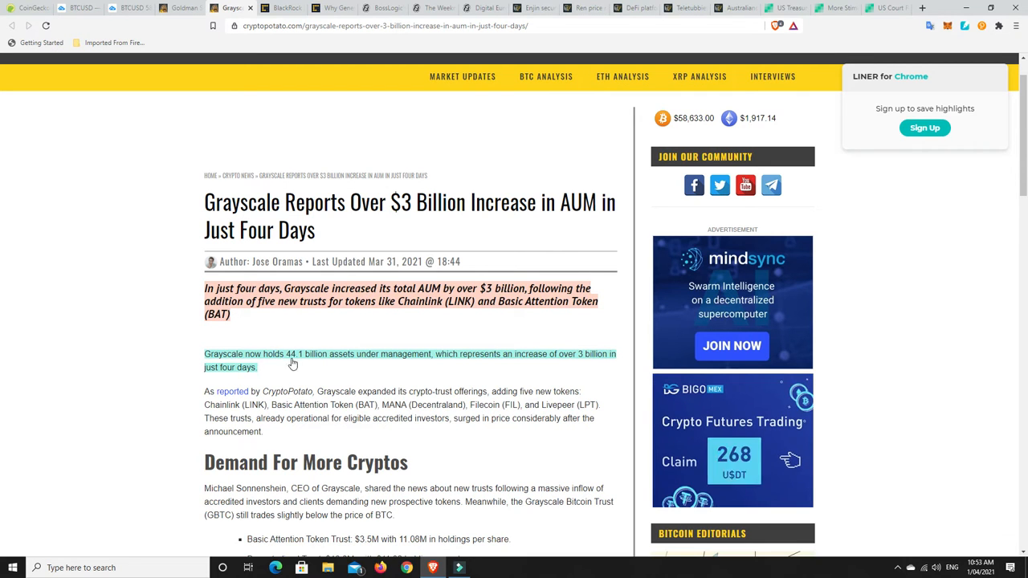
pyautogui.moveTo(447, 371)
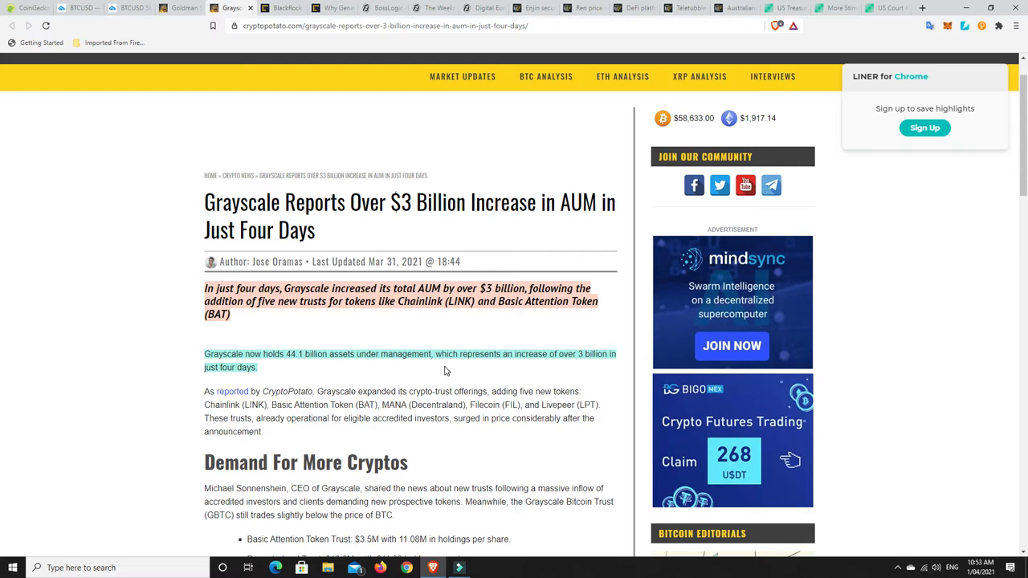
pyautogui.moveTo(566, 367)
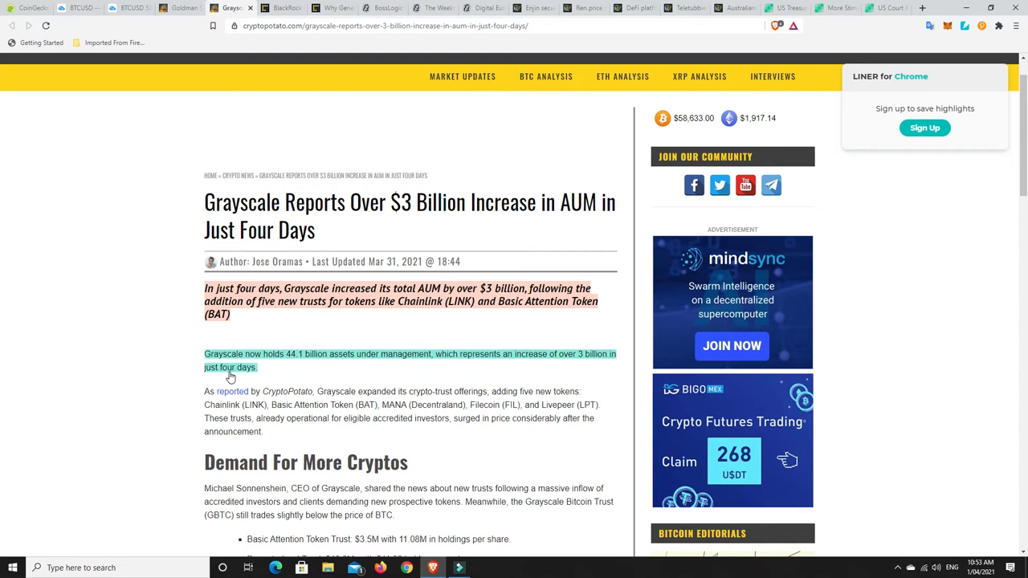
pyautogui.moveTo(374, 338)
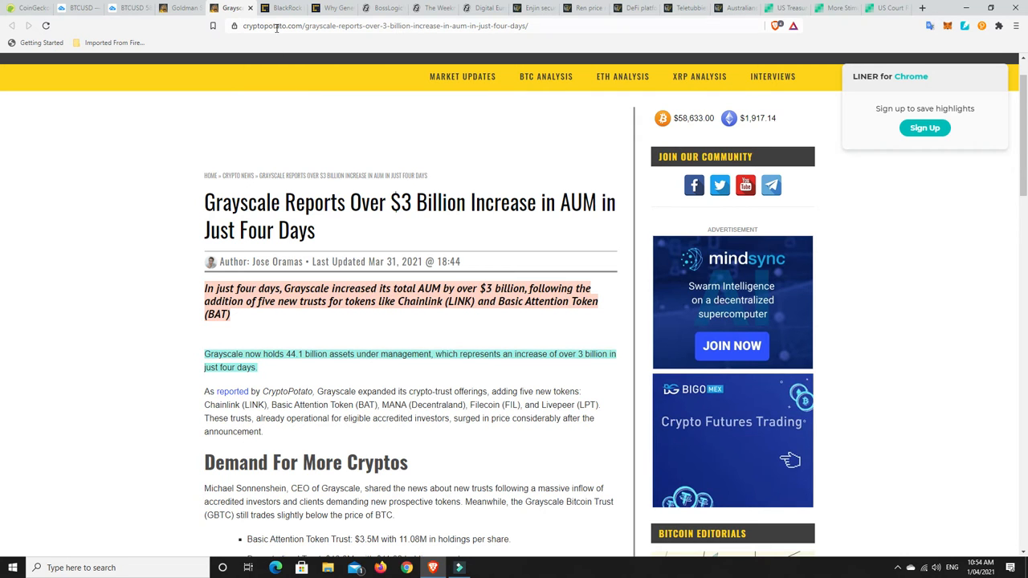
pyautogui.click(285, 8)
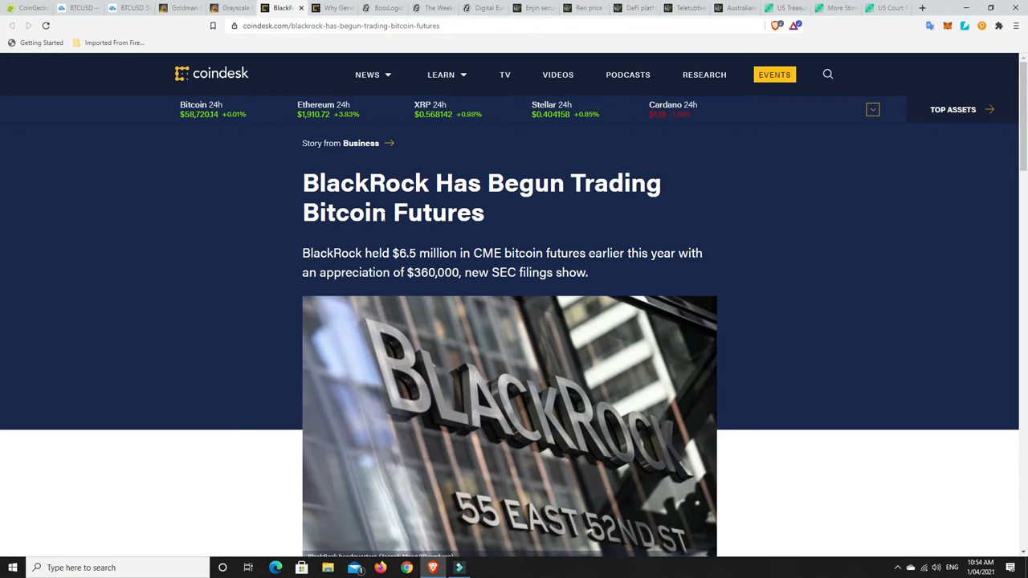
# Scroll the BlackRock futures article, then move to the deposit-rate cuts article
pyautogui.scroll(-3)
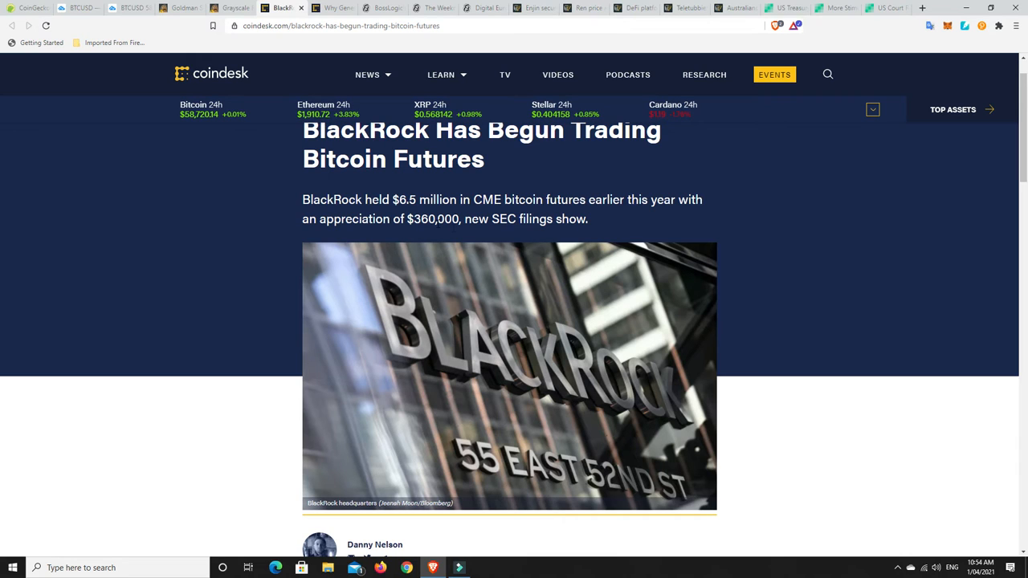
pyautogui.moveTo(494, 235)
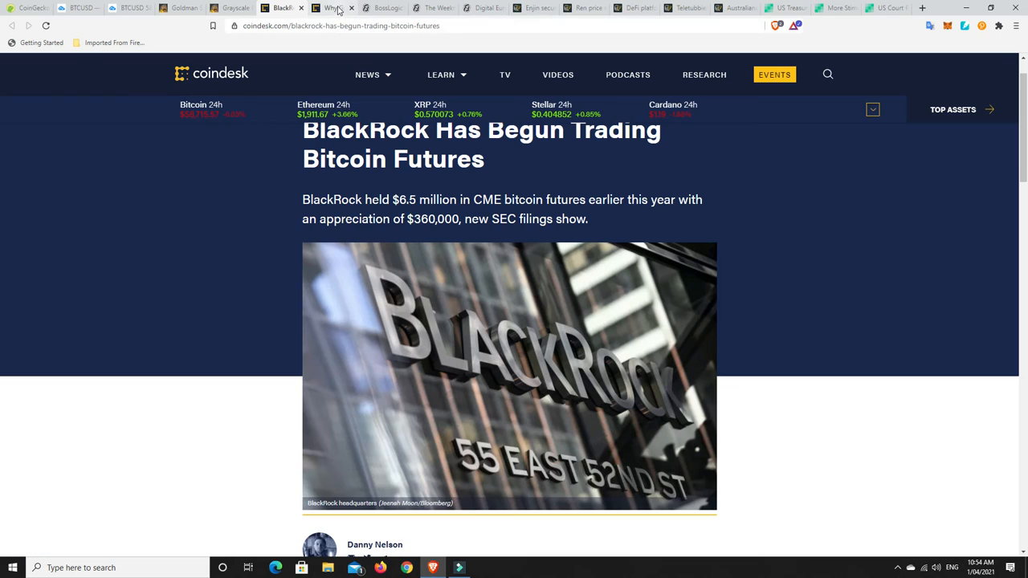
pyautogui.click(326, 8)
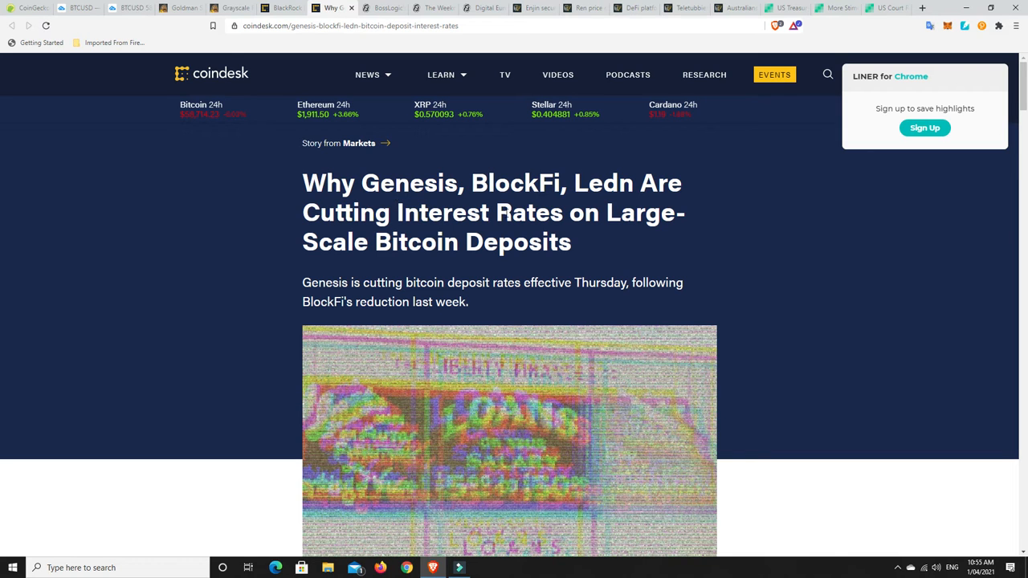
# Scroll to the highlighted deposit-rate passages, then move to the Godzilla vs. Kong NFT article
pyautogui.scroll(-3)
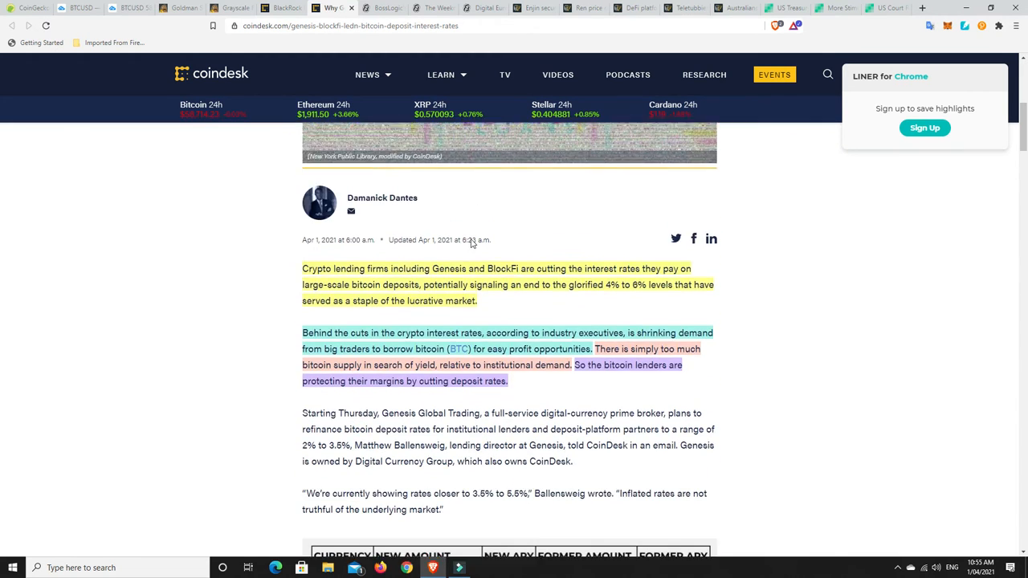
pyautogui.scroll(-3)
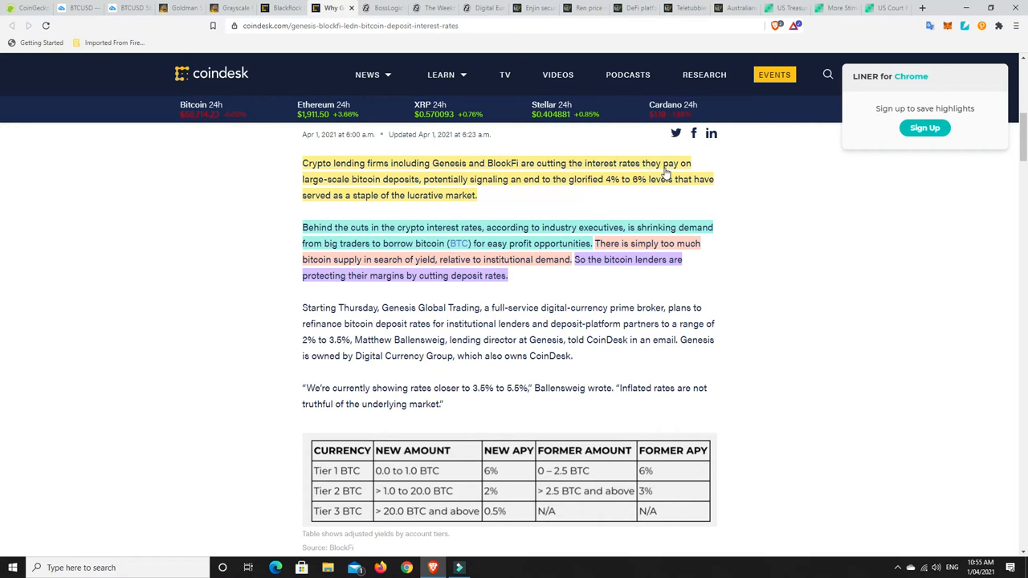
pyautogui.moveTo(481, 190)
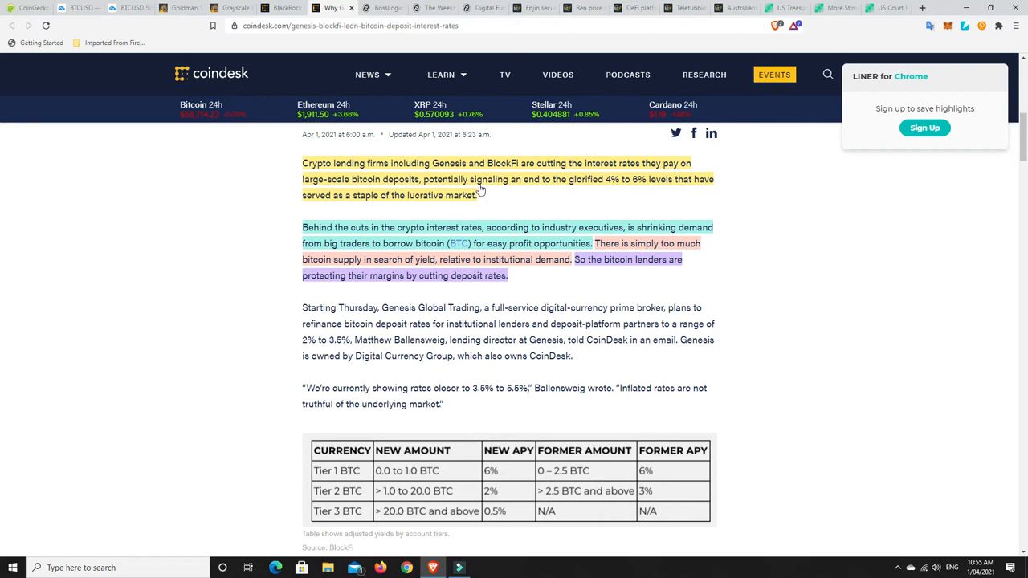
pyautogui.moveTo(619, 192)
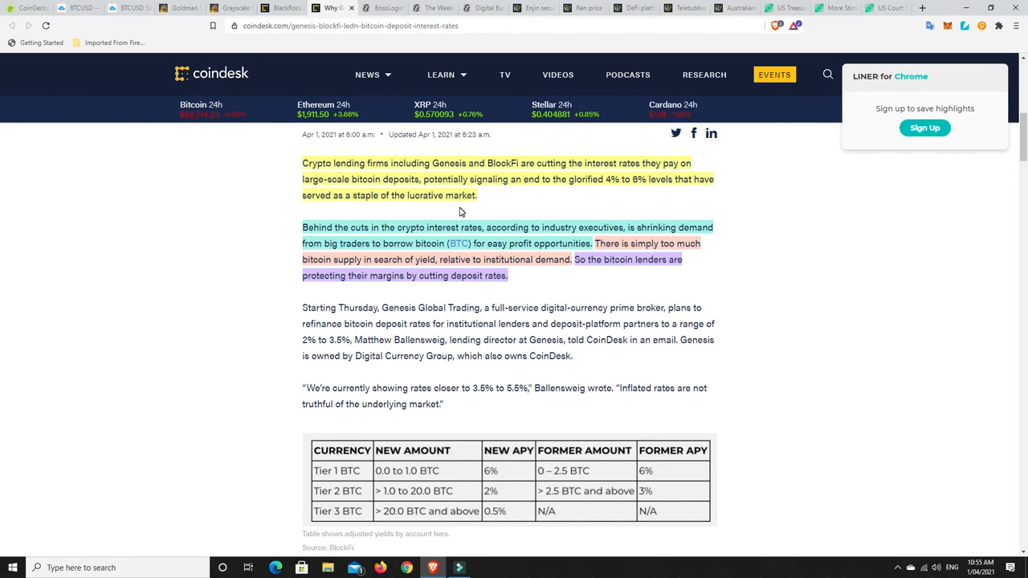
pyautogui.moveTo(498, 212)
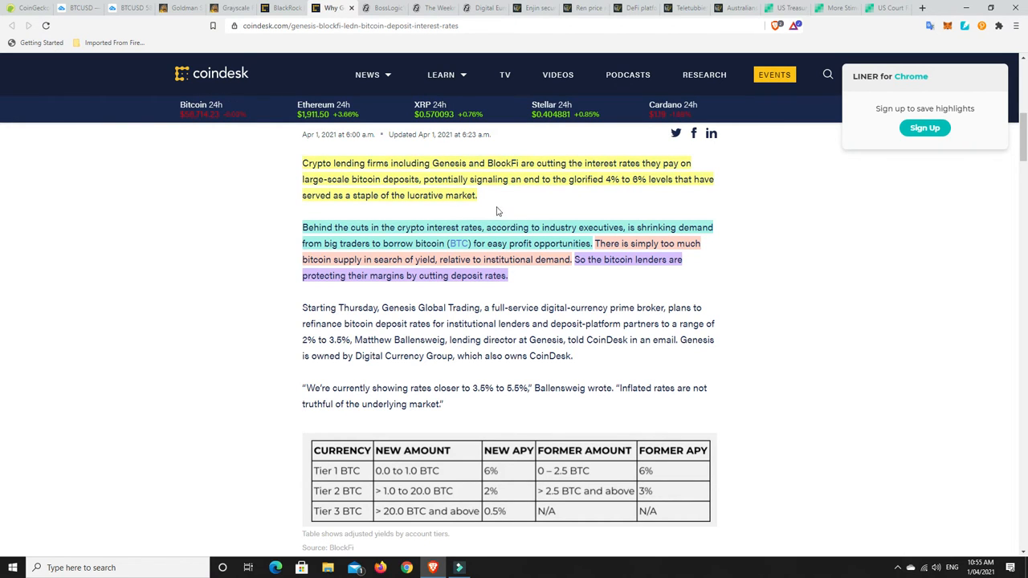
pyautogui.scroll(-3)
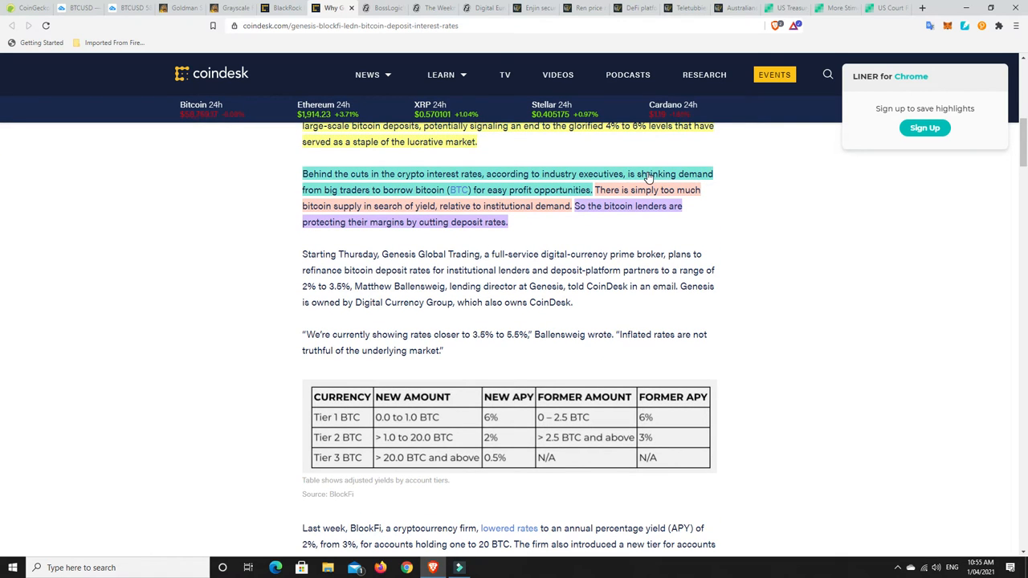
pyautogui.moveTo(406, 195)
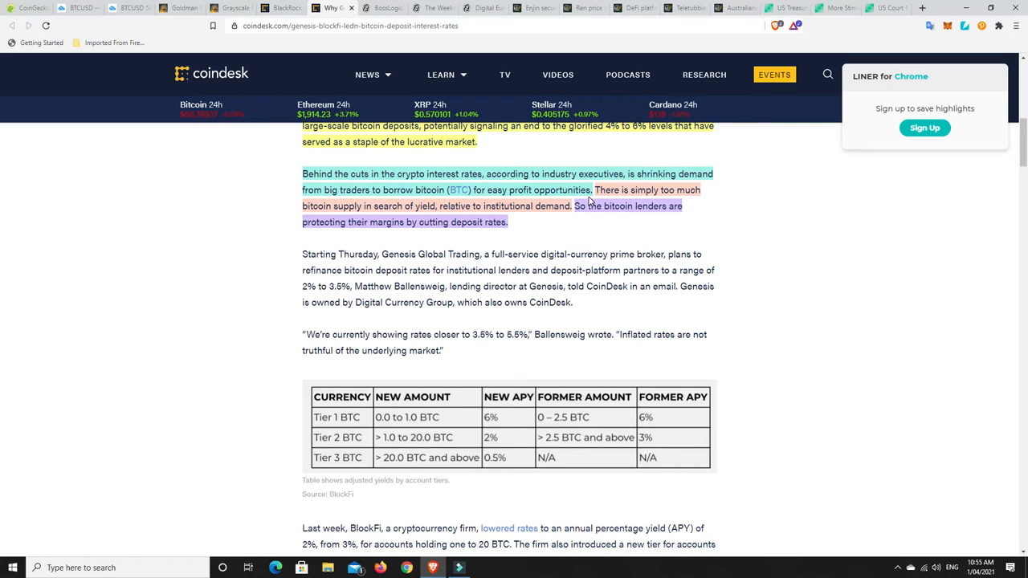
pyautogui.moveTo(507, 209)
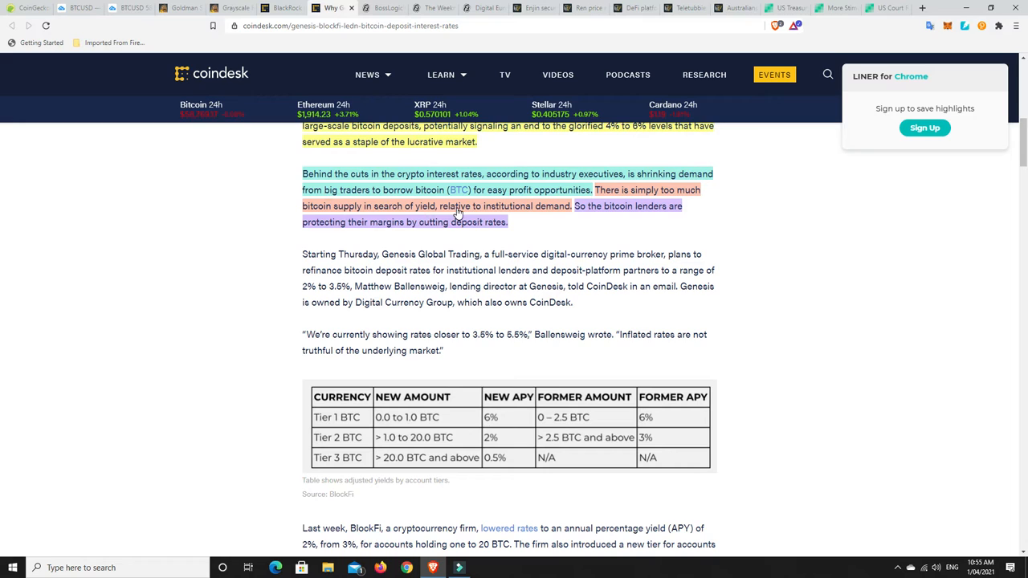
pyautogui.moveTo(537, 214)
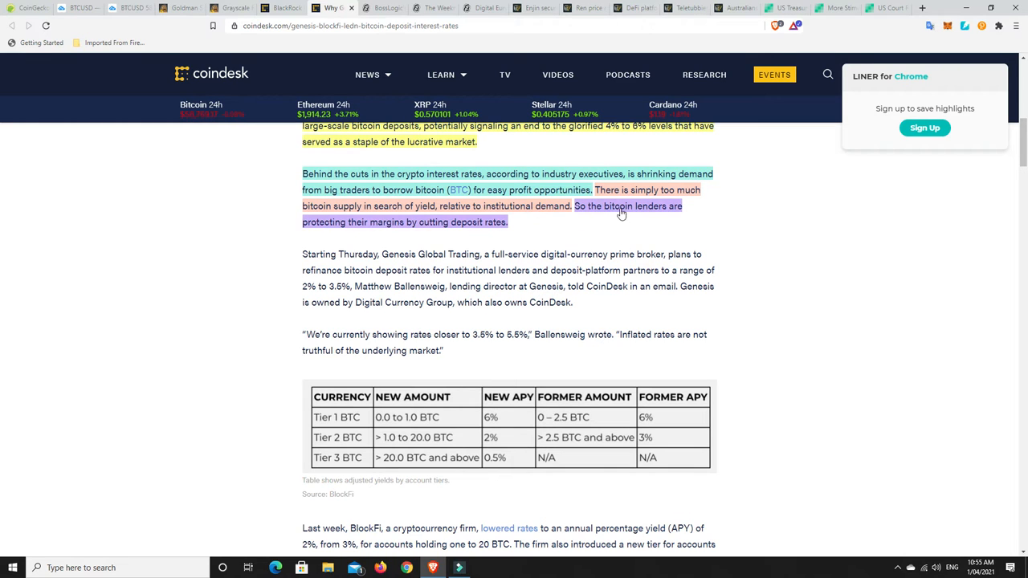
pyautogui.moveTo(446, 229)
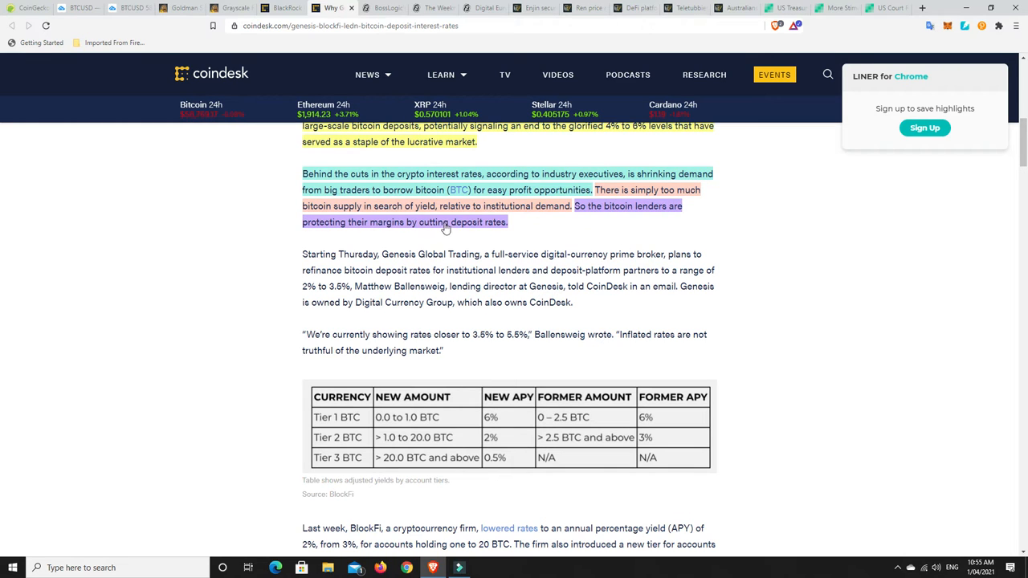
pyautogui.moveTo(490, 227)
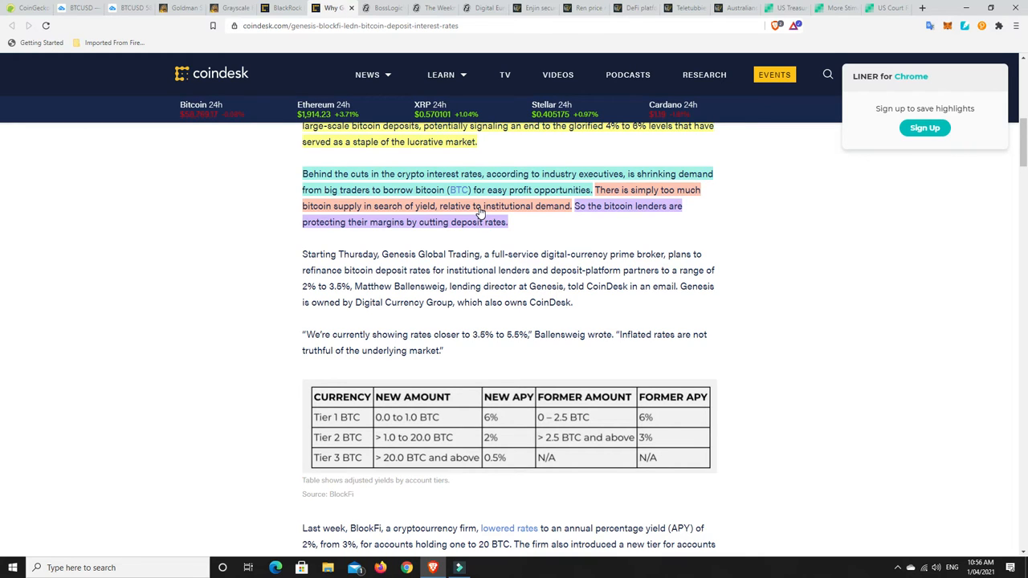
pyautogui.moveTo(518, 248)
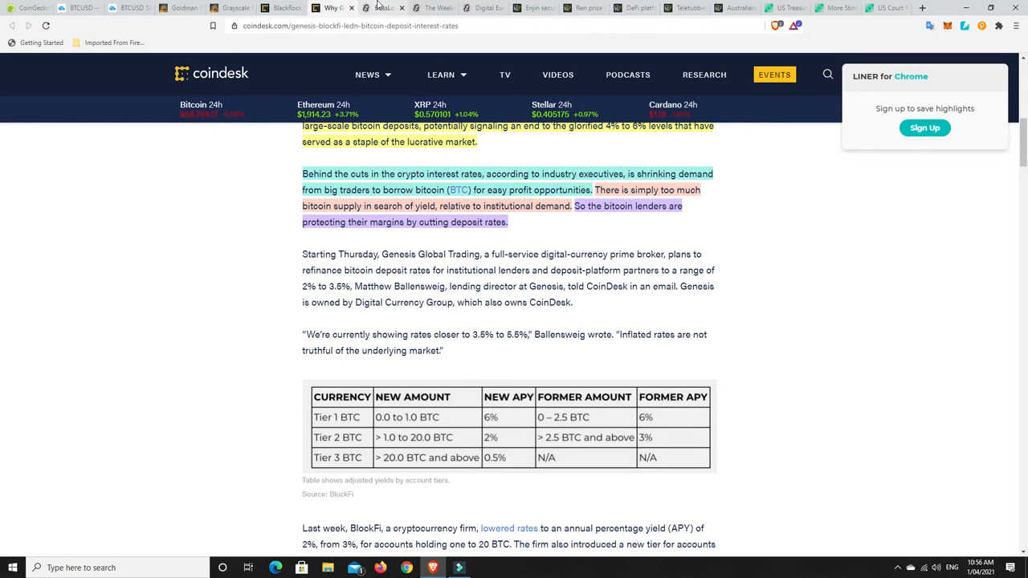
pyautogui.click(383, 7)
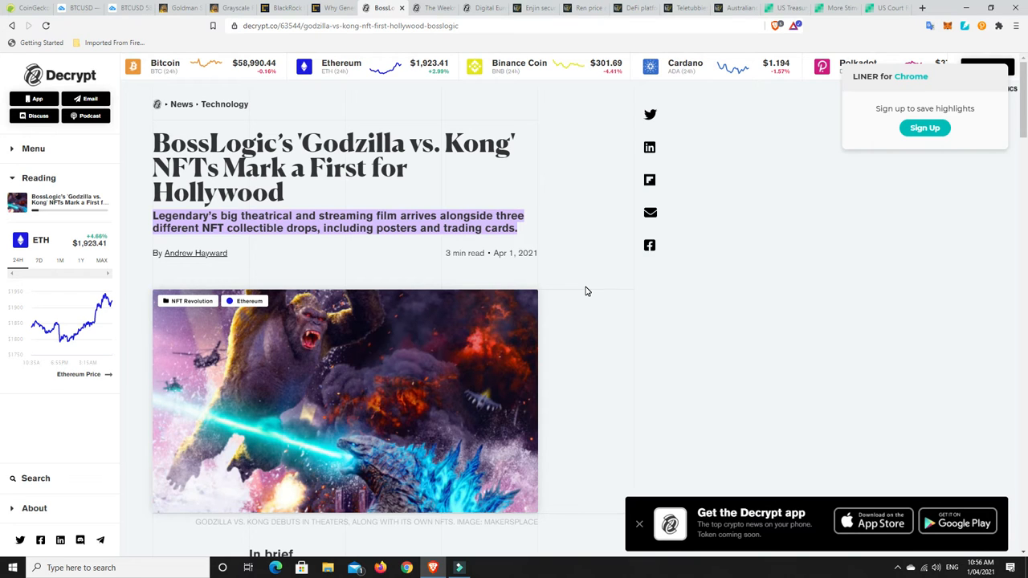
pyautogui.moveTo(252, 248)
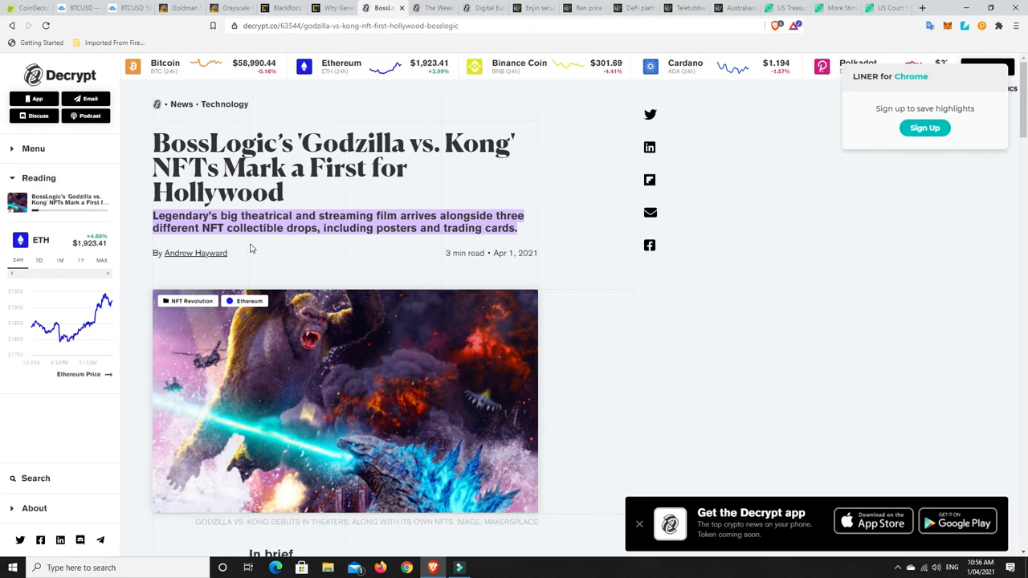
pyautogui.moveTo(348, 249)
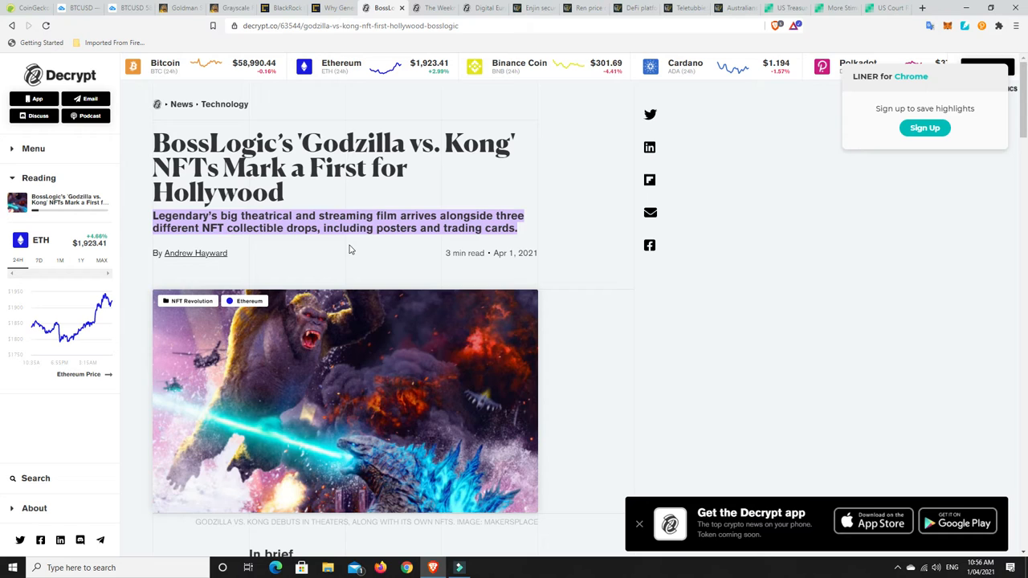
pyautogui.moveTo(239, 249)
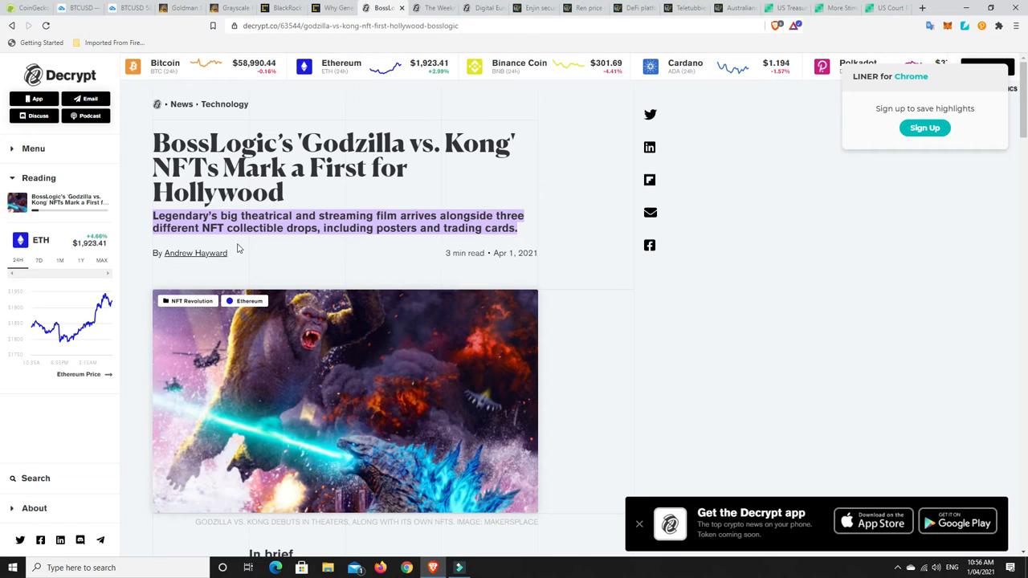
pyautogui.moveTo(335, 247)
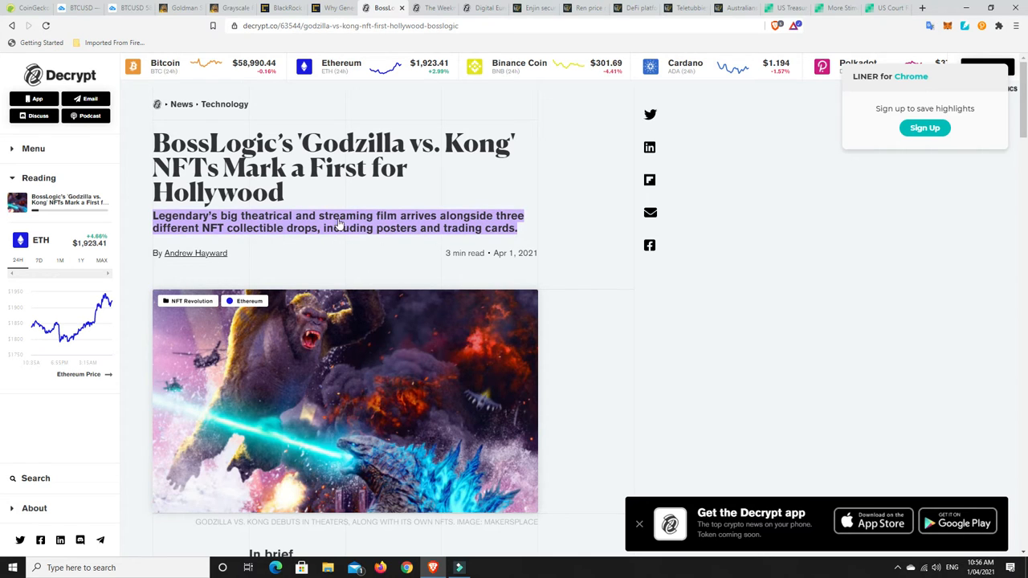
pyautogui.moveTo(353, 254)
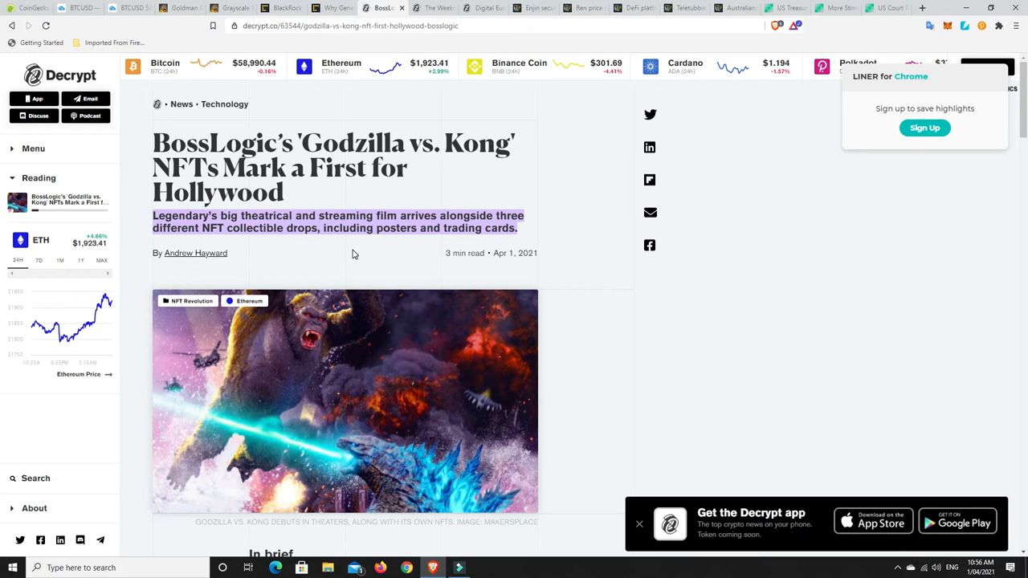
pyautogui.moveTo(427, 195)
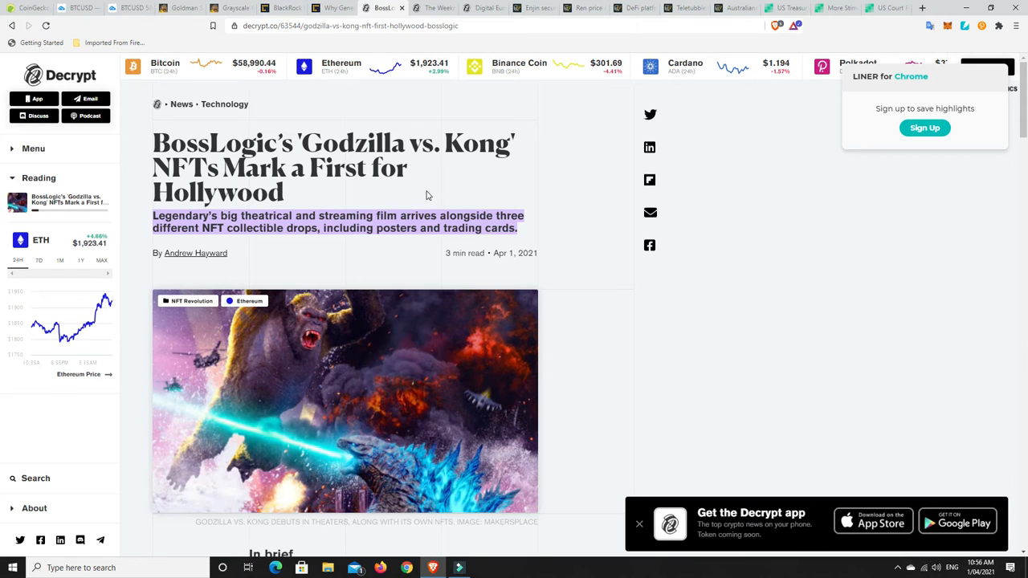
pyautogui.moveTo(453, 187)
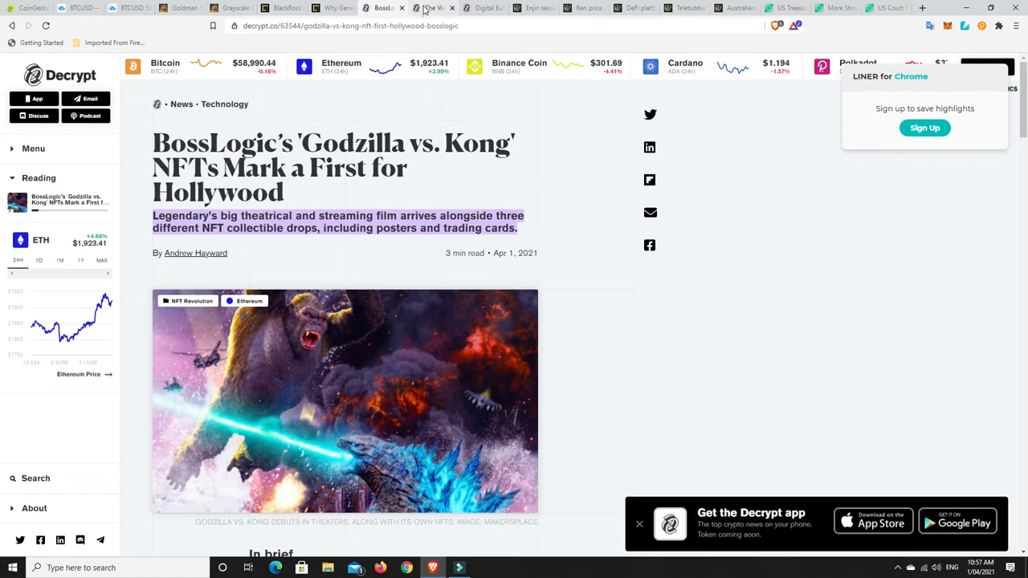
# Switch to Decrypt's article on The Weeknd clearing his schedule for an NFT drop
pyautogui.click(434, 8)
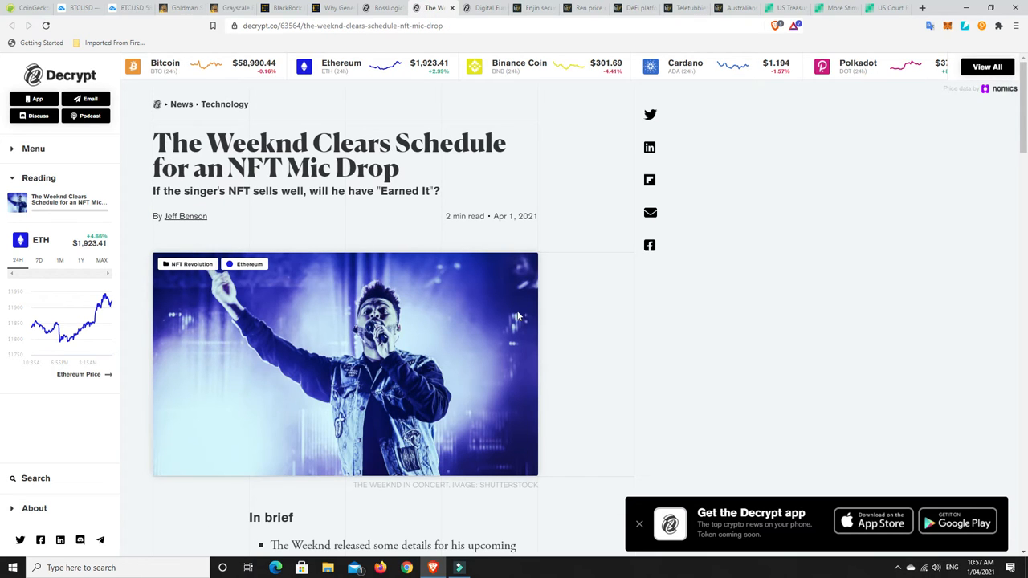
pyautogui.moveTo(226, 224)
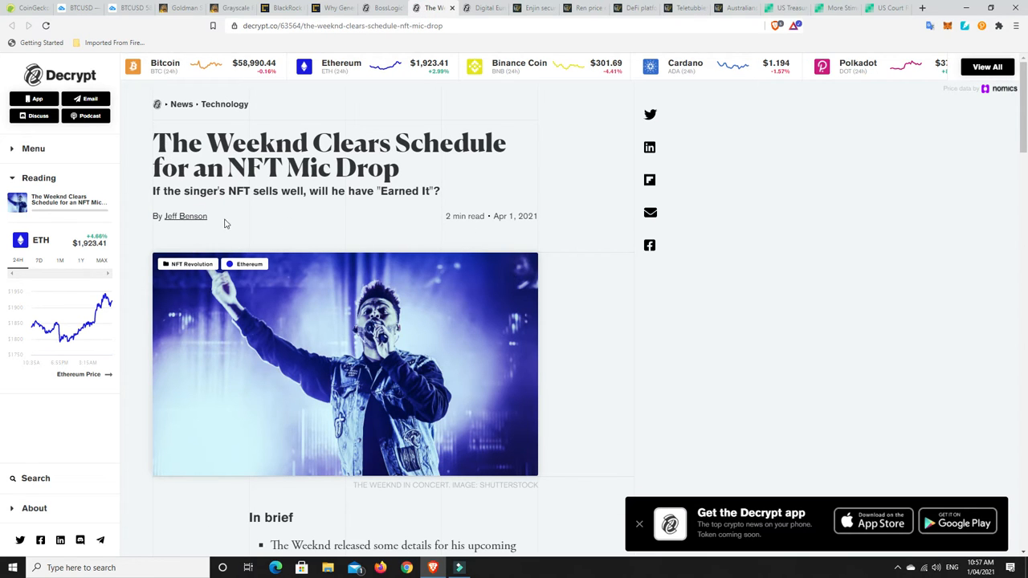
pyautogui.moveTo(395, 261)
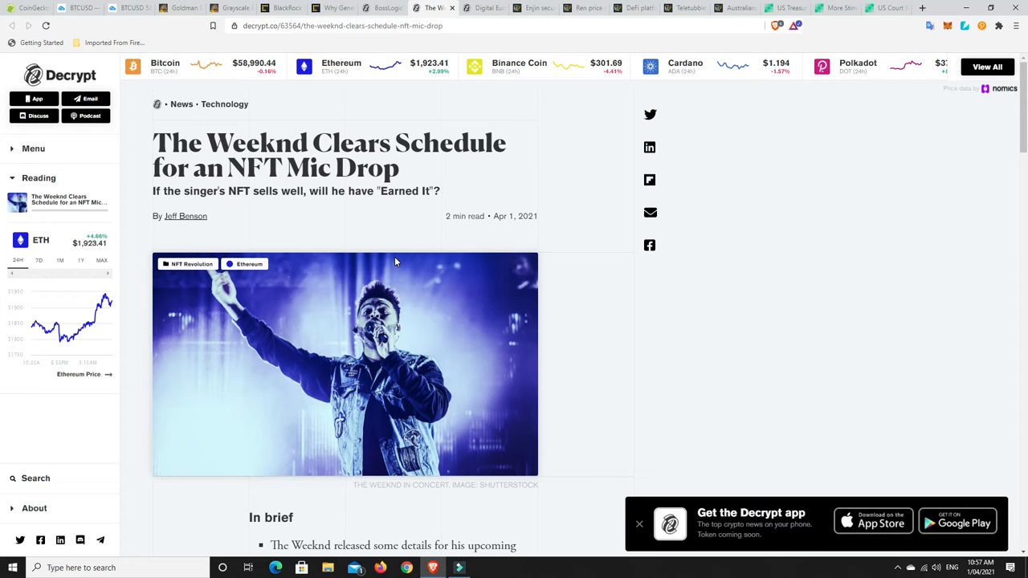
# Switch to the article on Lagarde deciding on a digital euro within months
pyautogui.click(482, 8)
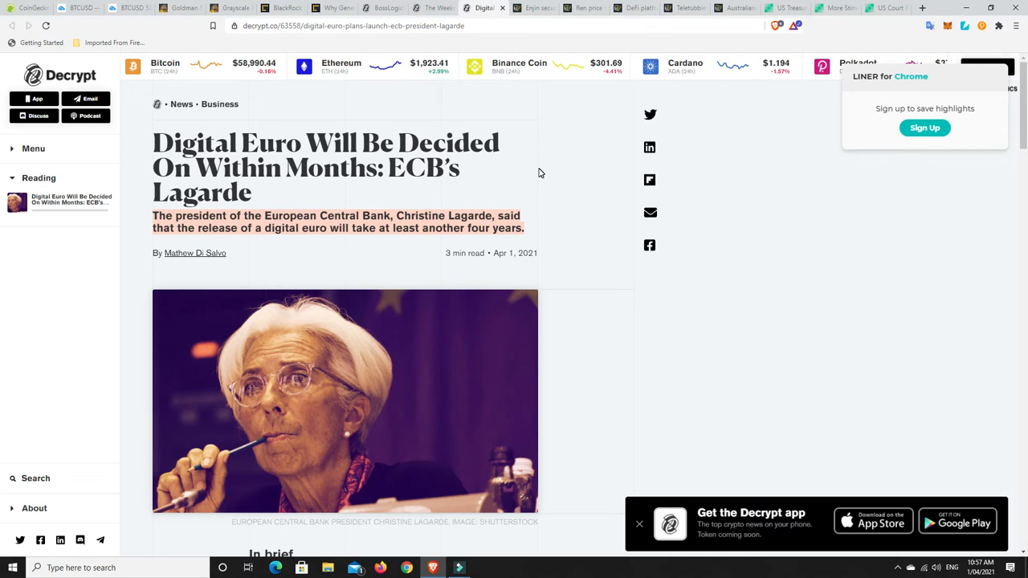
pyautogui.moveTo(446, 239)
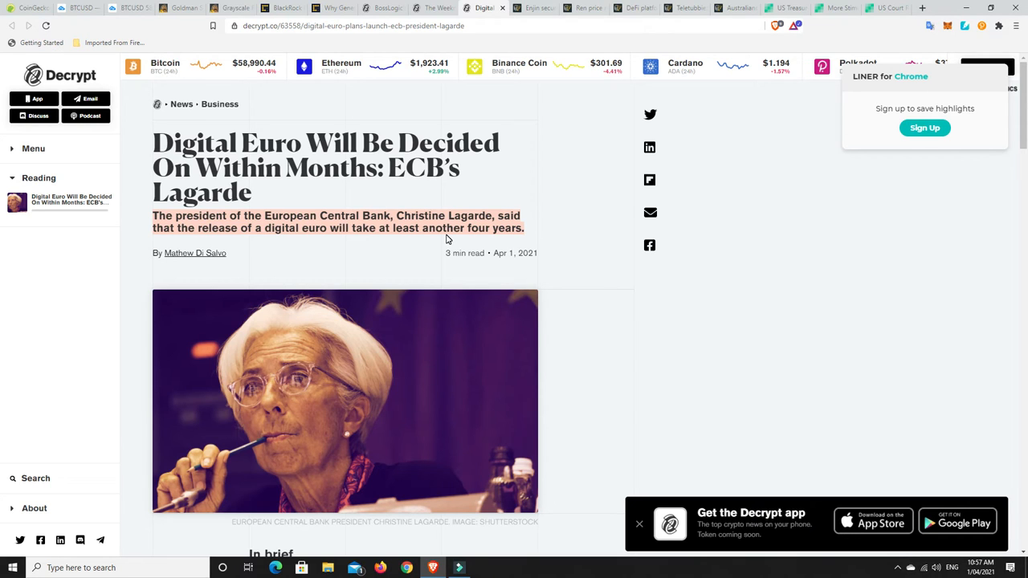
pyautogui.moveTo(361, 257)
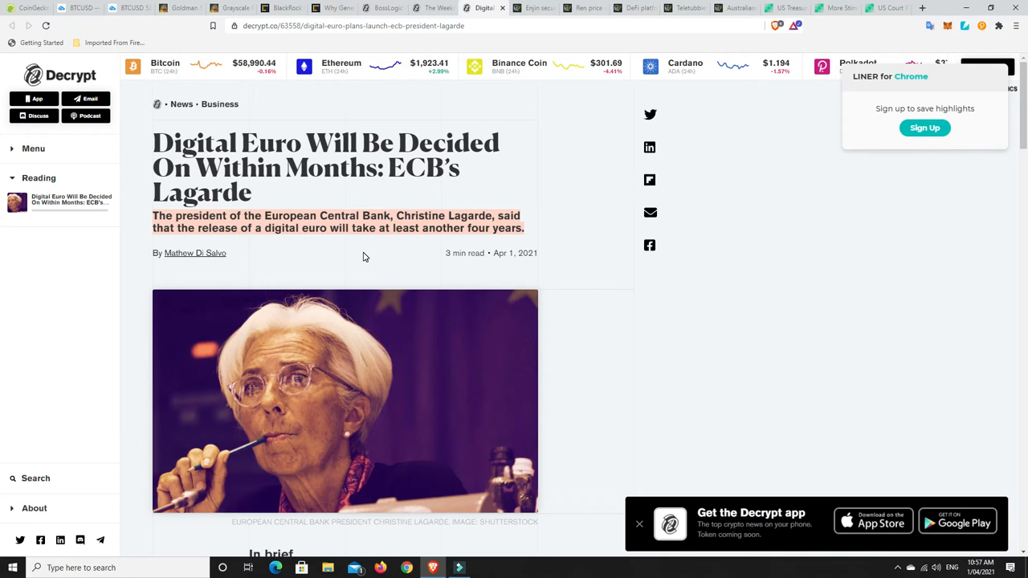
pyautogui.moveTo(339, 249)
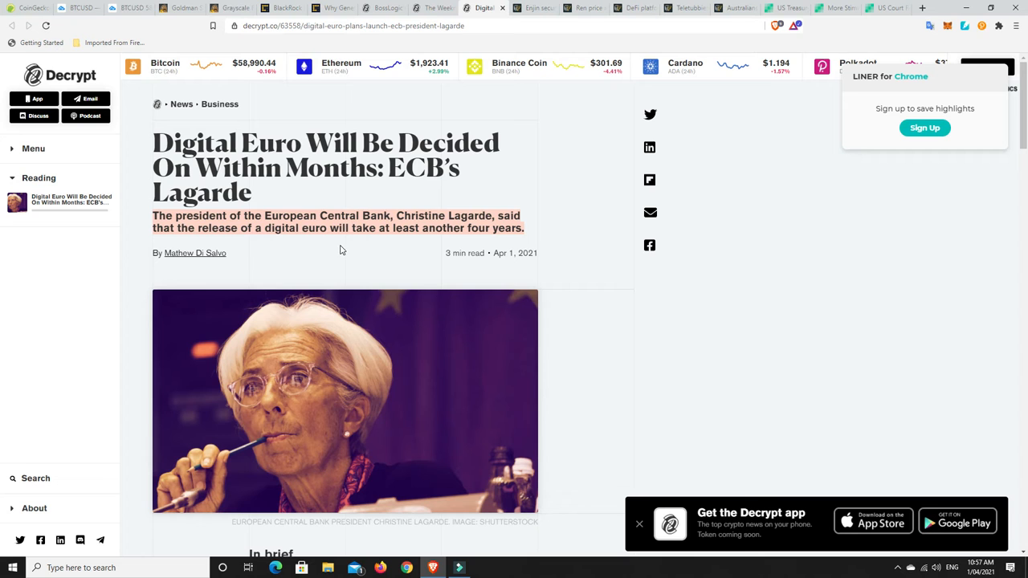
pyautogui.moveTo(462, 85)
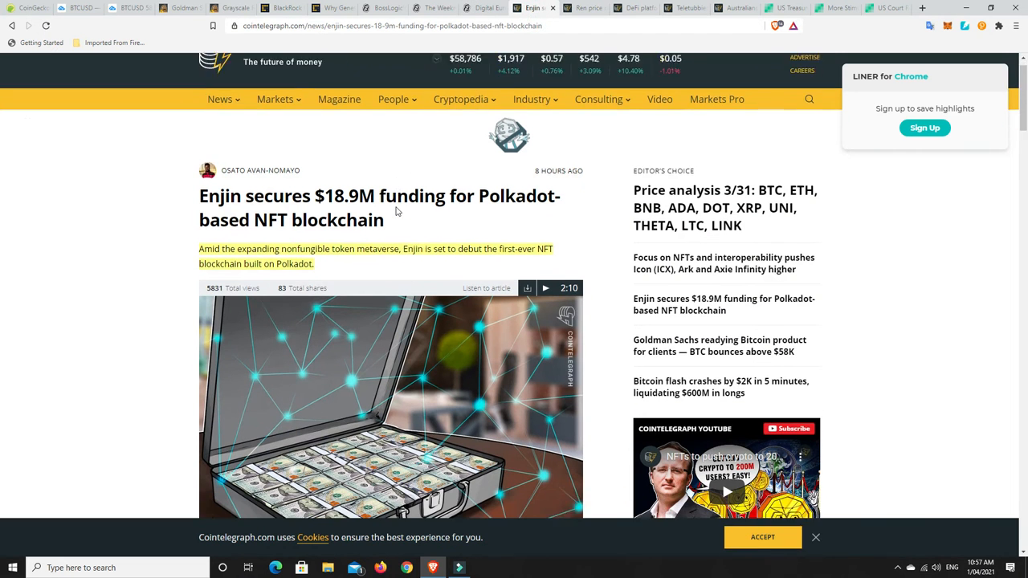
# Scroll through the highlighted lead on Crypto.com leading Enjin's $18.9M round, then back up
pyautogui.scroll(-3)
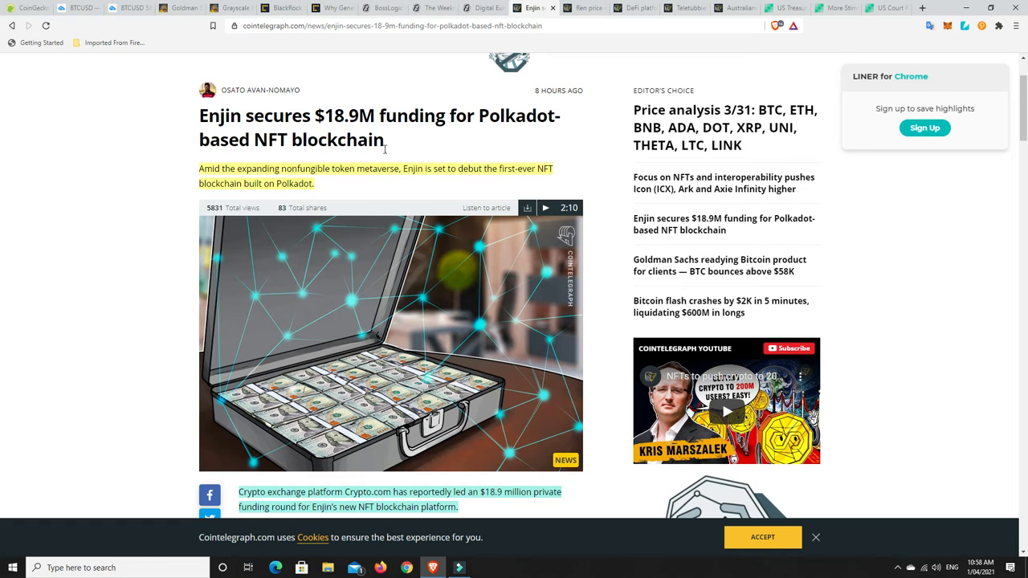
pyautogui.moveTo(401, 149)
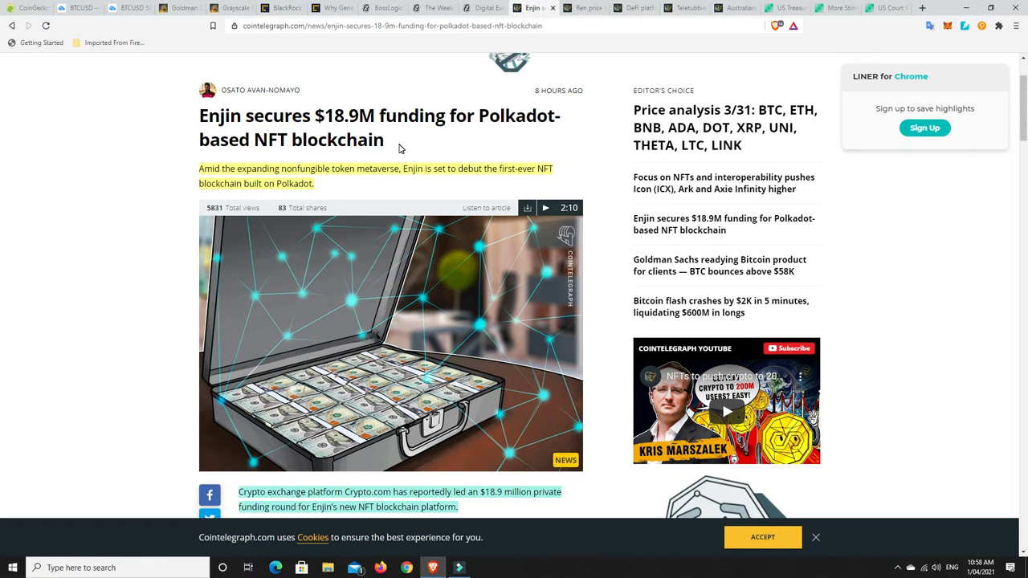
pyautogui.moveTo(373, 168)
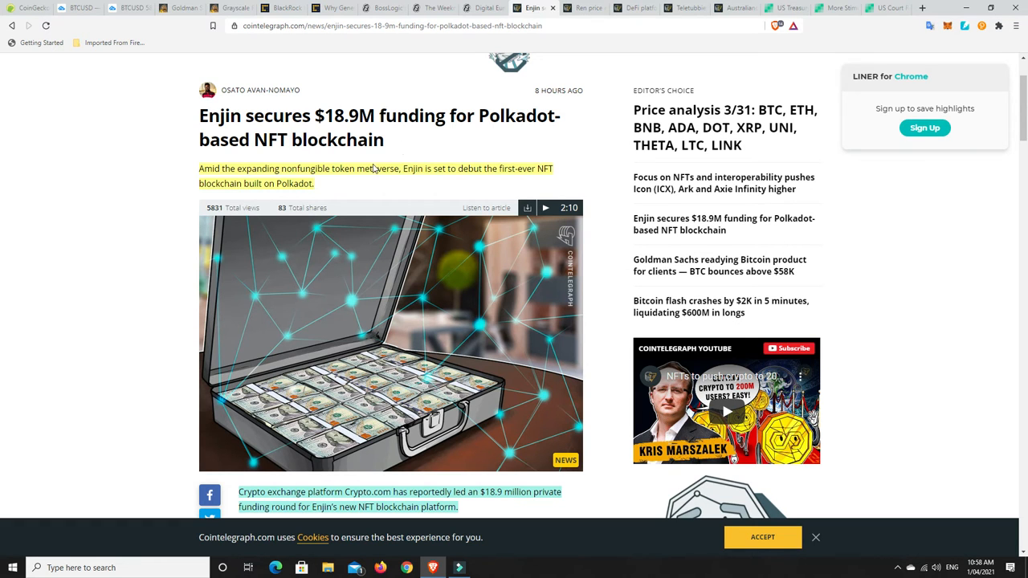
pyautogui.moveTo(371, 186)
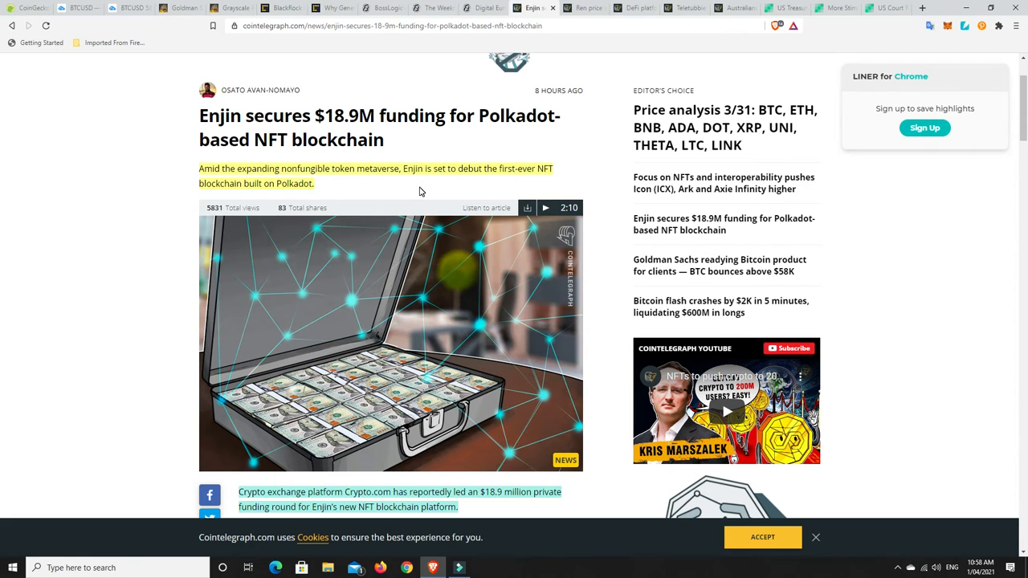
pyautogui.moveTo(380, 168)
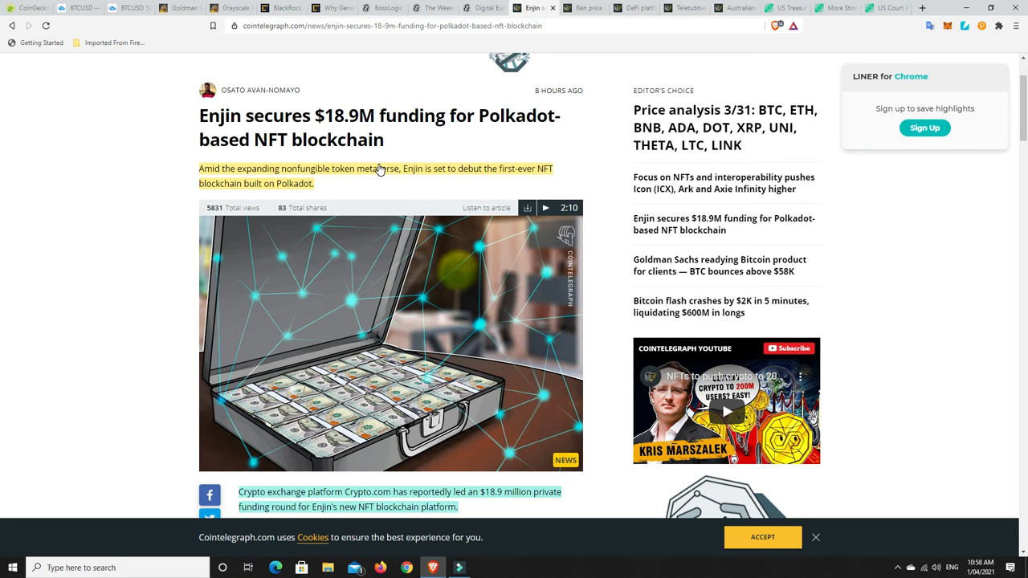
pyautogui.scroll(-3)
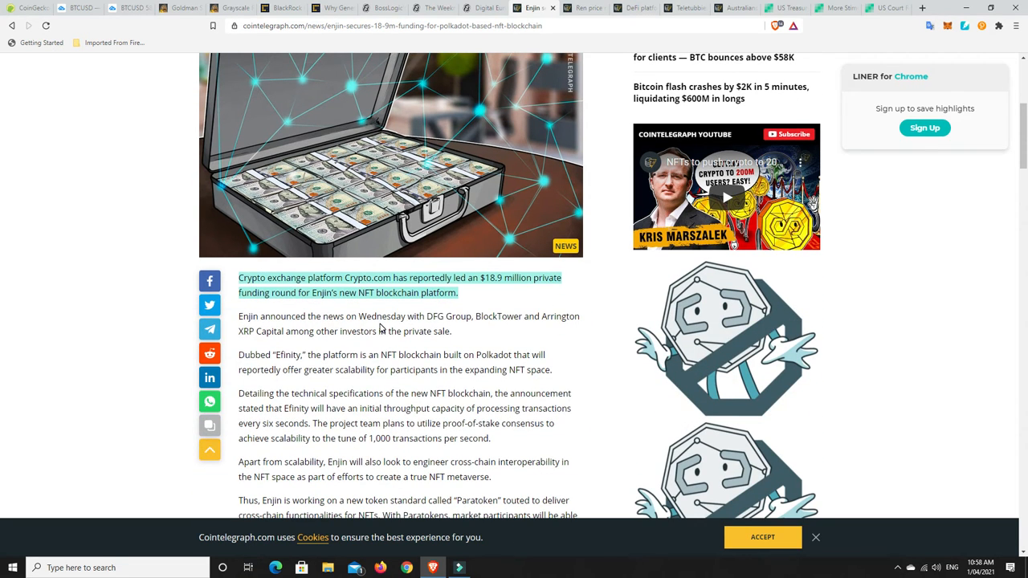
pyautogui.moveTo(468, 291)
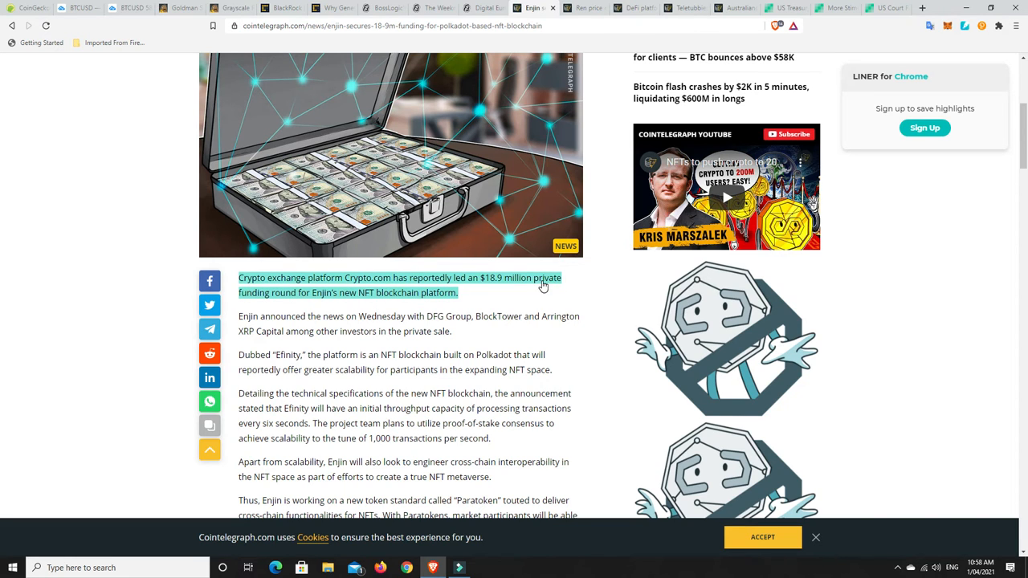
pyautogui.moveTo(365, 299)
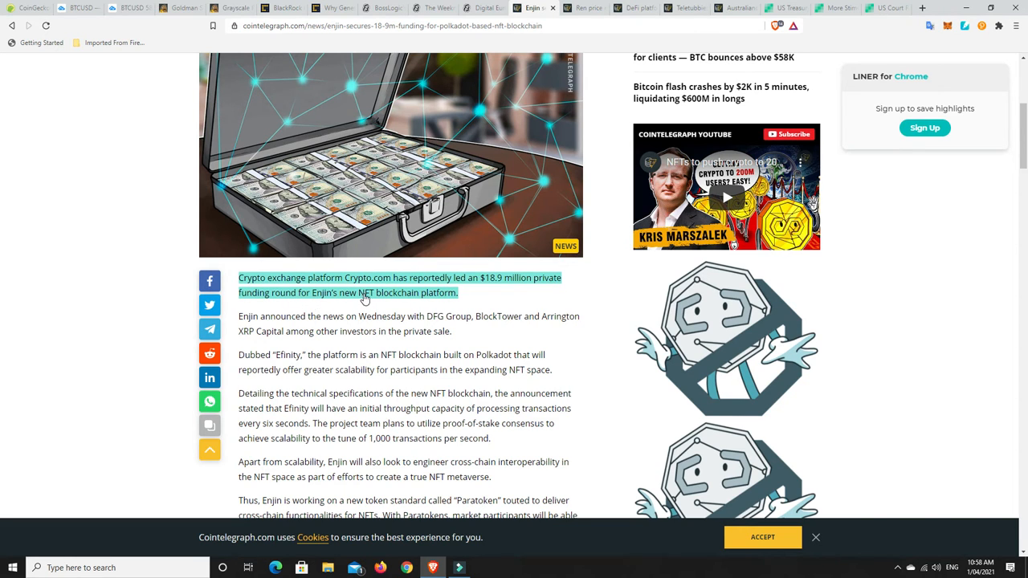
pyautogui.scroll(3)
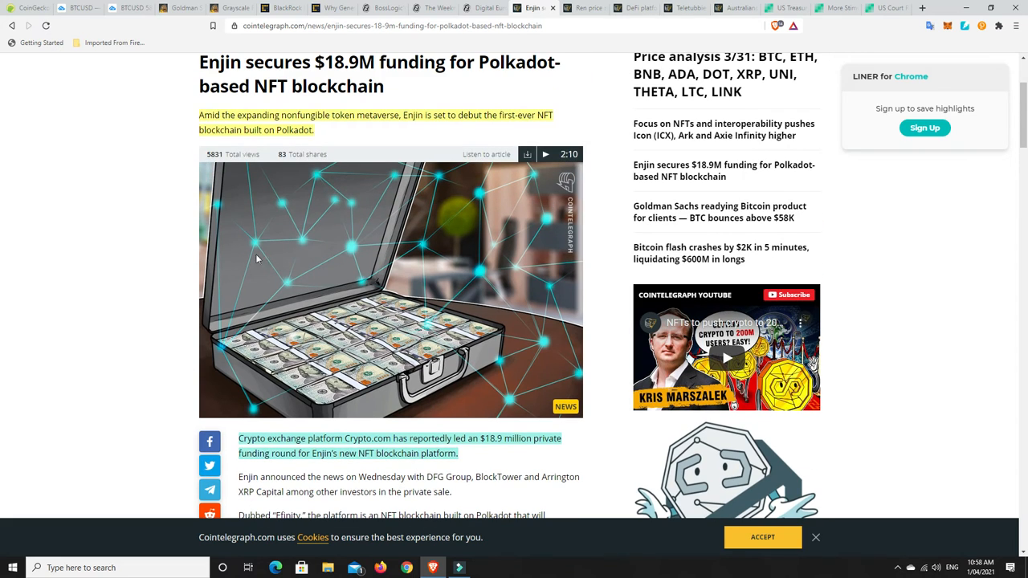
pyautogui.moveTo(380, 303)
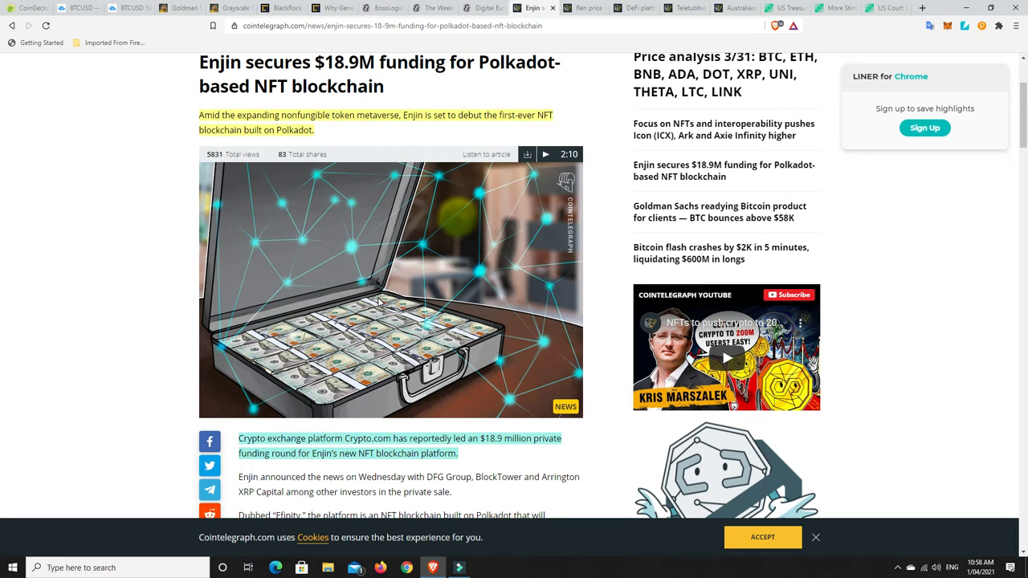
pyautogui.moveTo(336, 309)
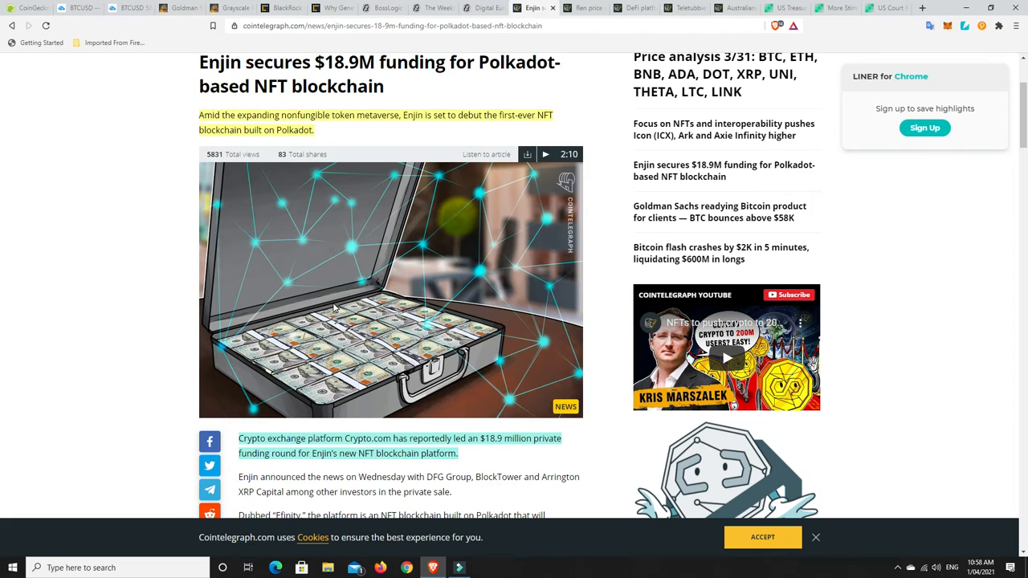
pyautogui.moveTo(394, 279)
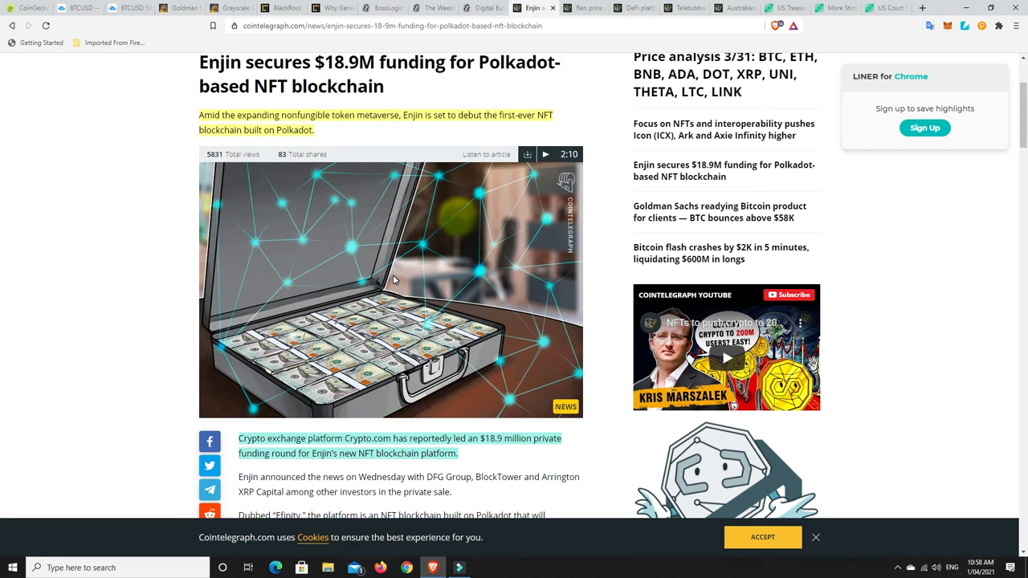
pyautogui.moveTo(585, 21)
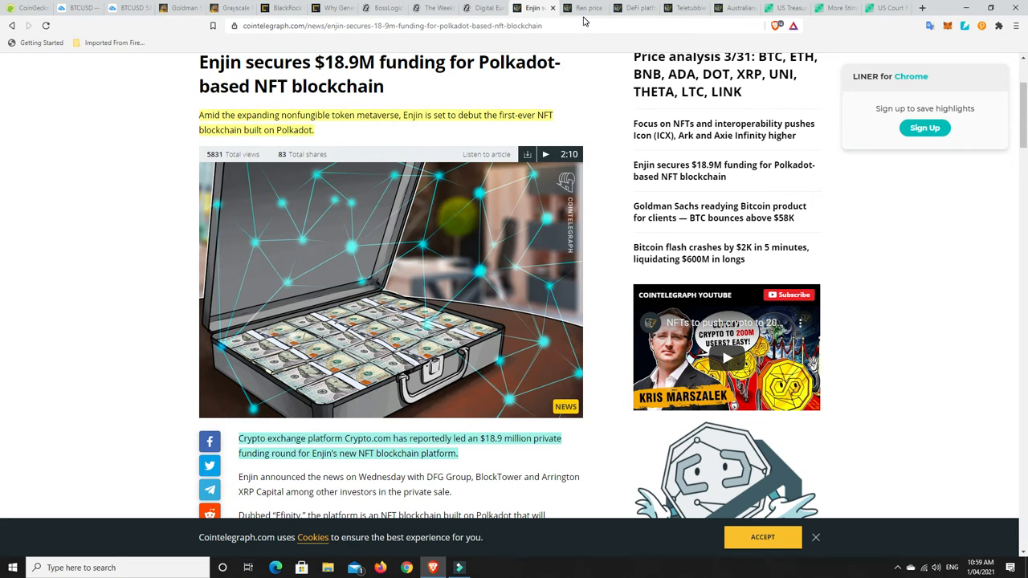
# Open the Ren 40% rally article and scroll through its highlighted intro
pyautogui.click(585, 7)
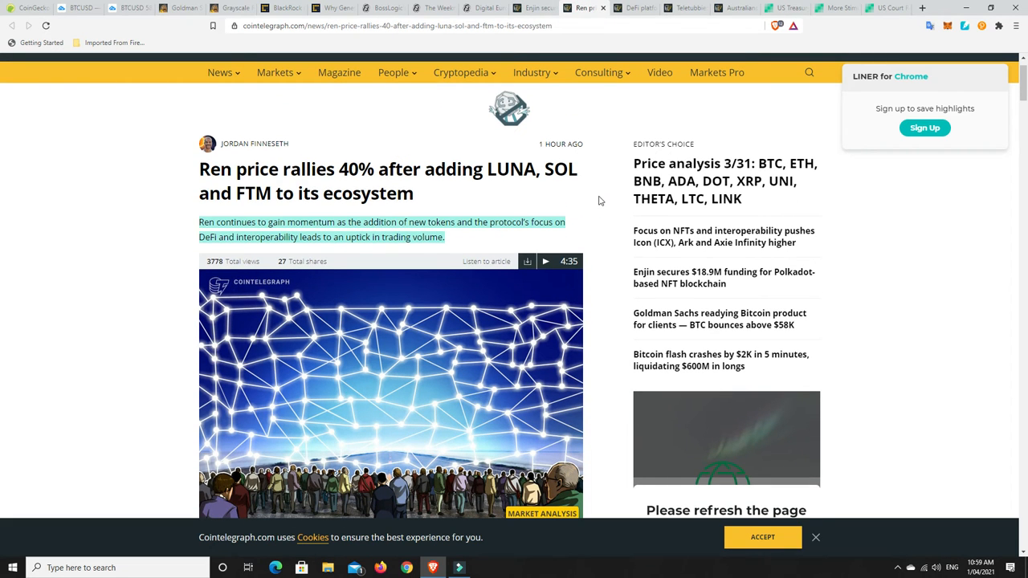
pyautogui.moveTo(587, 206)
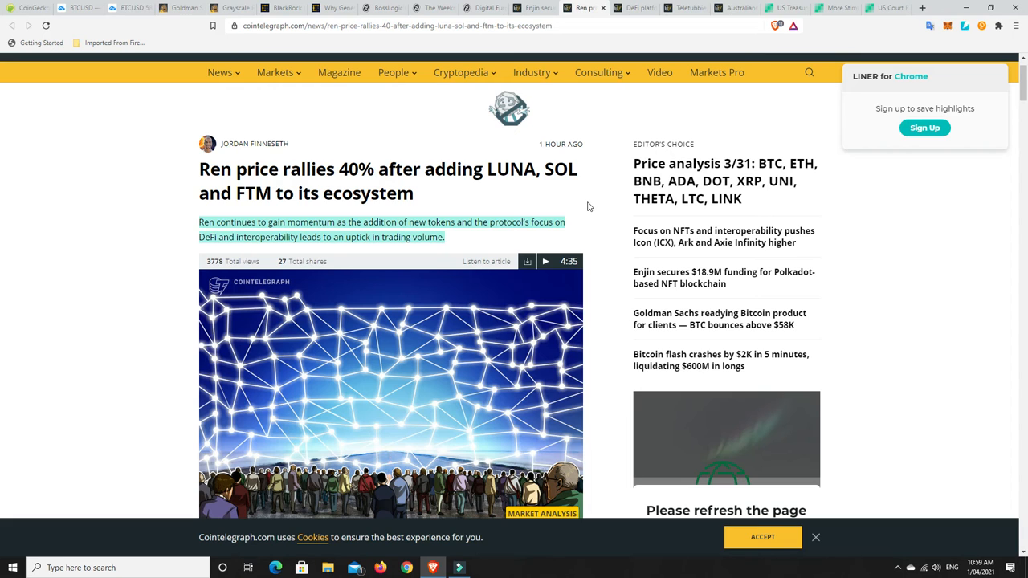
pyautogui.moveTo(485, 199)
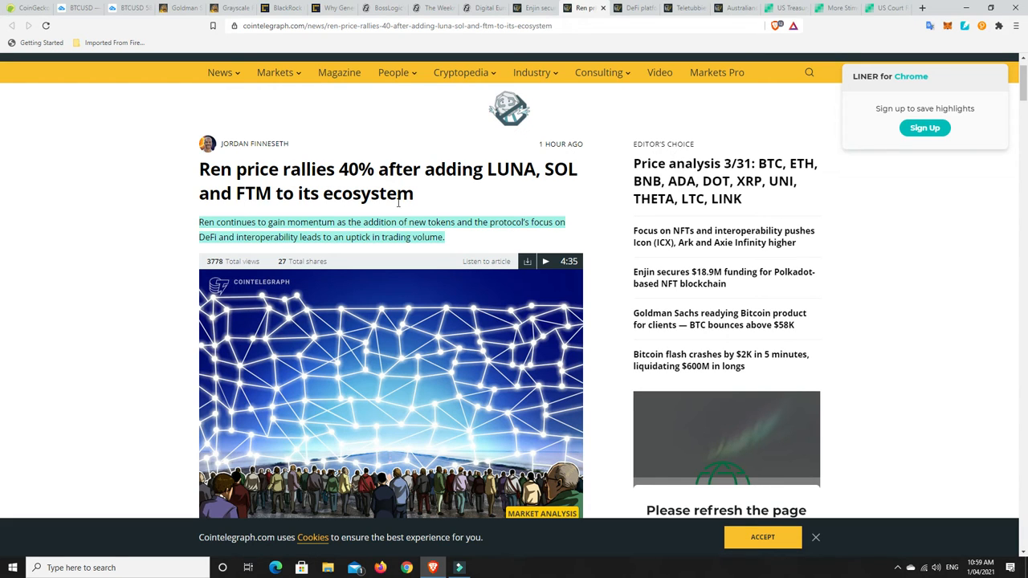
pyautogui.scroll(-3)
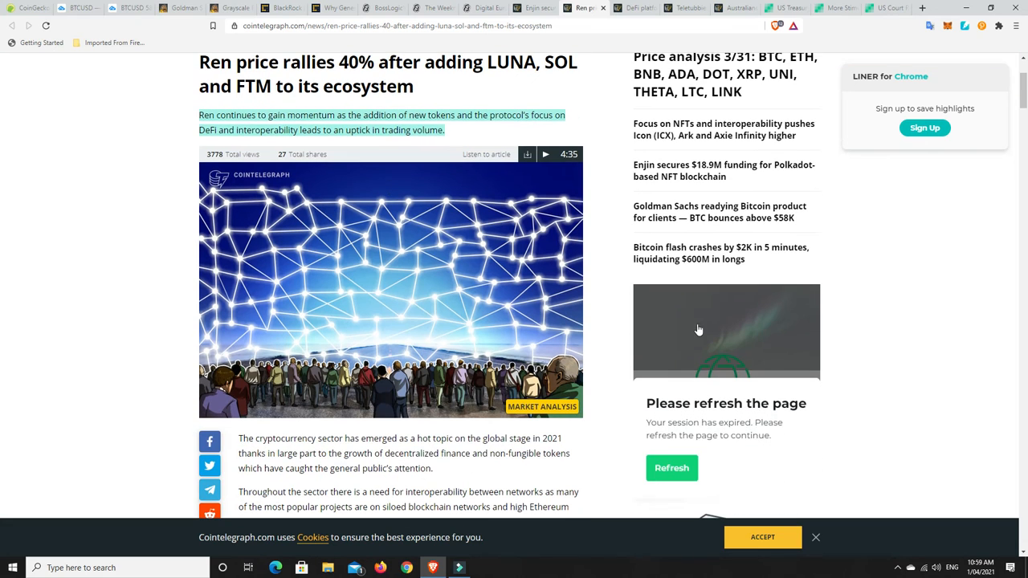
pyautogui.moveTo(613, 296)
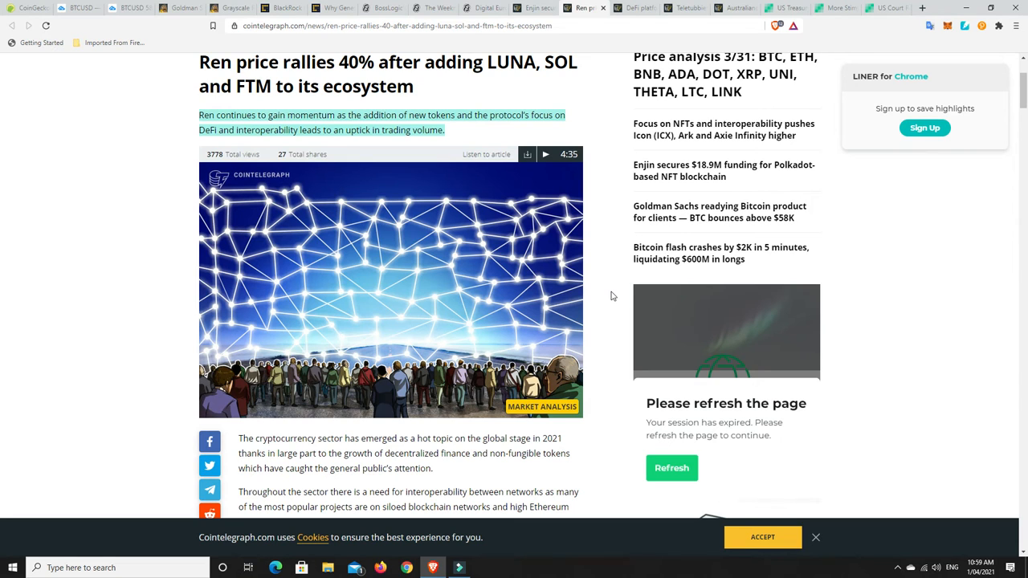
pyautogui.moveTo(414, 332)
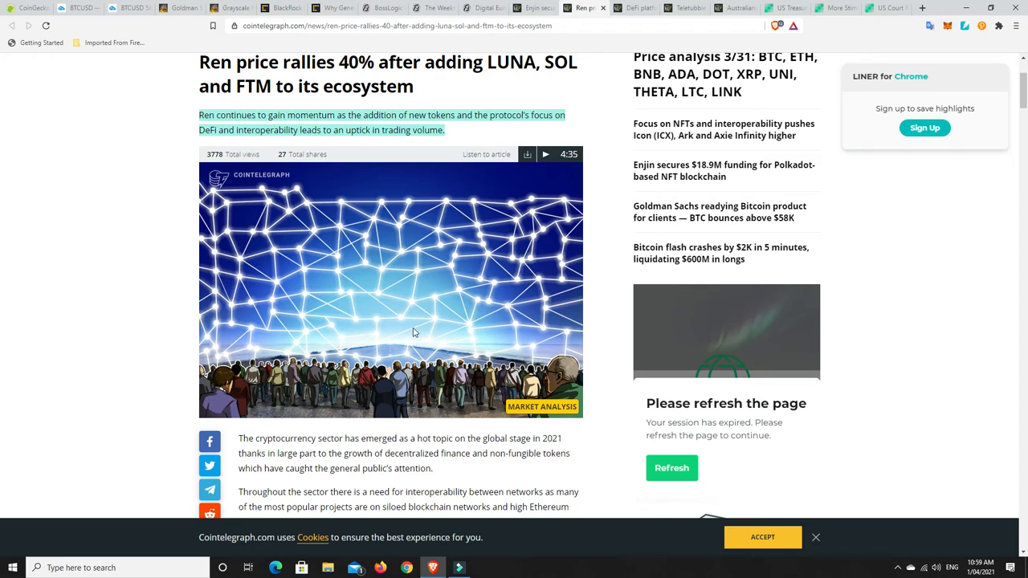
pyautogui.moveTo(599, 304)
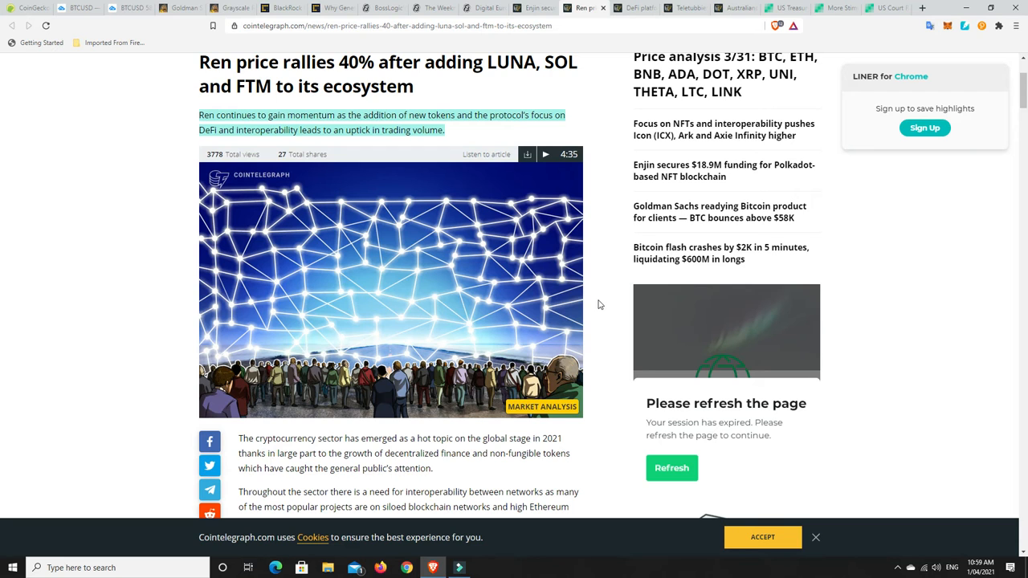
pyautogui.moveTo(598, 289)
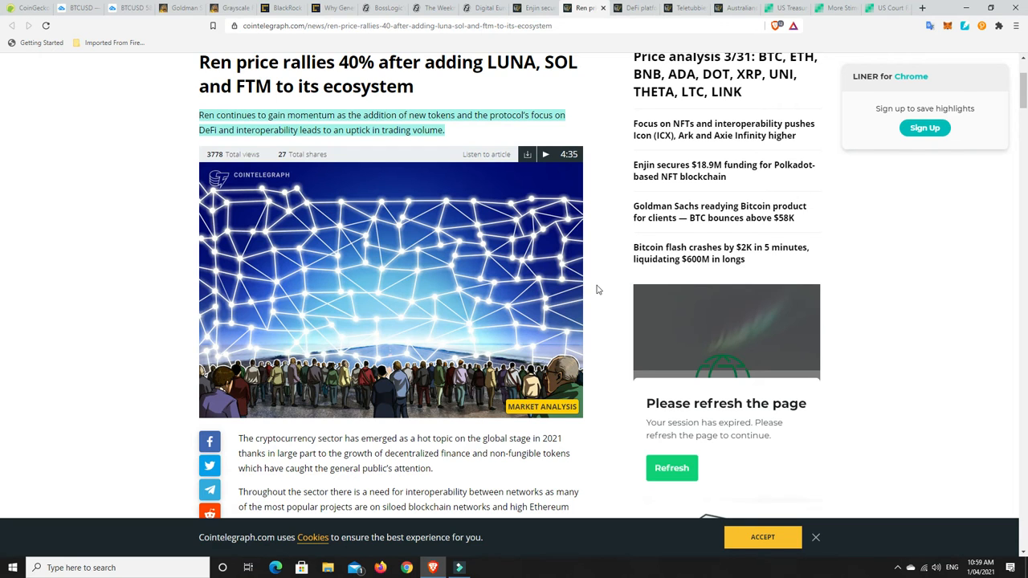
pyautogui.scroll(3)
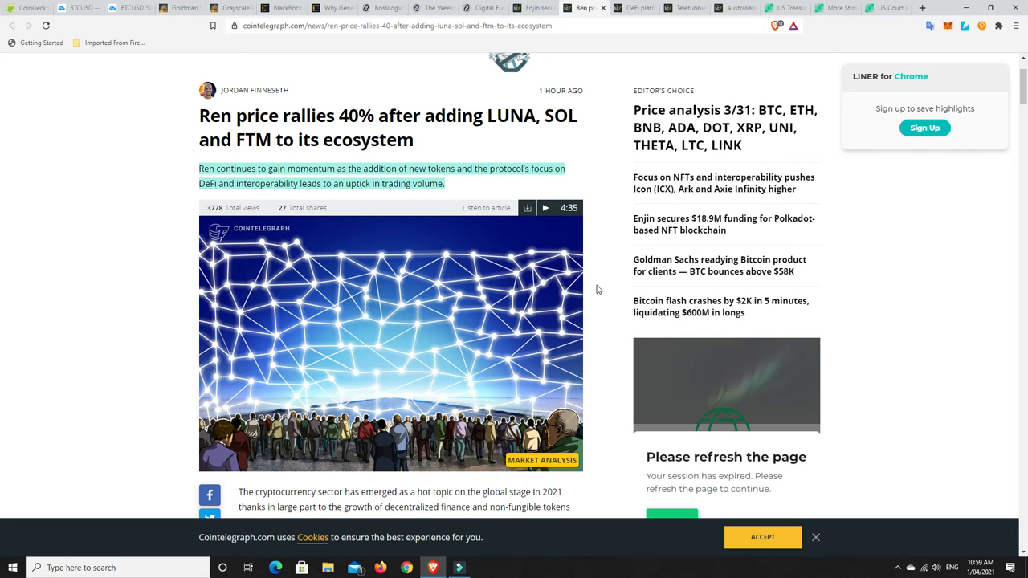
# Switch to the Zapper and Aave Polygon article, read its highlighted lead, and return to the headline
pyautogui.click(635, 8)
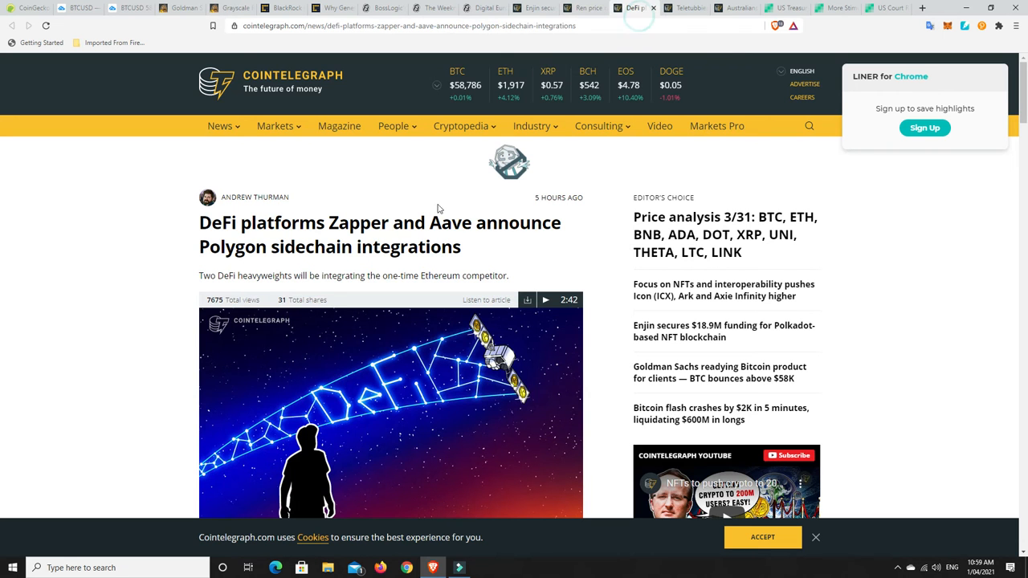
pyautogui.moveTo(527, 248)
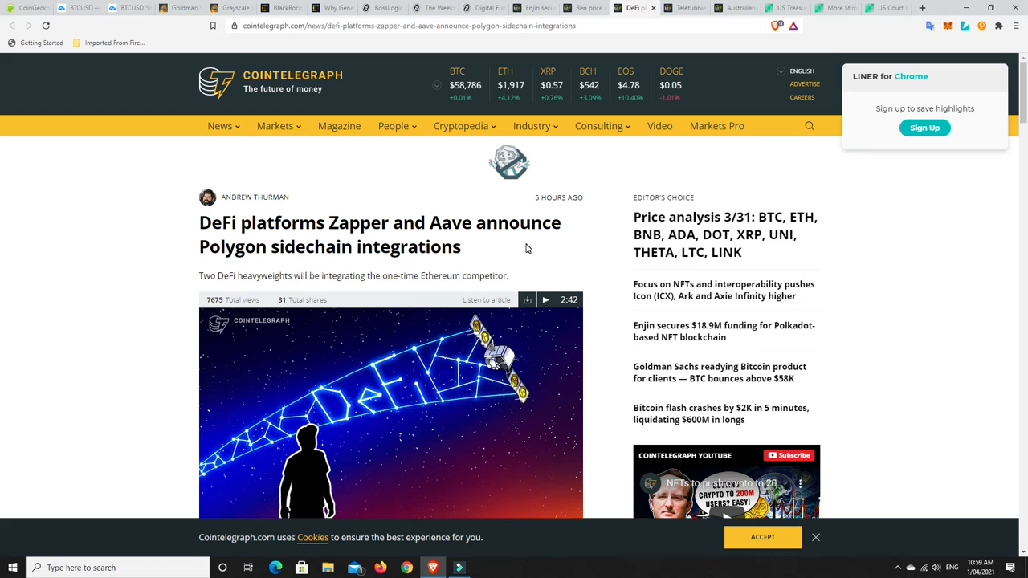
pyautogui.scroll(-3)
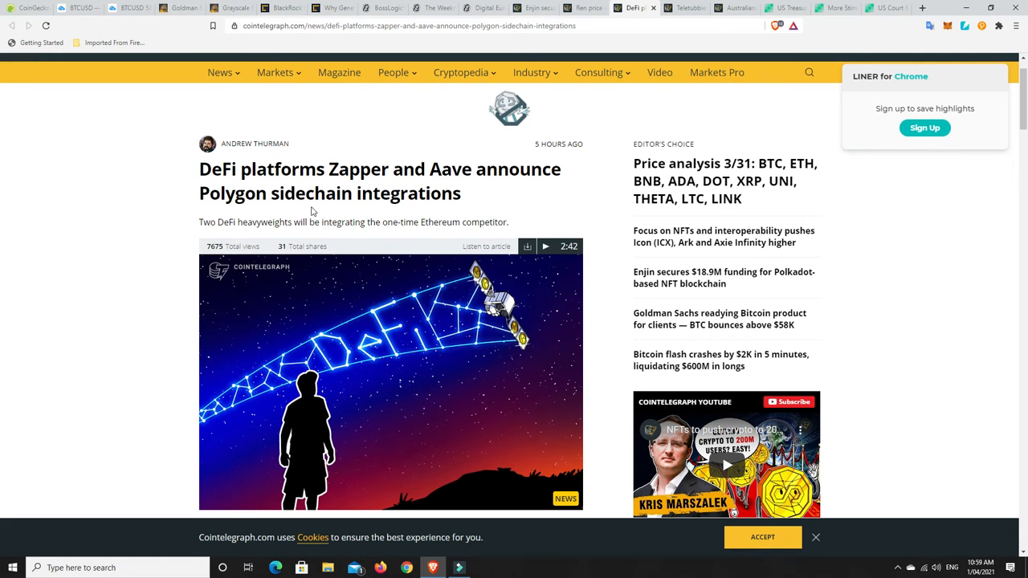
pyautogui.scroll(-3)
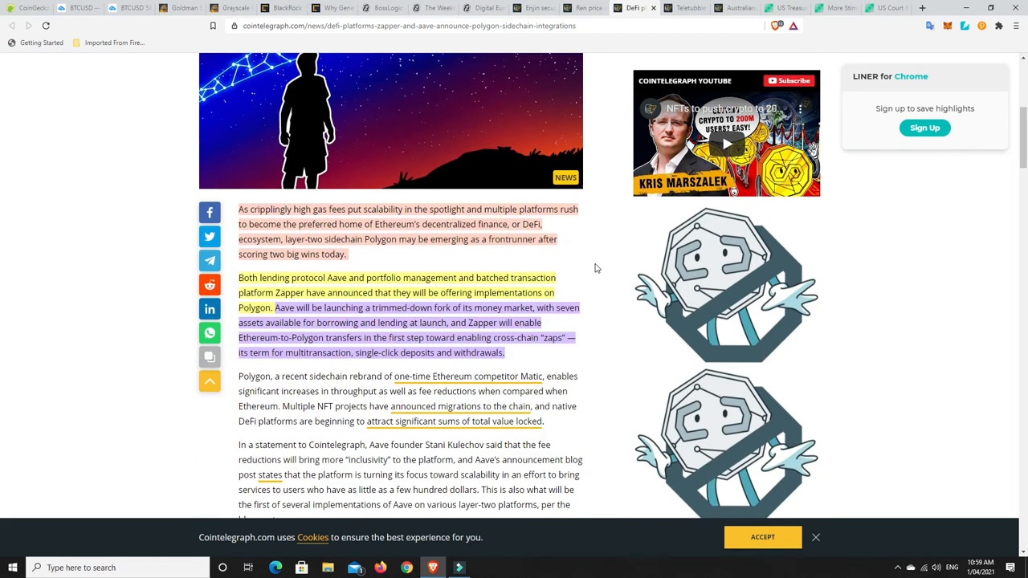
pyautogui.scroll(-3)
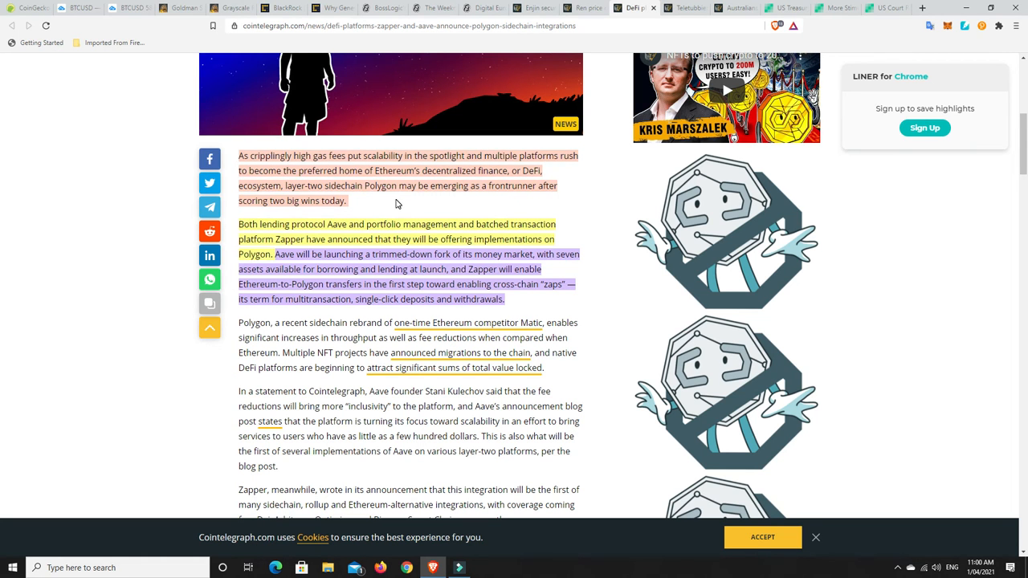
pyautogui.scroll(3)
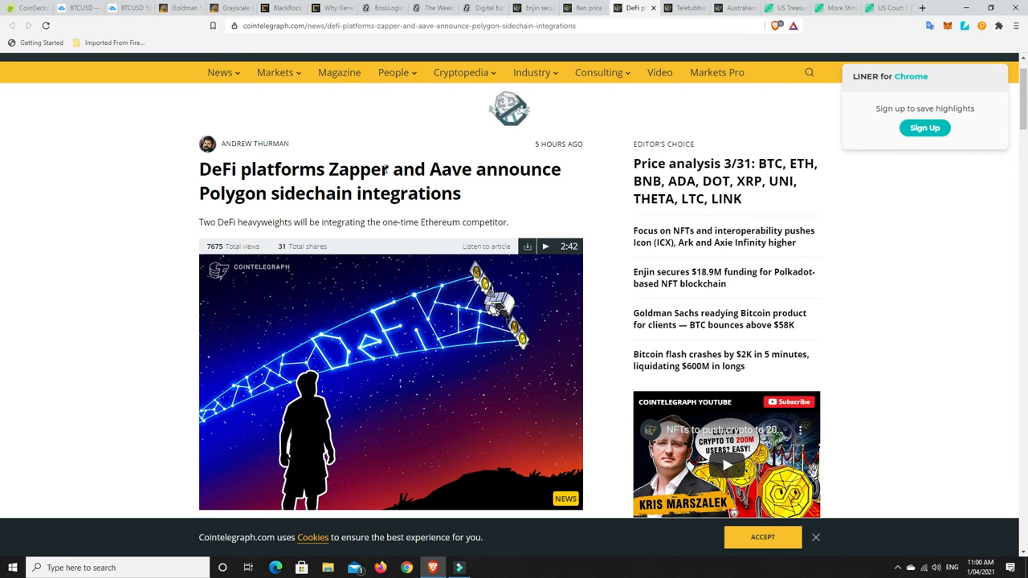
pyautogui.scroll(-3)
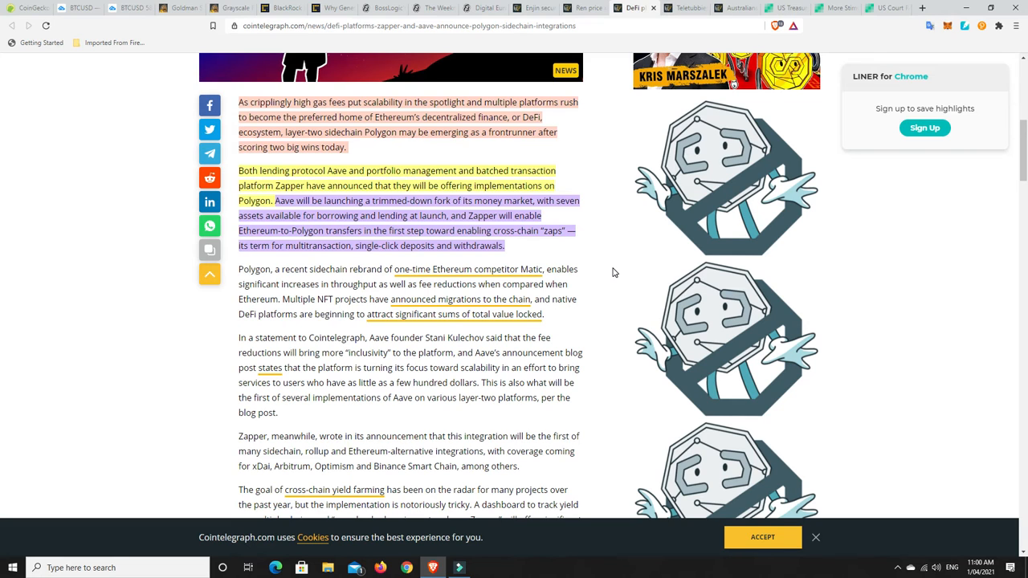
pyautogui.moveTo(512, 282)
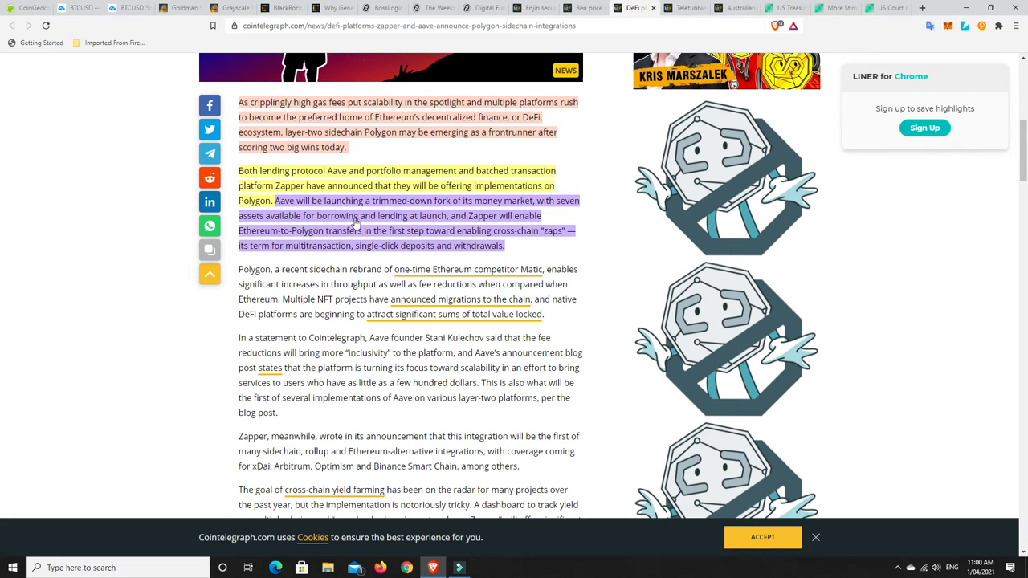
pyautogui.moveTo(505, 223)
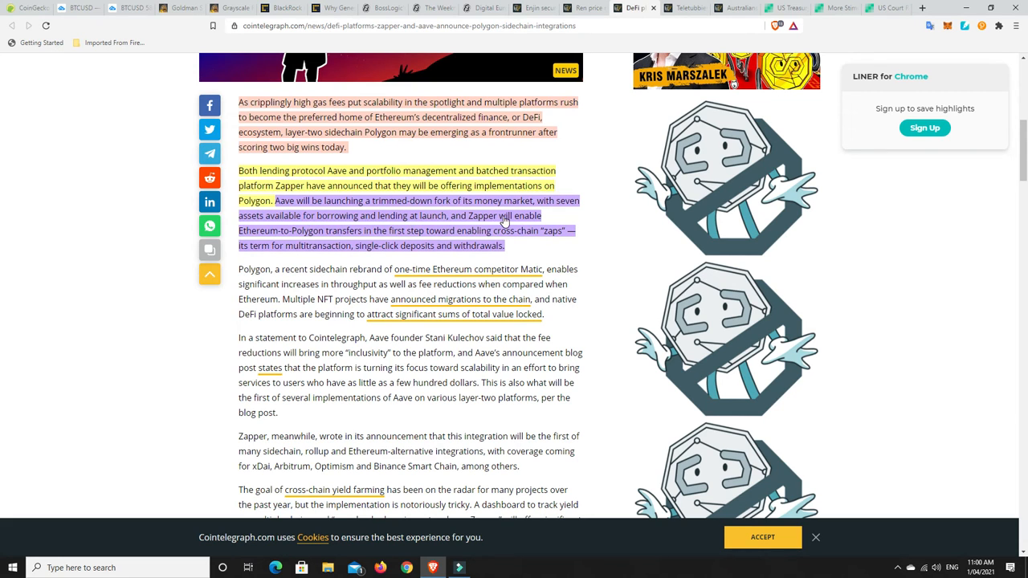
pyautogui.moveTo(325, 240)
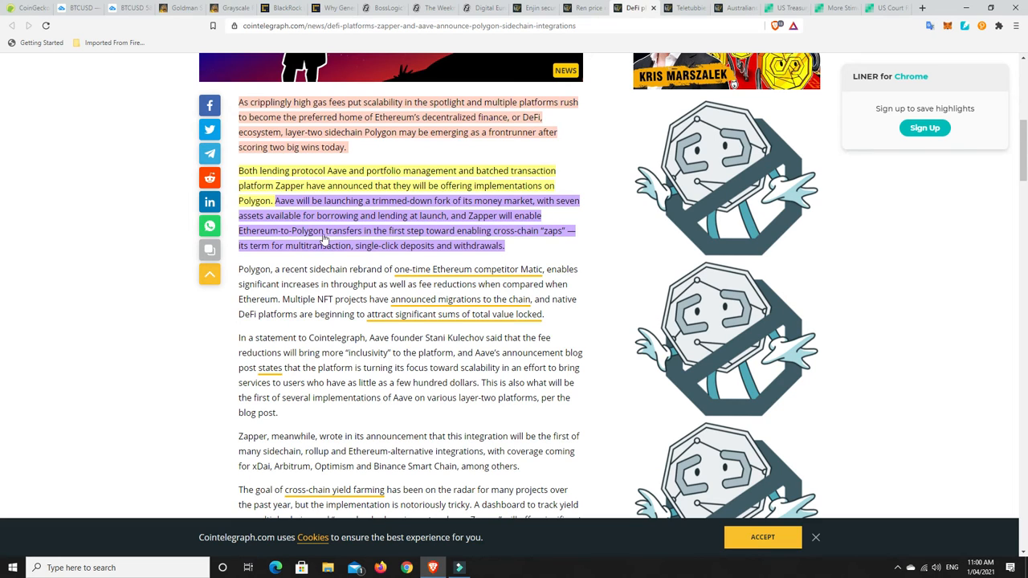
pyautogui.moveTo(460, 238)
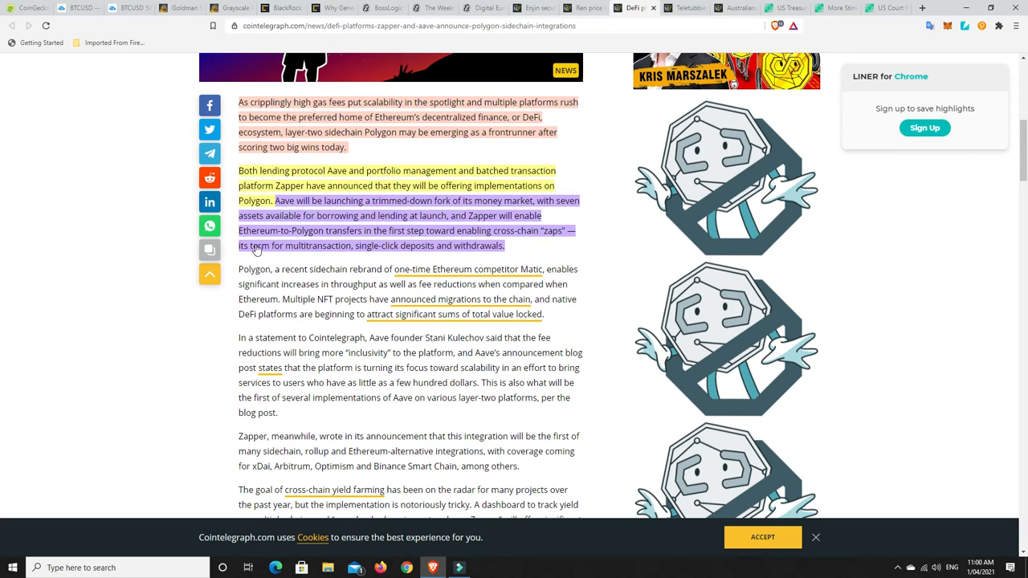
pyautogui.moveTo(288, 247)
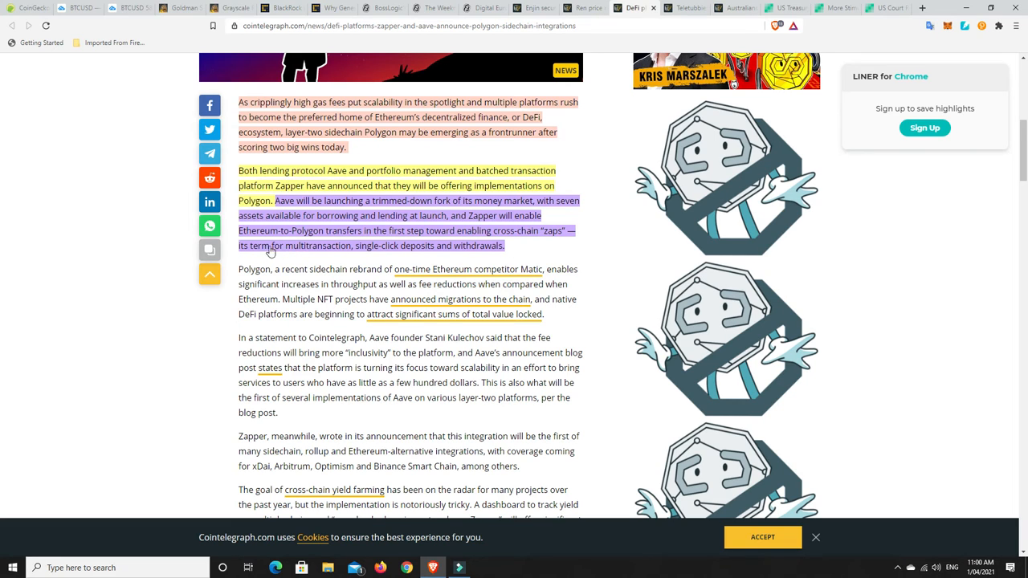
pyautogui.moveTo(399, 256)
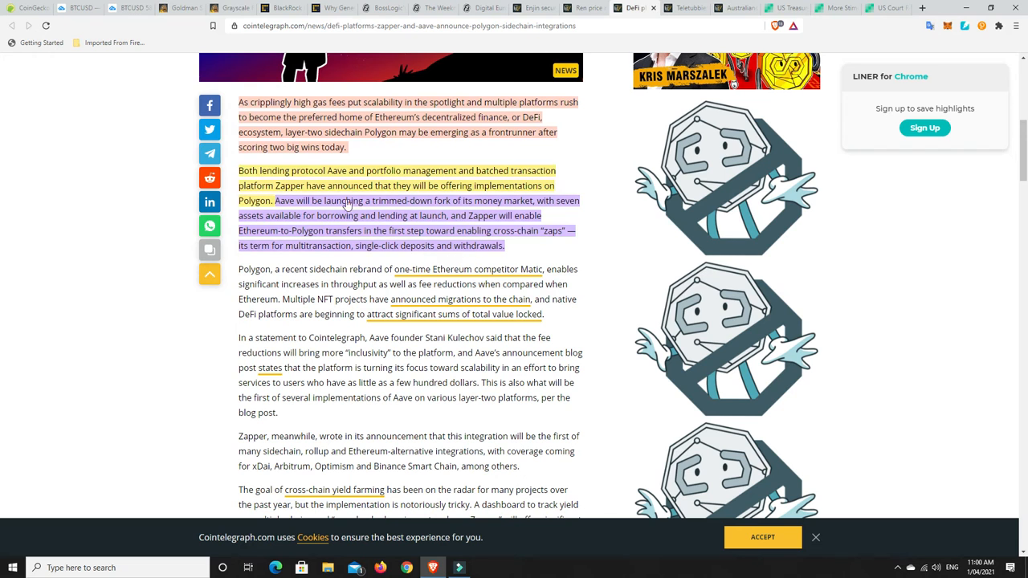
pyautogui.scroll(3)
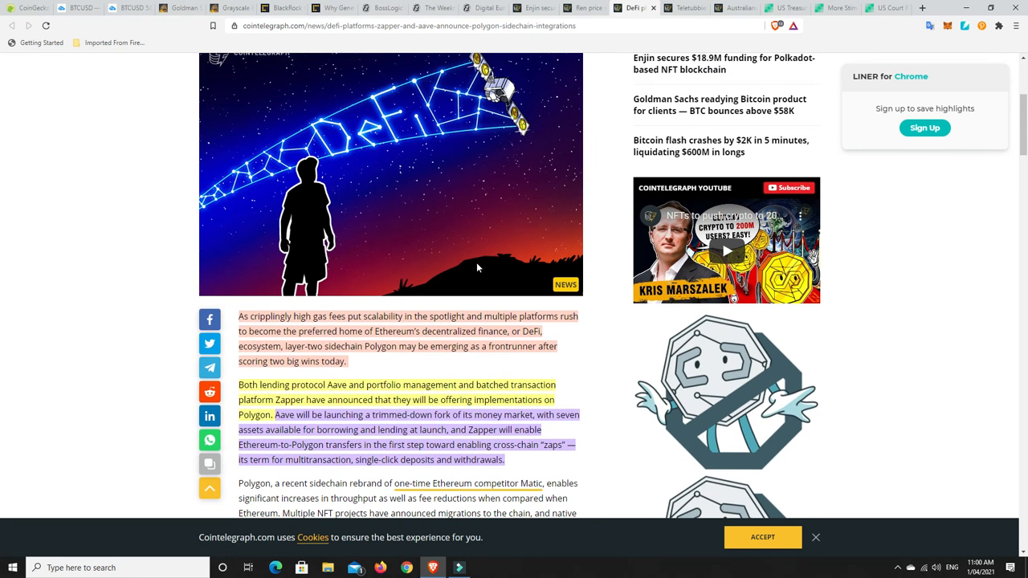
pyautogui.scroll(3)
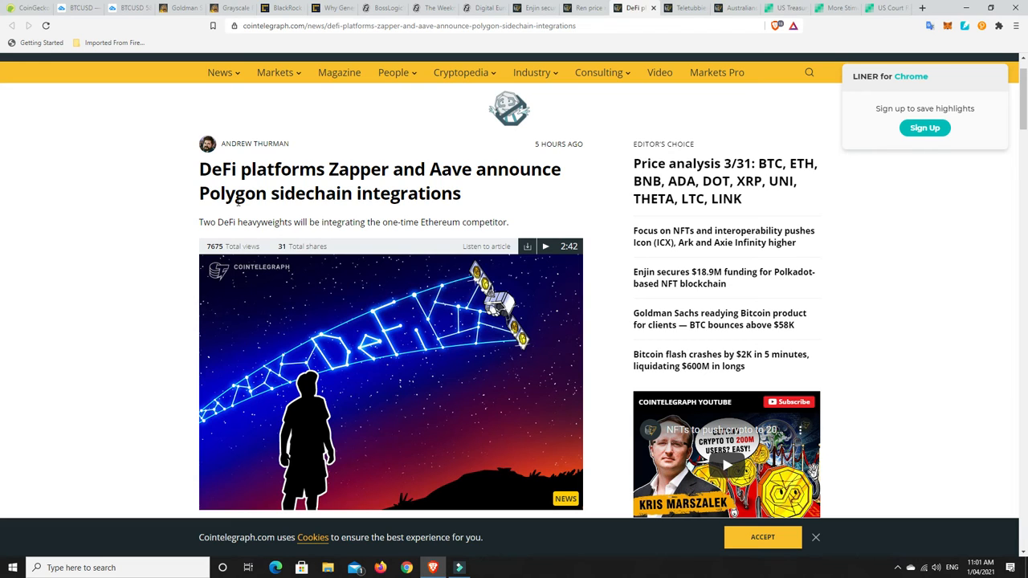
pyautogui.moveTo(643, 46)
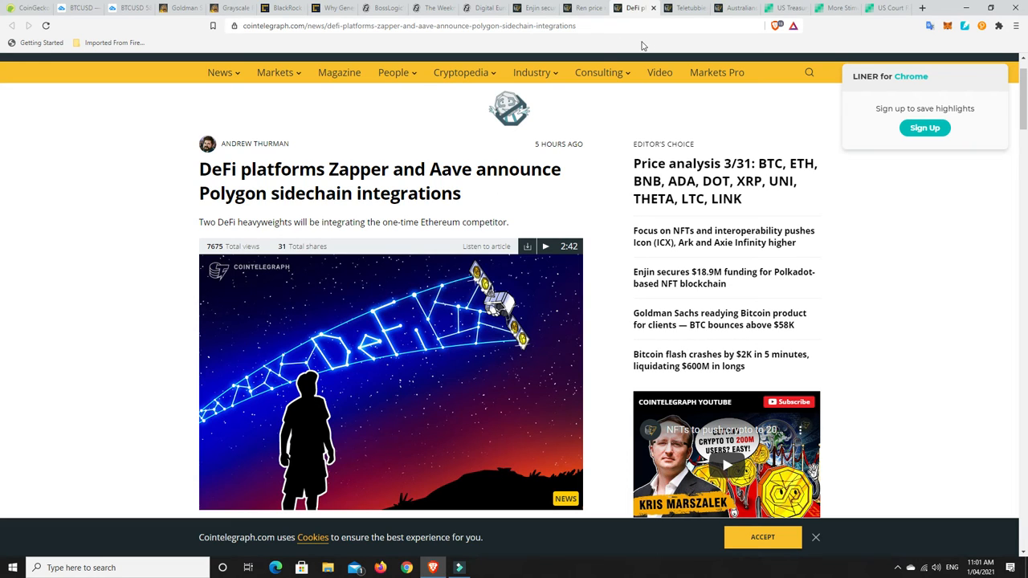
pyautogui.moveTo(687, 8)
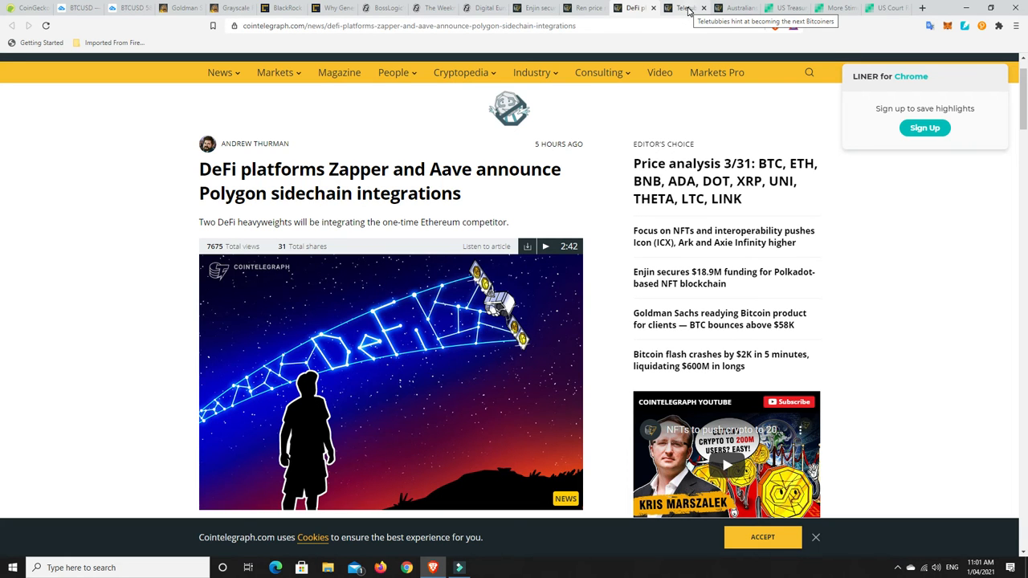
# Switch to the Teletubbies Bitcoiners article and scroll down to the embedded tweet
pyautogui.click(684, 8)
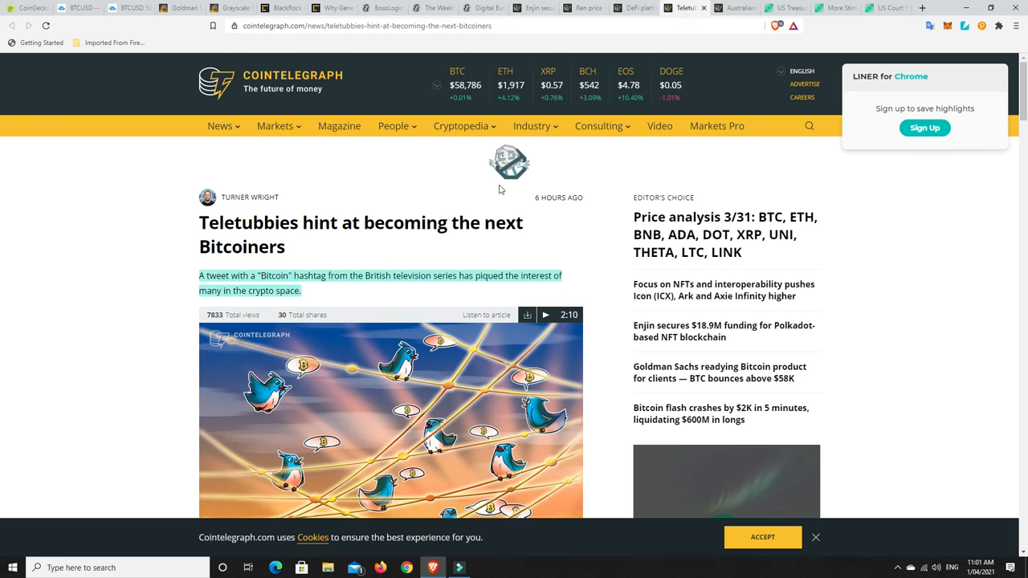
pyautogui.scroll(-3)
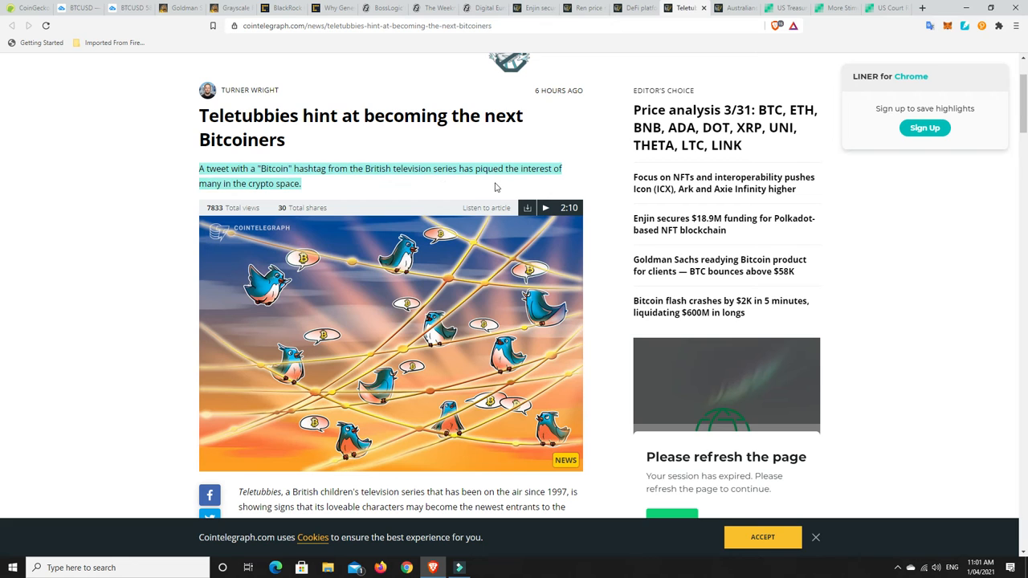
pyautogui.moveTo(248, 195)
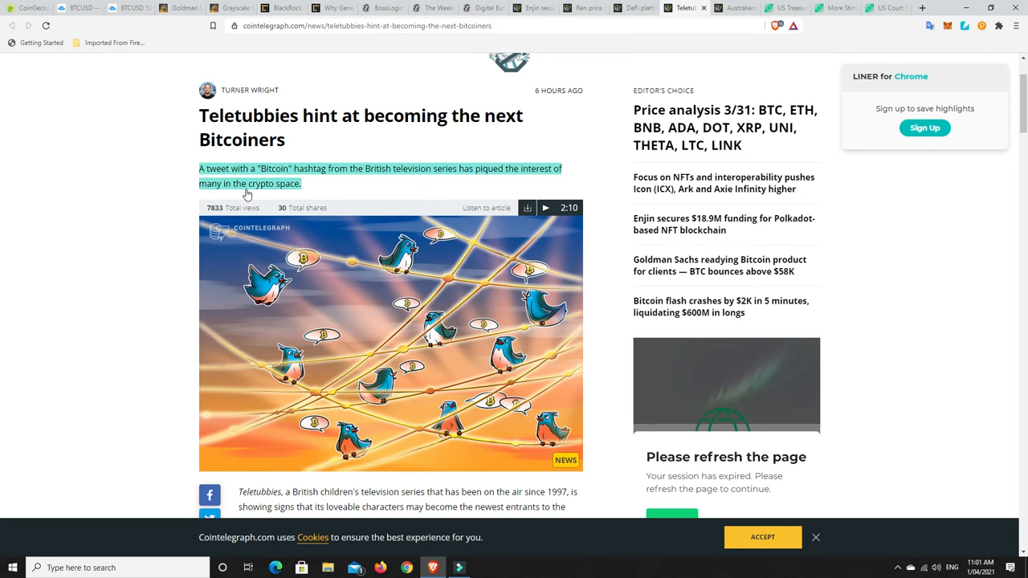
pyautogui.scroll(-3)
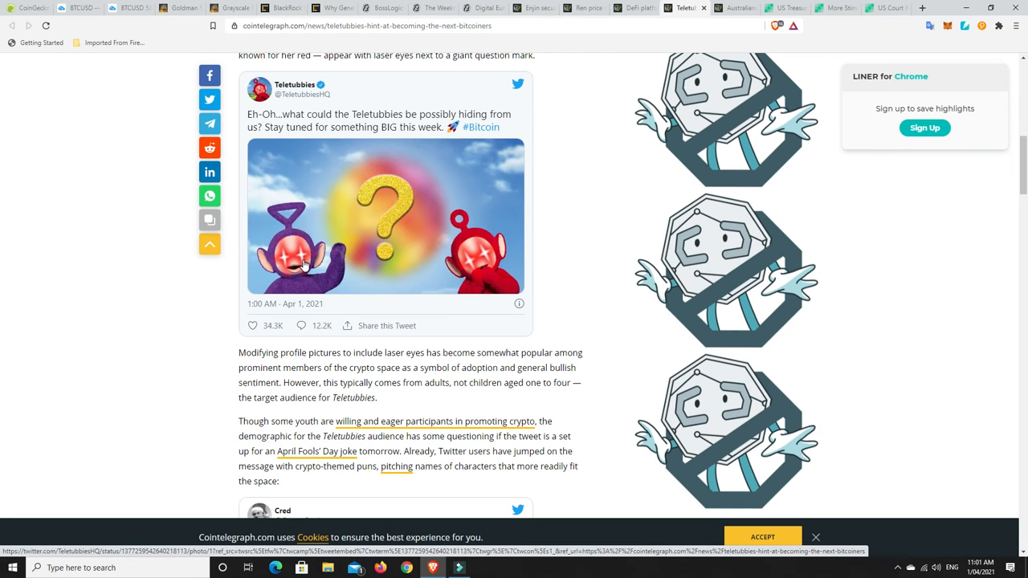
pyautogui.moveTo(454, 265)
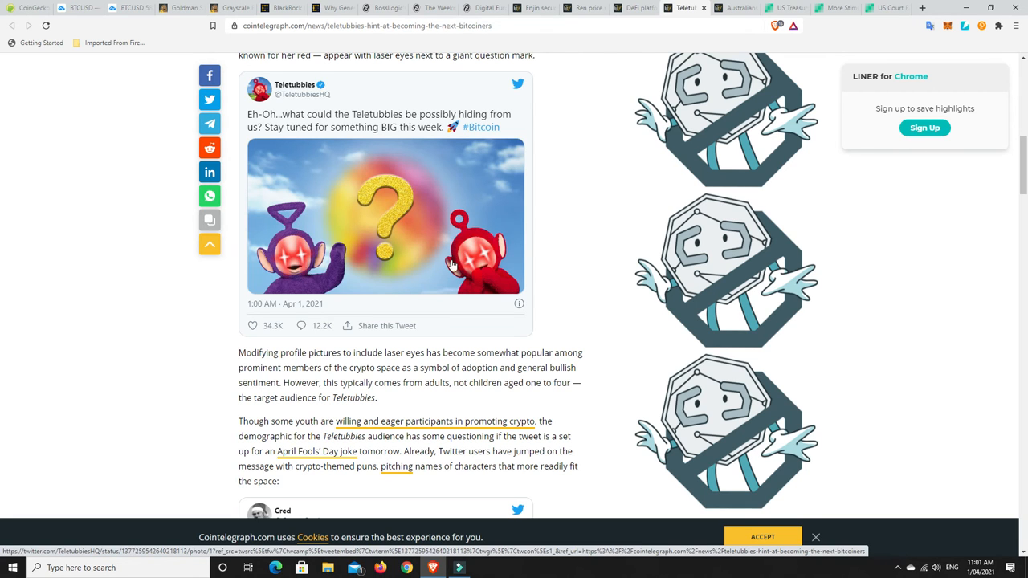
pyautogui.scroll(3)
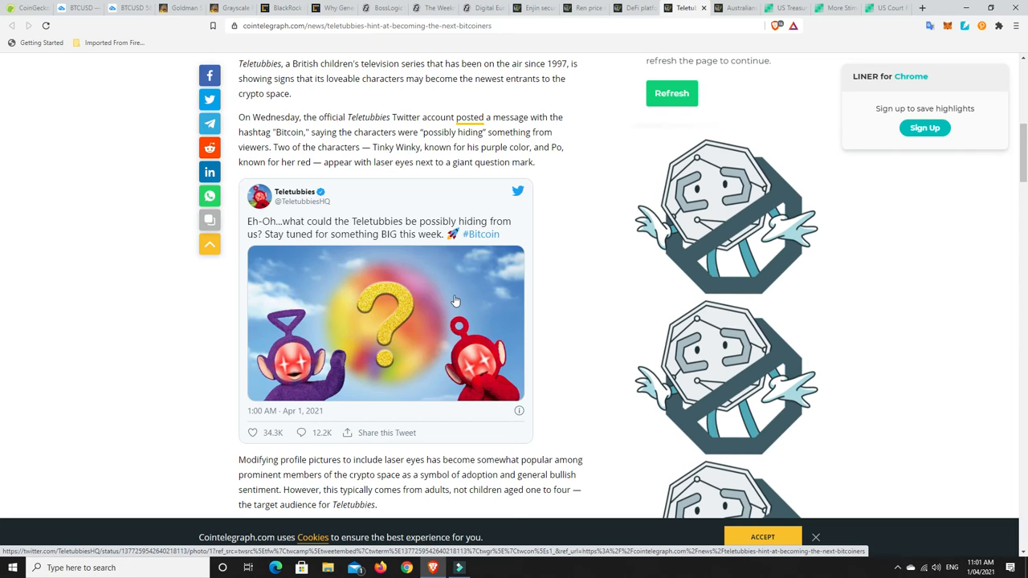
pyautogui.moveTo(430, 313)
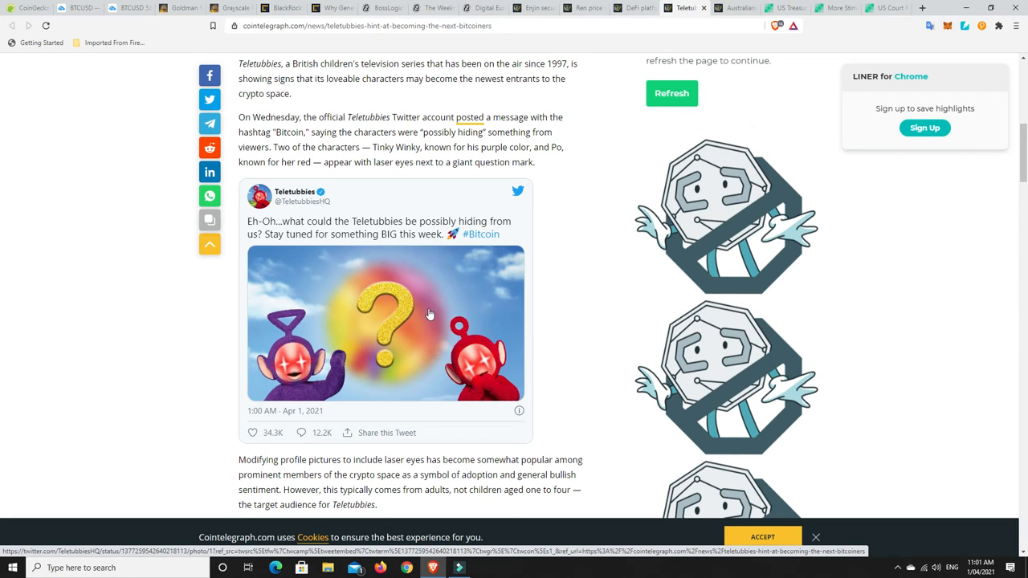
pyautogui.moveTo(391, 334)
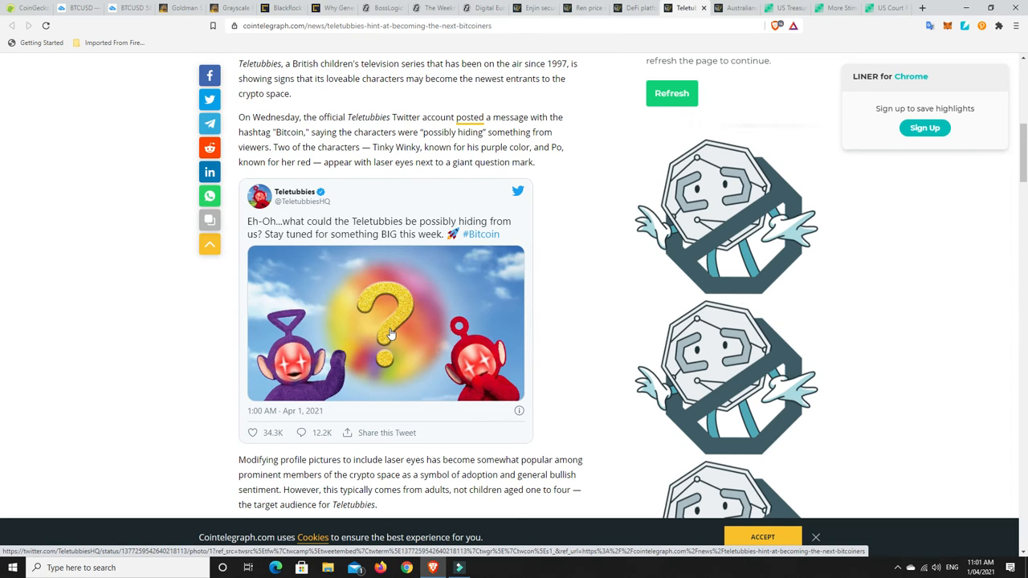
pyautogui.moveTo(304, 364)
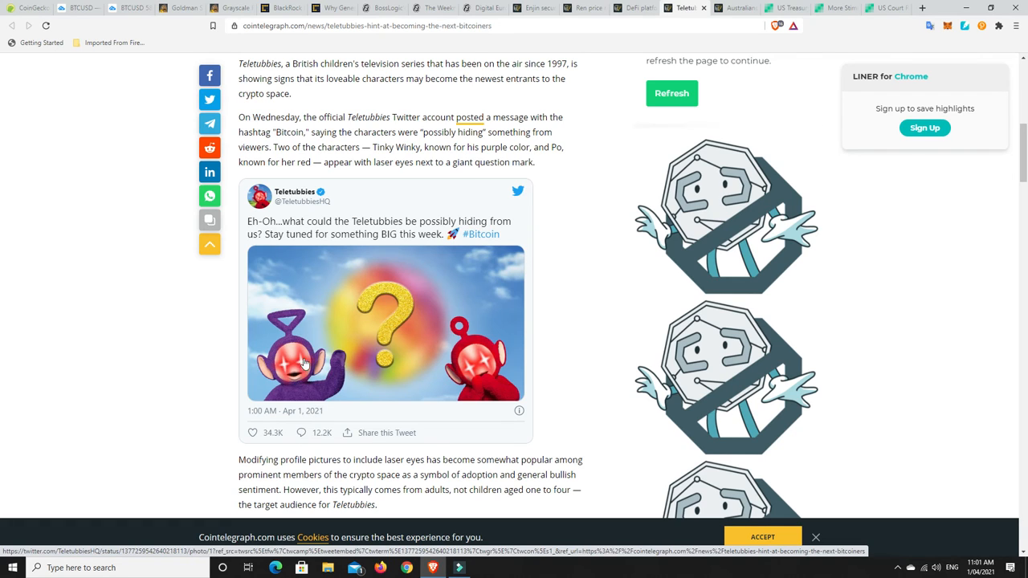
pyautogui.moveTo(323, 372)
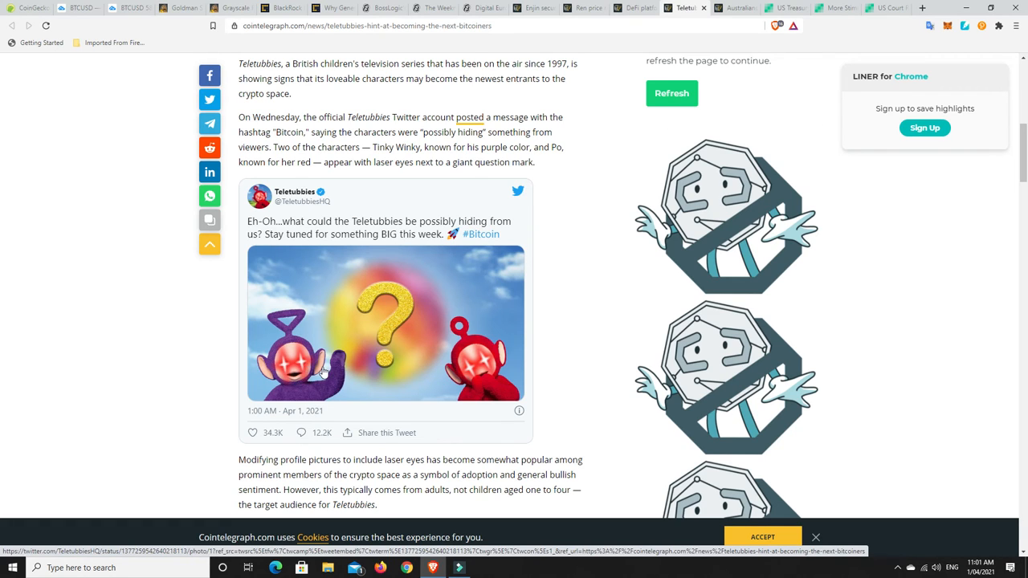
pyautogui.moveTo(474, 367)
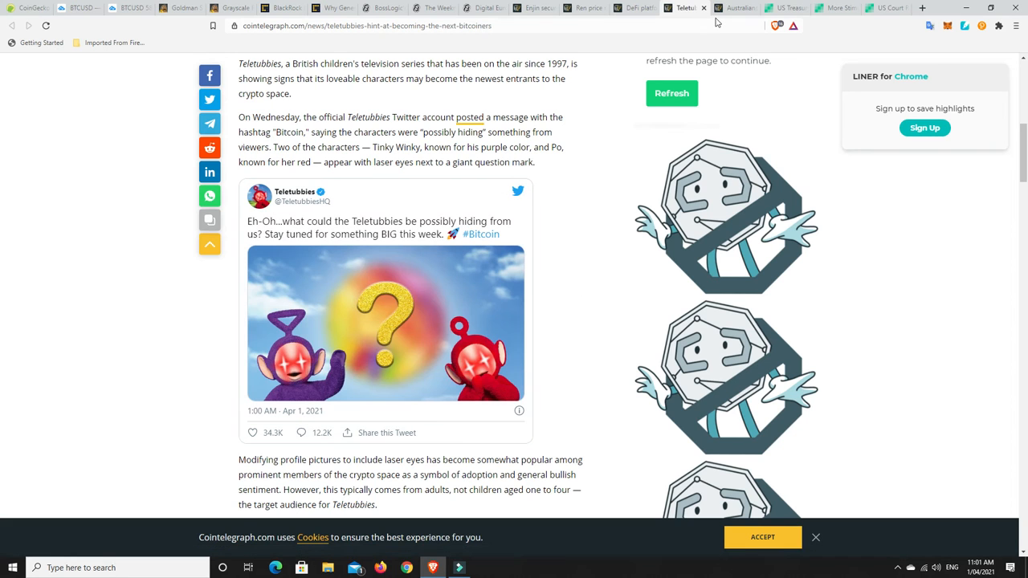
pyautogui.moveTo(737, 8)
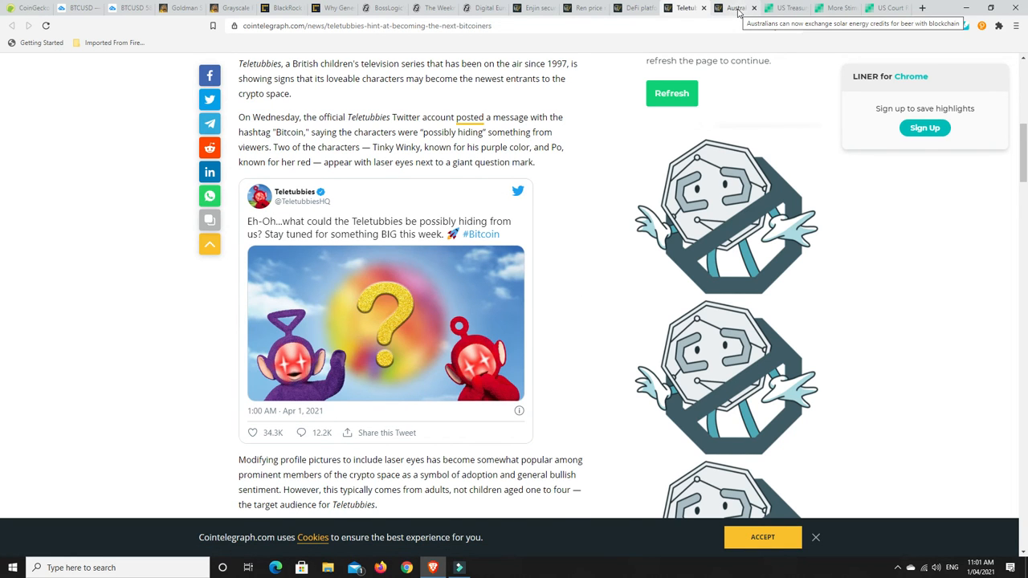
# Switch to the Australians solar-credits-for-beer article and scroll slightly to its highlighted lead
pyautogui.click(735, 8)
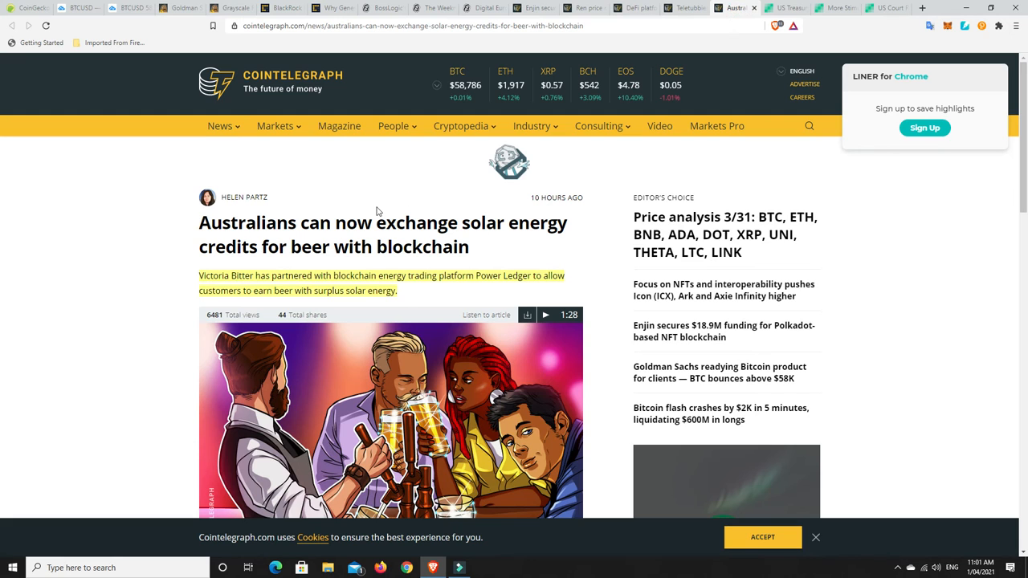
pyautogui.moveTo(523, 242)
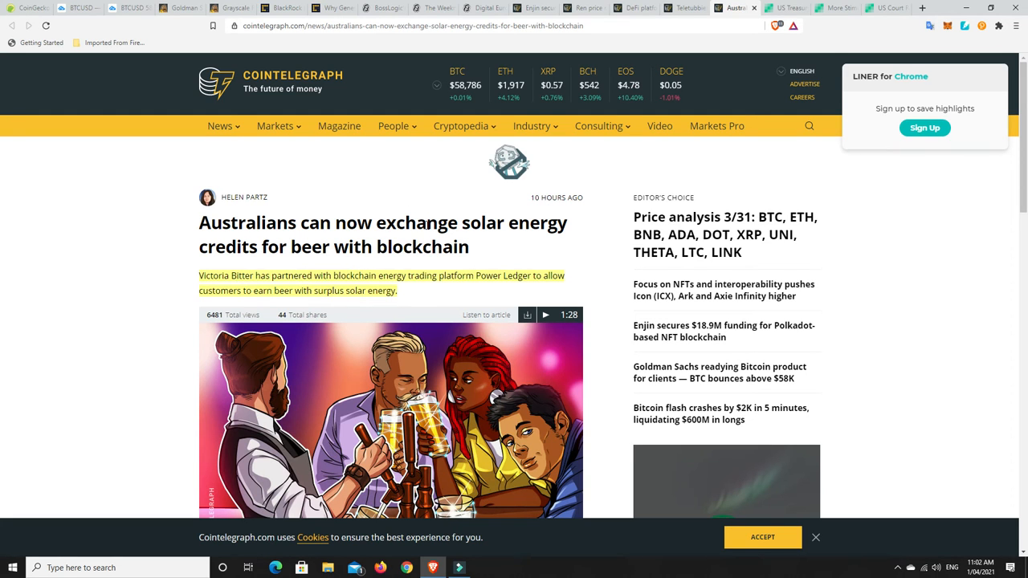
pyautogui.scroll(-3)
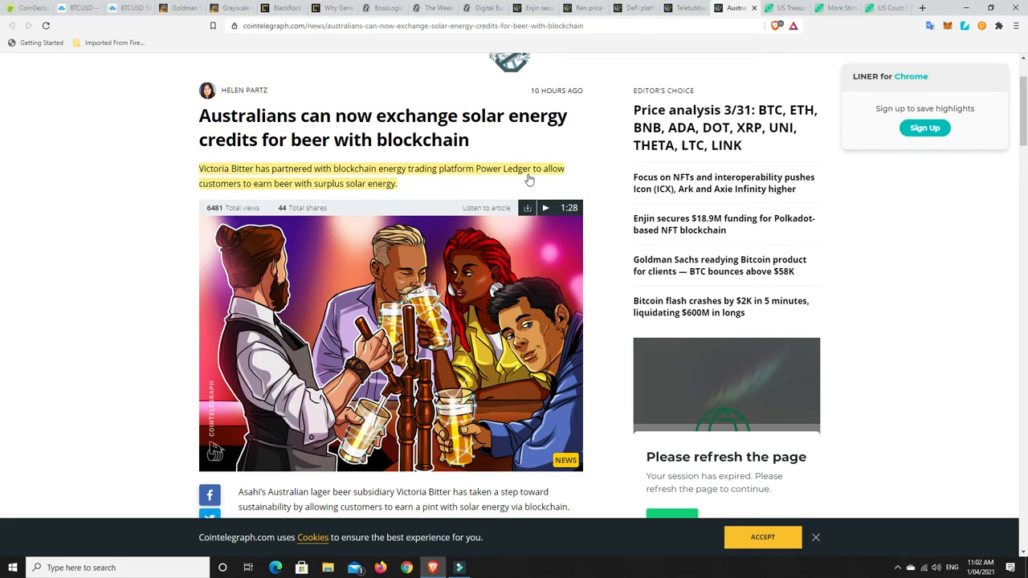
pyautogui.moveTo(325, 190)
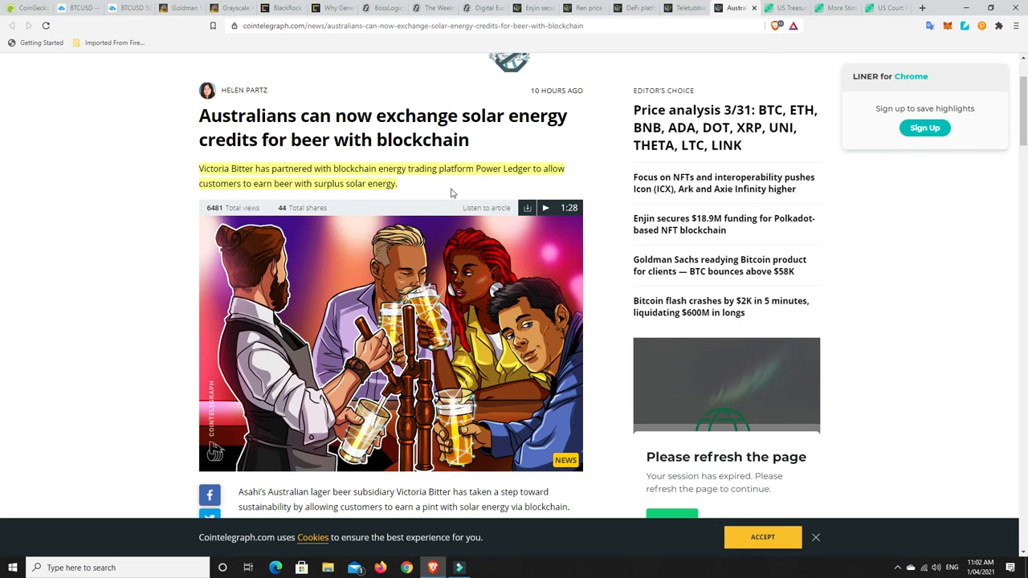
pyautogui.moveTo(425, 300)
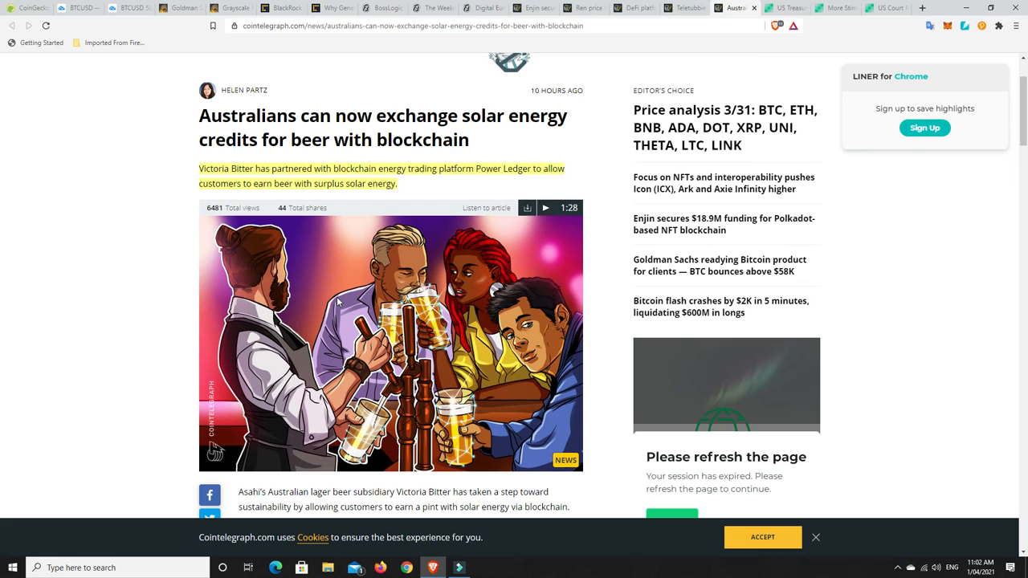
pyautogui.moveTo(473, 199)
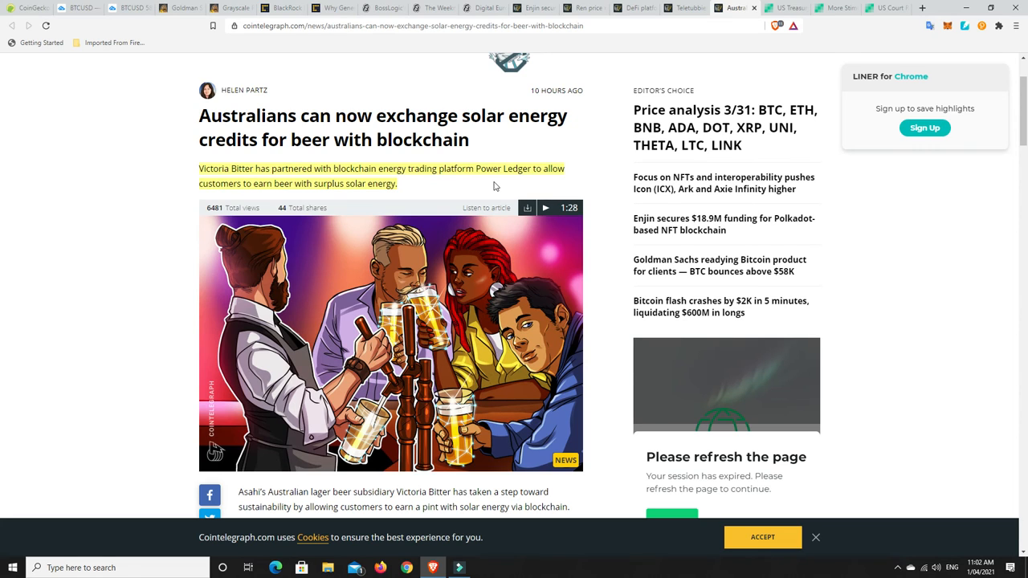
pyautogui.moveTo(427, 190)
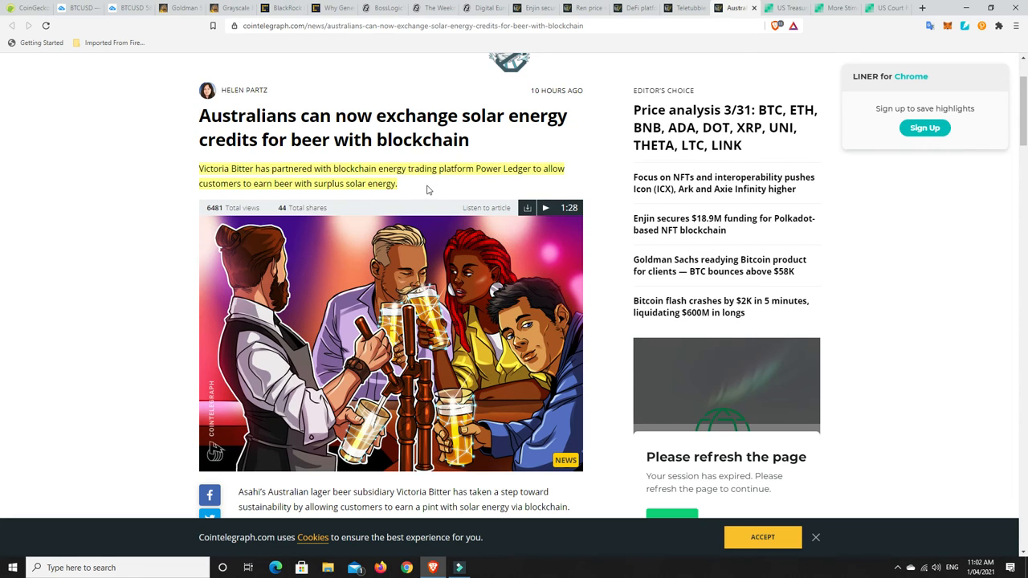
pyautogui.moveTo(616, 118)
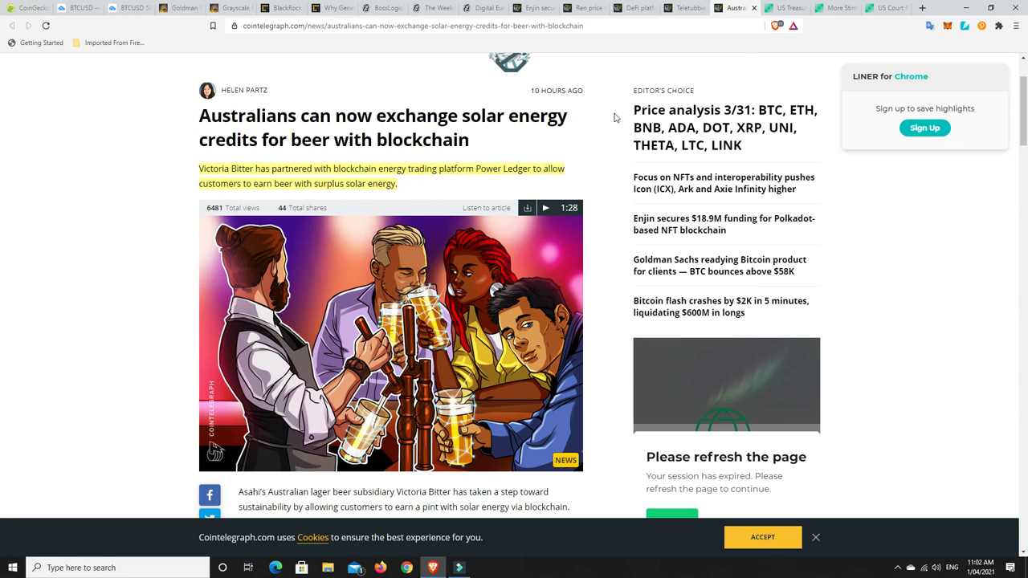
# Switch to the US Treasury wallet rule article, read the NCLA quote, then return to the headline
pyautogui.click(786, 7)
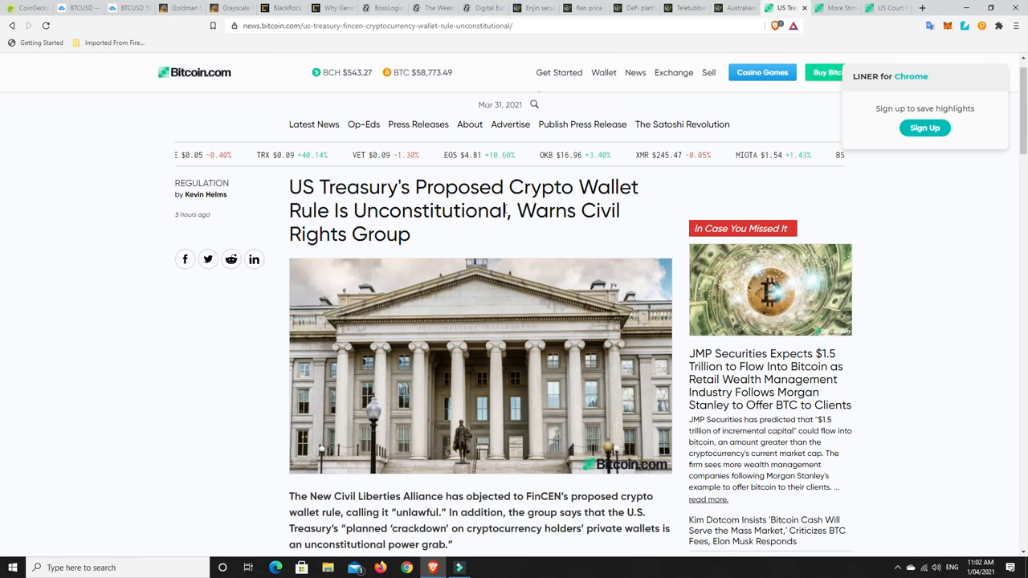
pyautogui.moveTo(434, 220)
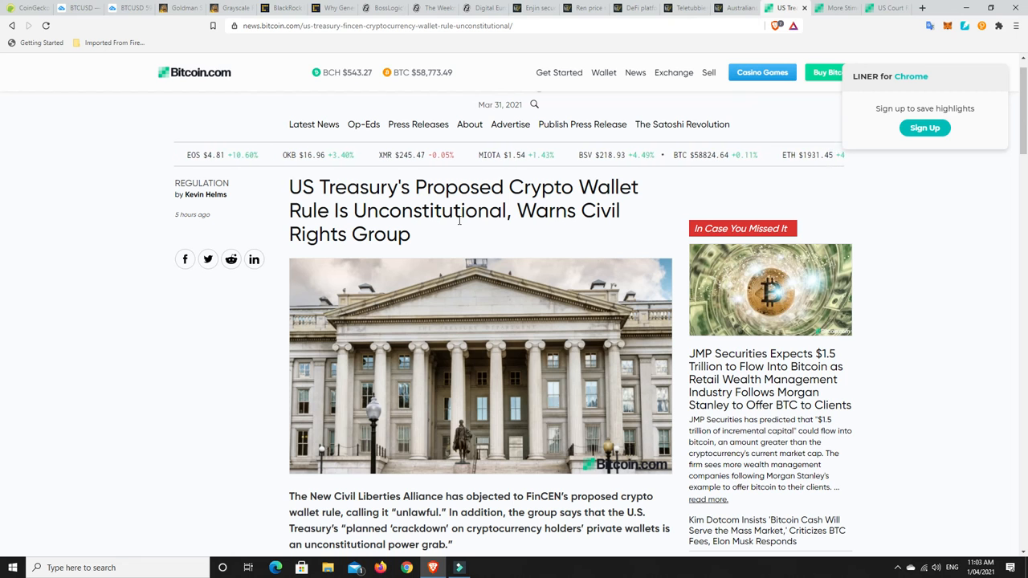
pyautogui.scroll(-3)
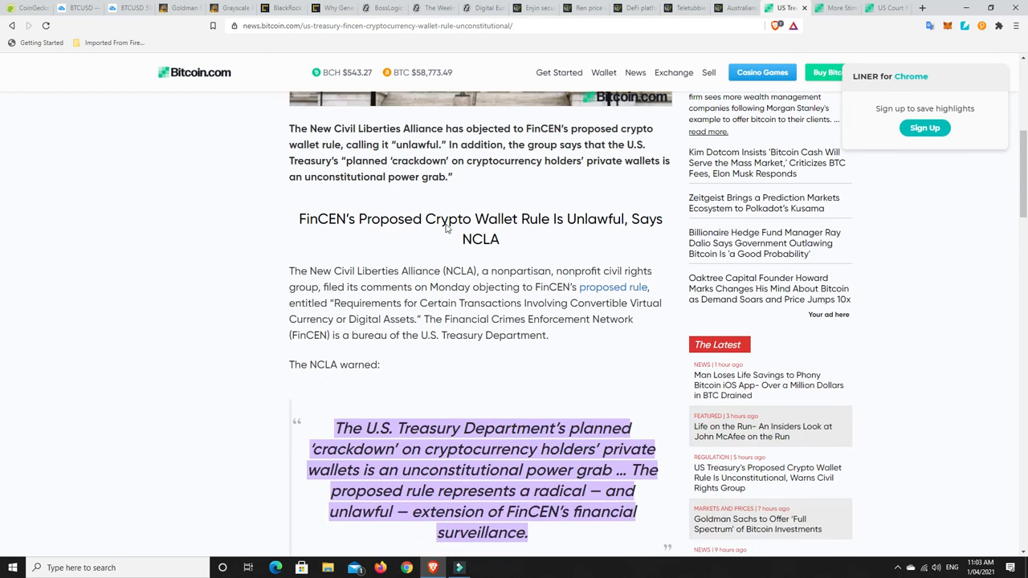
pyautogui.scroll(-3)
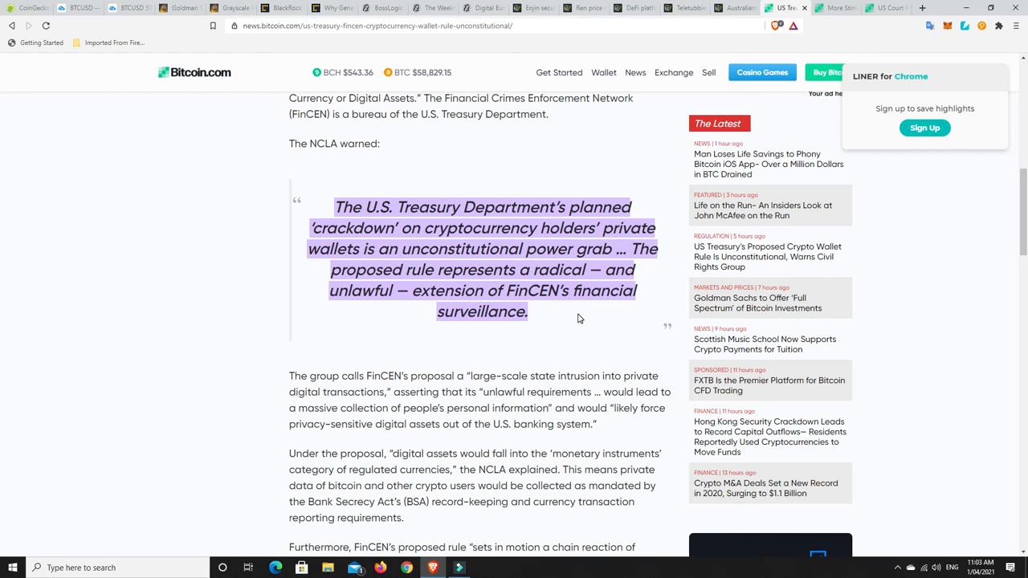
pyautogui.moveTo(550, 325)
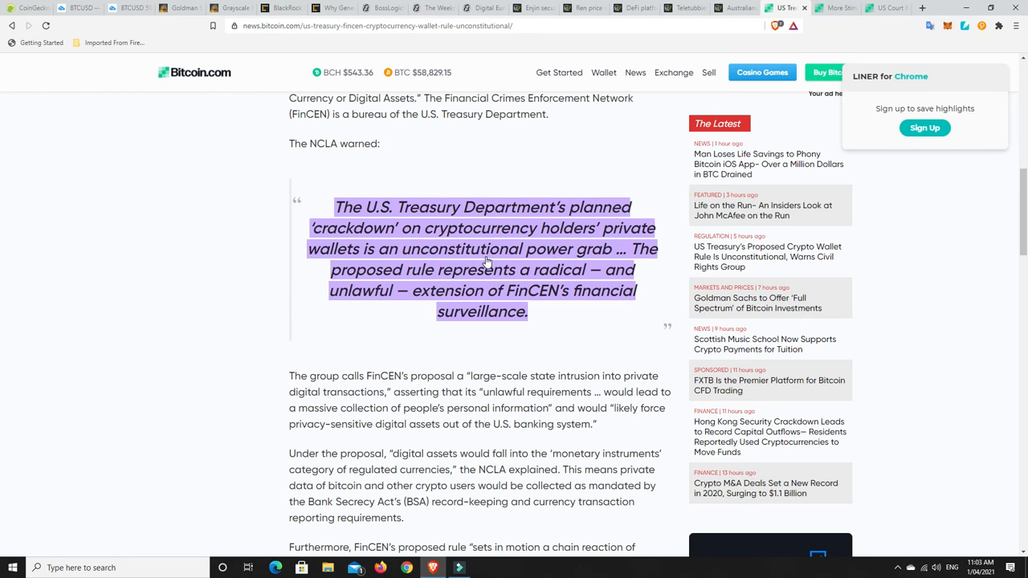
pyautogui.scroll(3)
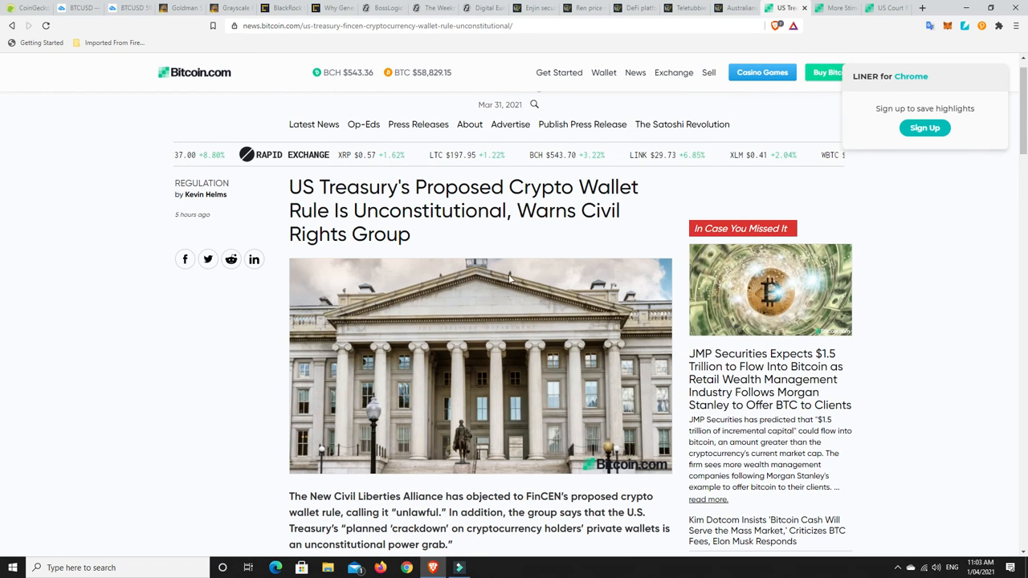
pyautogui.moveTo(506, 304)
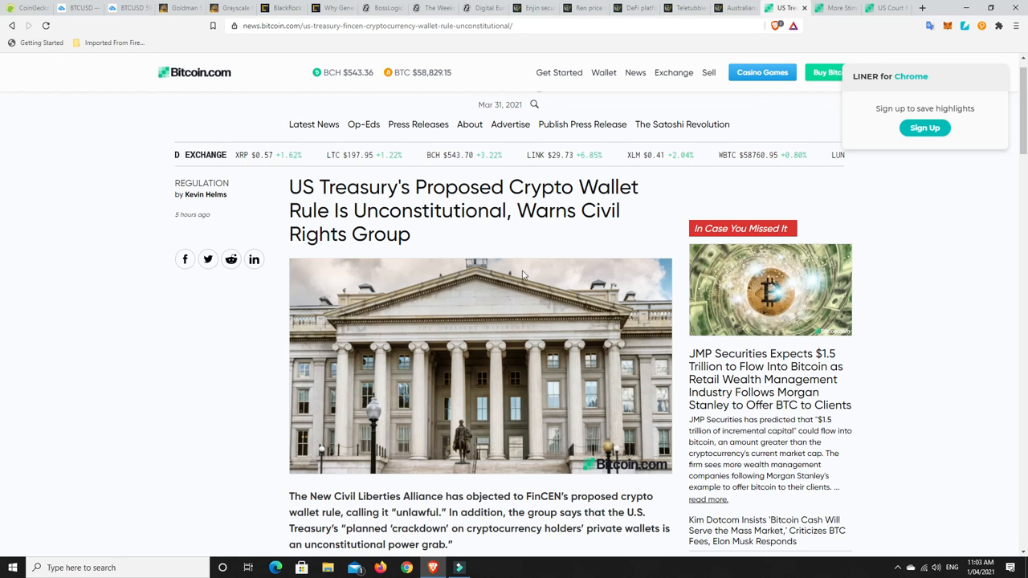
pyautogui.click(833, 8)
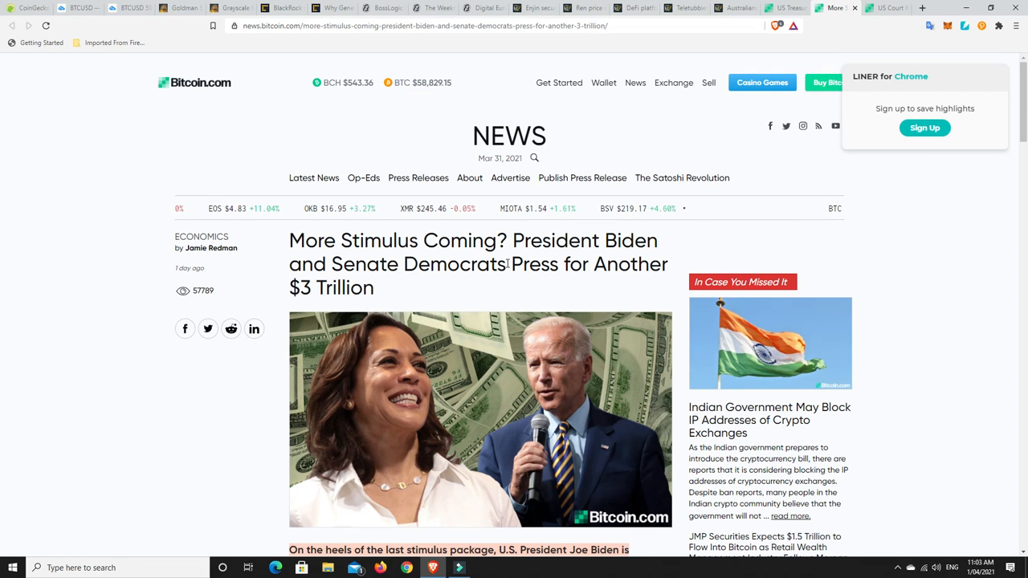
pyautogui.scroll(-3)
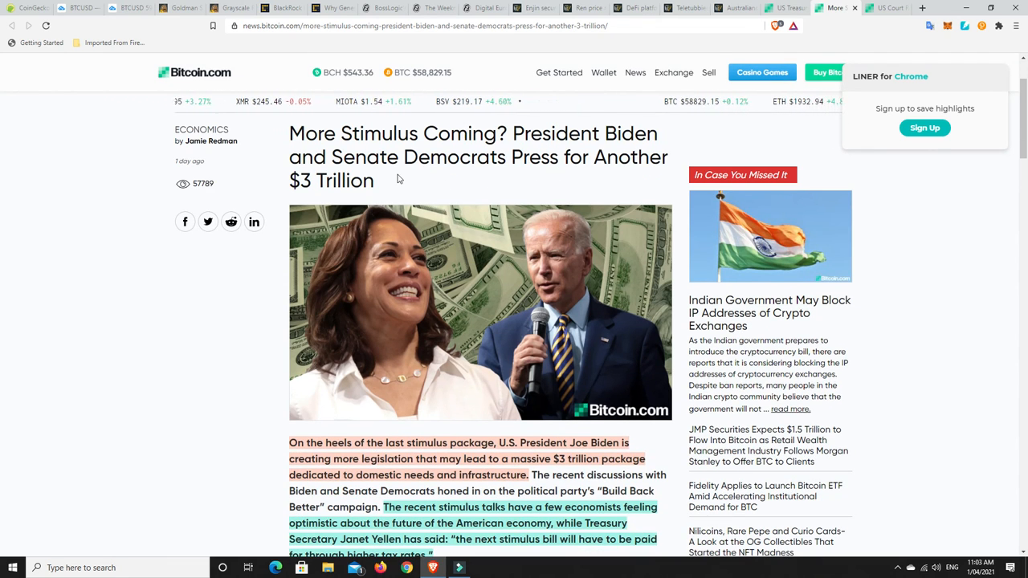
pyautogui.scroll(-3)
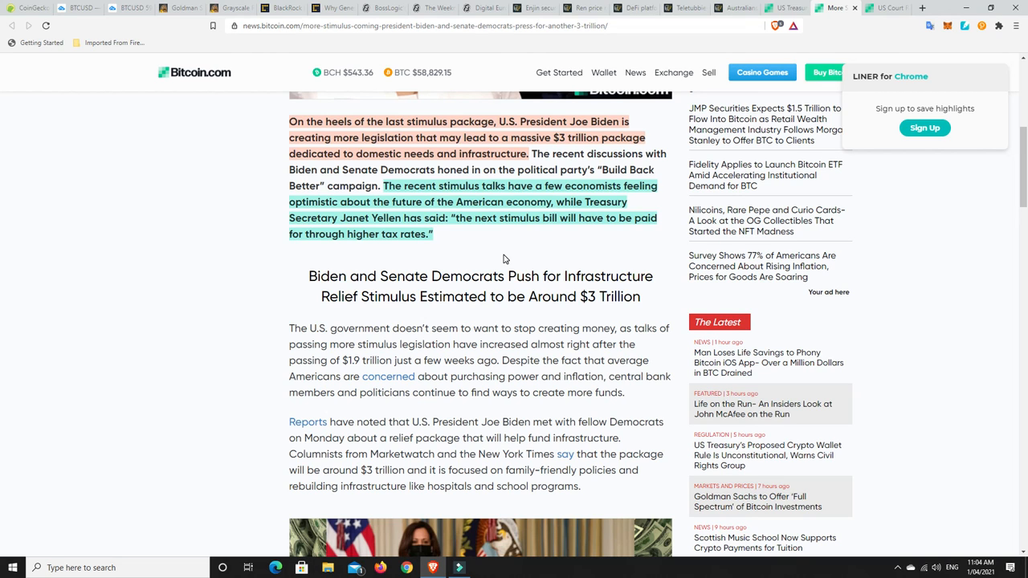
pyautogui.moveTo(511, 255)
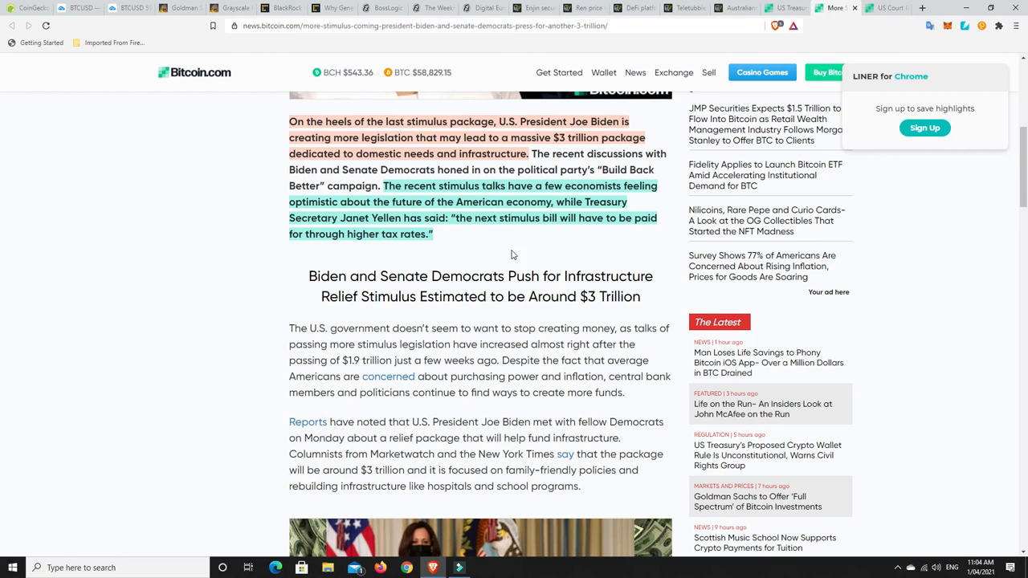
pyautogui.scroll(-3)
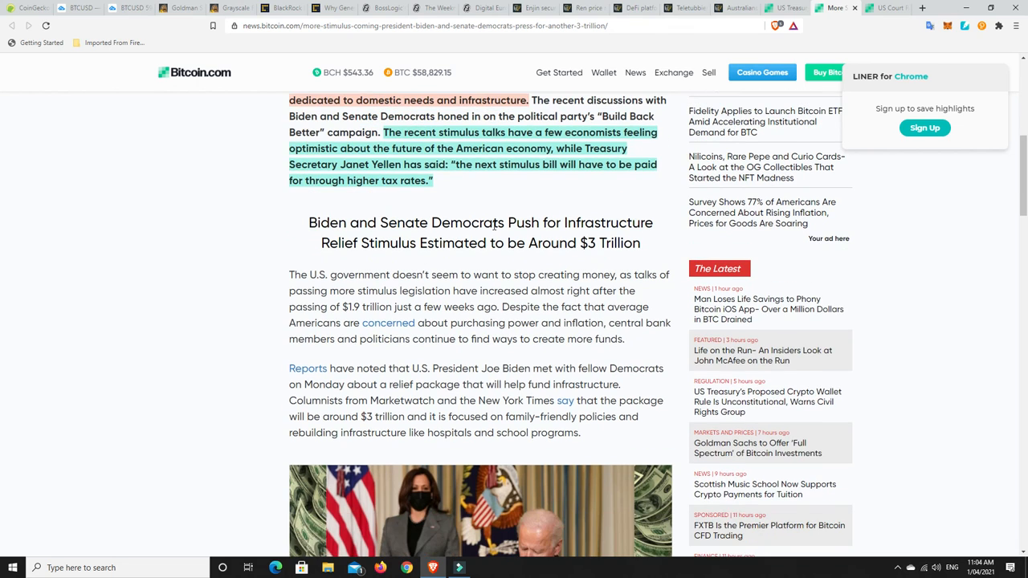
pyautogui.moveTo(514, 195)
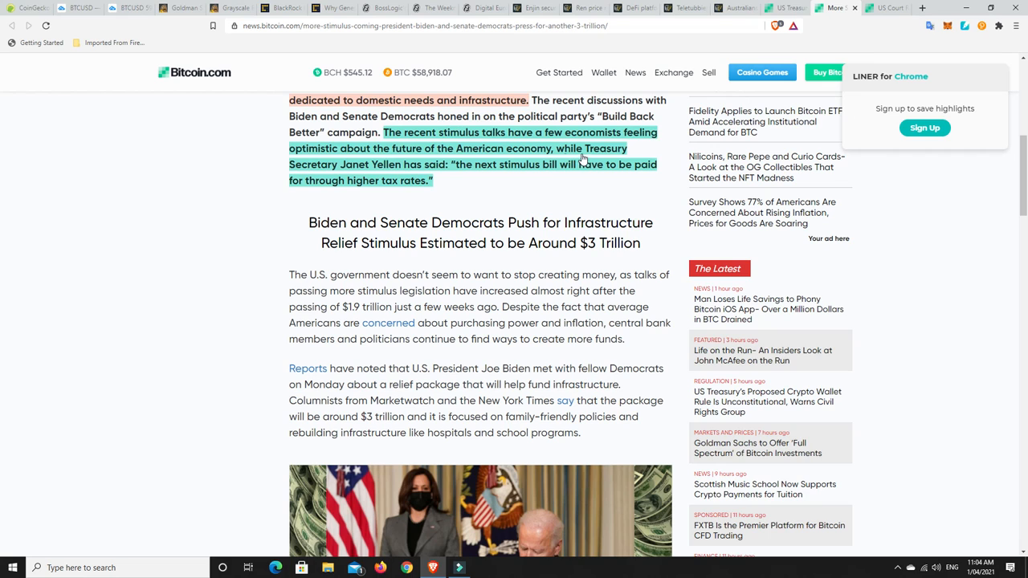
pyautogui.moveTo(476, 173)
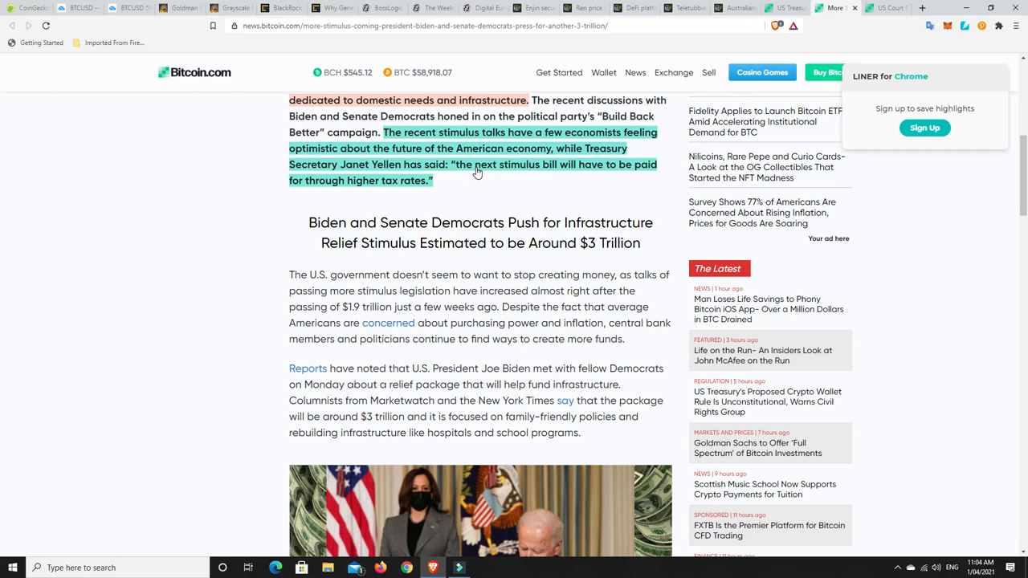
pyautogui.moveTo(589, 170)
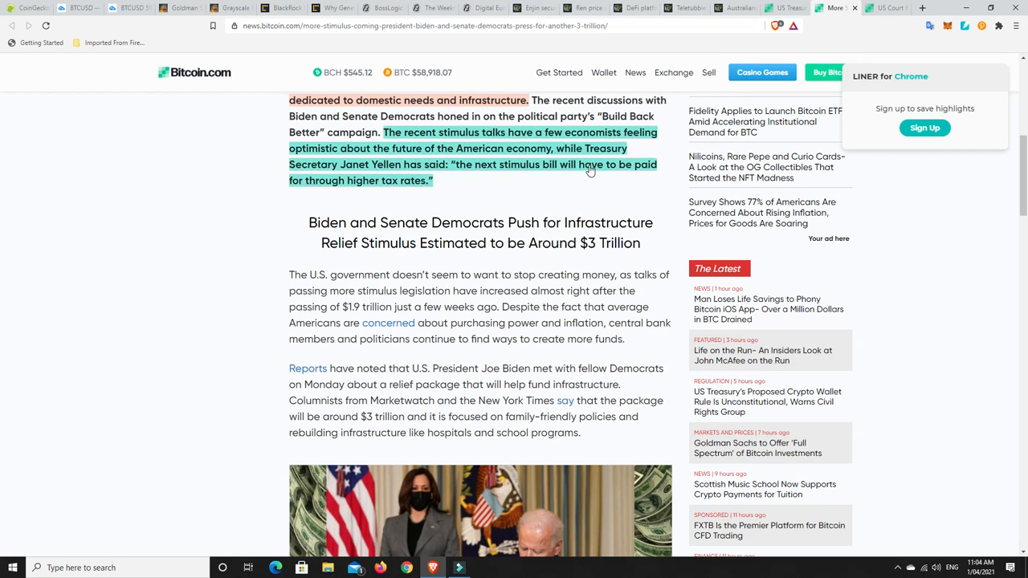
pyautogui.moveTo(406, 181)
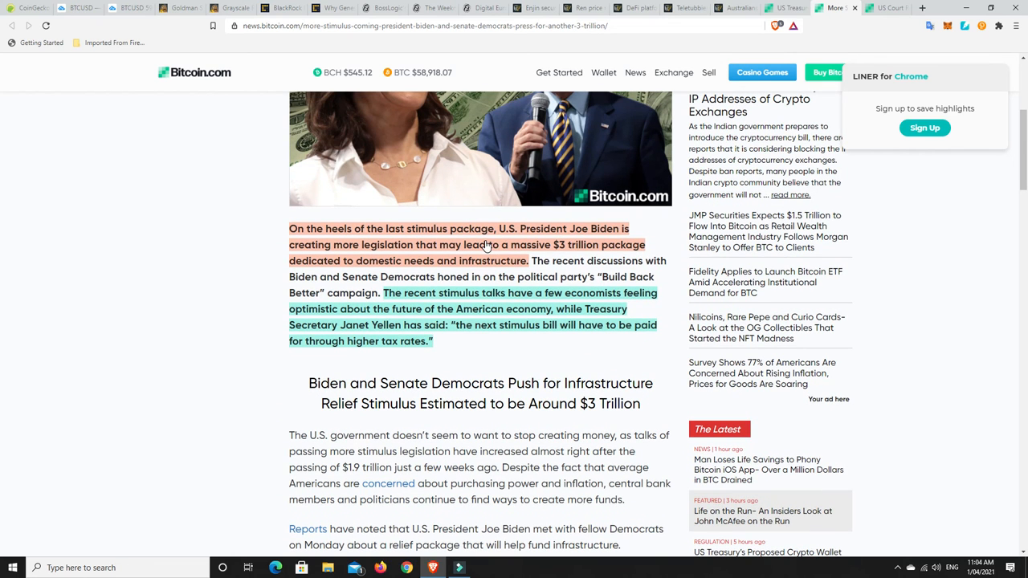
pyautogui.scroll(3)
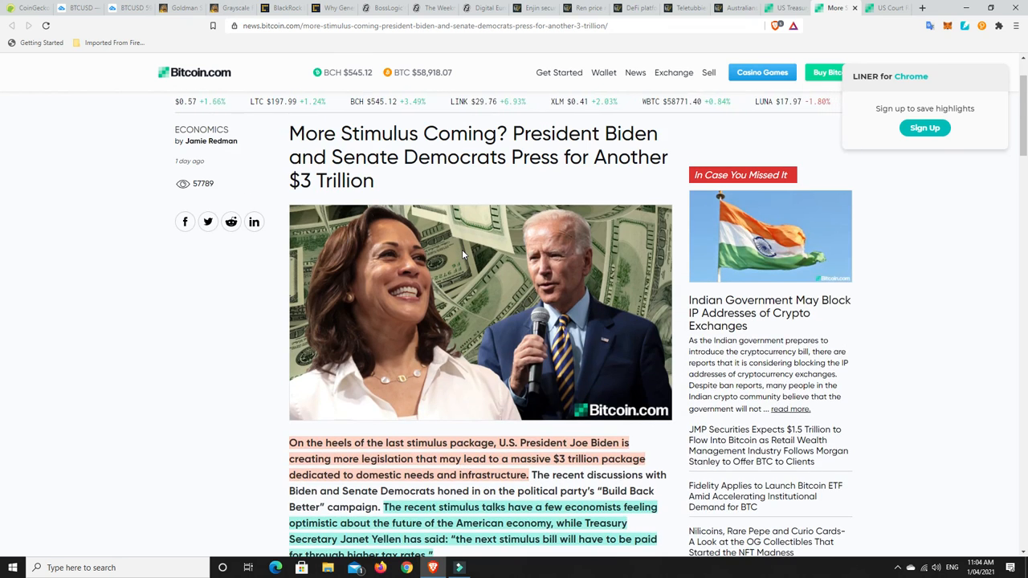
pyautogui.scroll(-3)
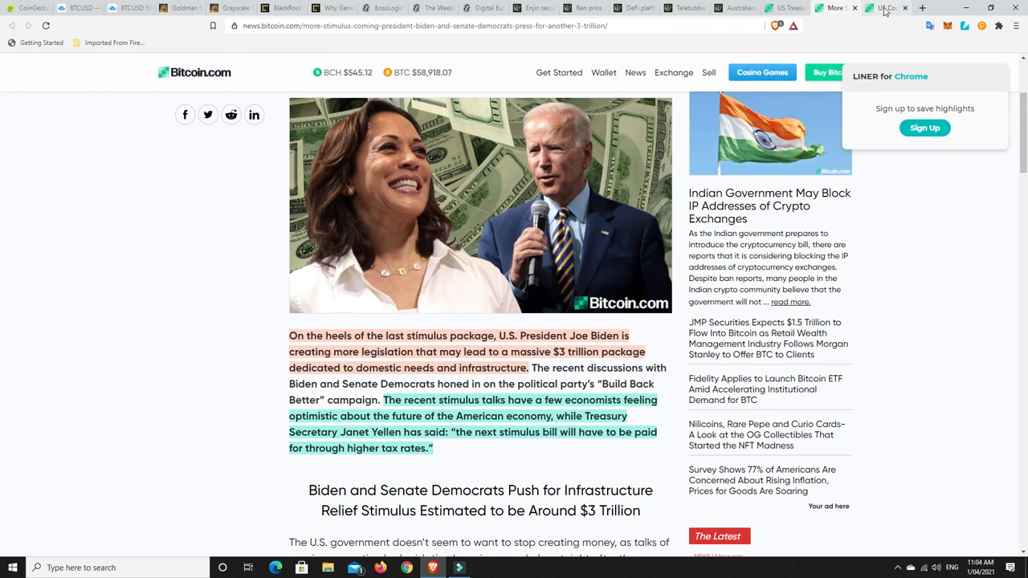
# Switch to the court-rejects-SEC XRP article, read the highlighted paragraph, then return to the headline
pyautogui.click(883, 8)
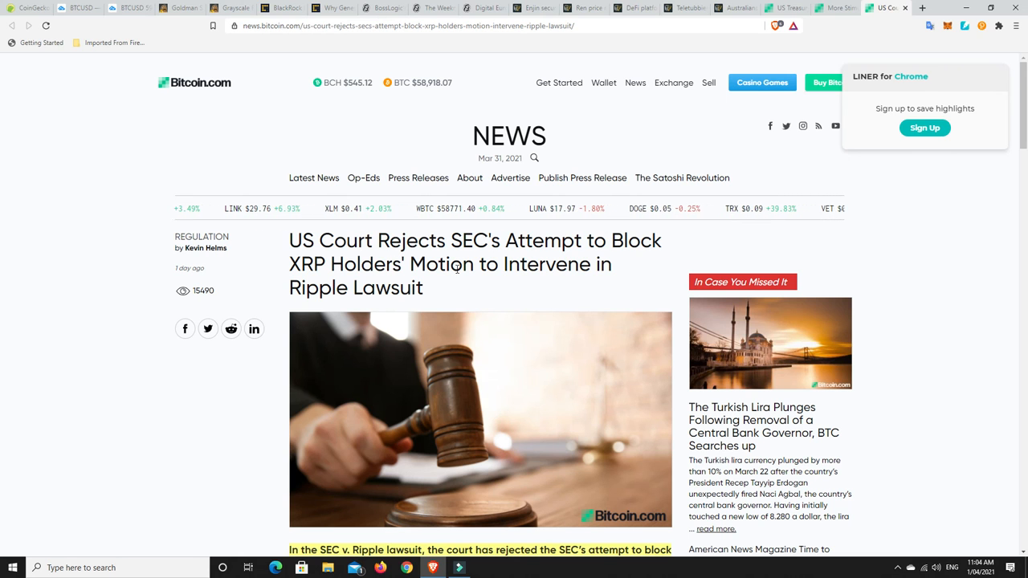
pyautogui.scroll(-3)
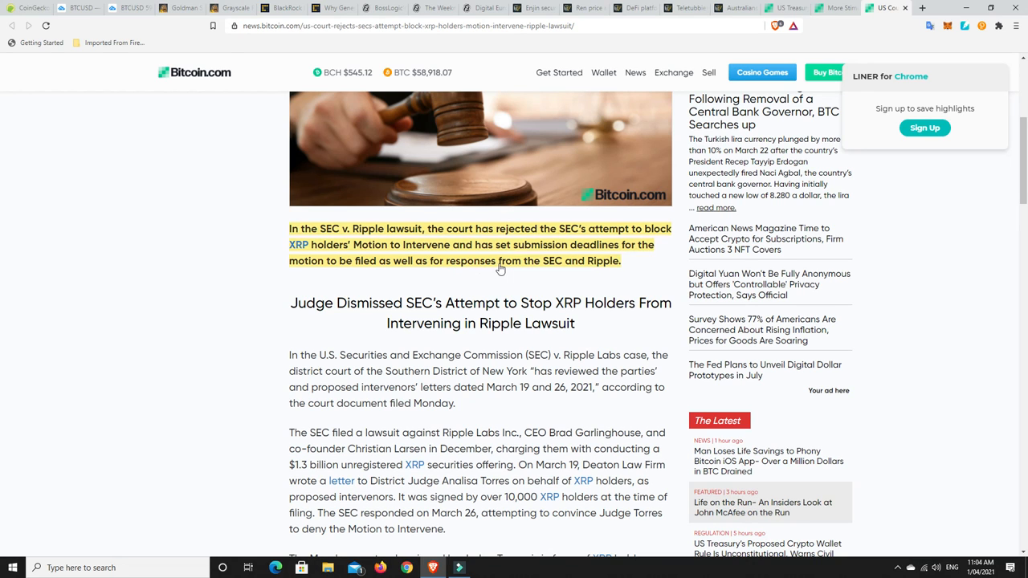
pyautogui.moveTo(604, 238)
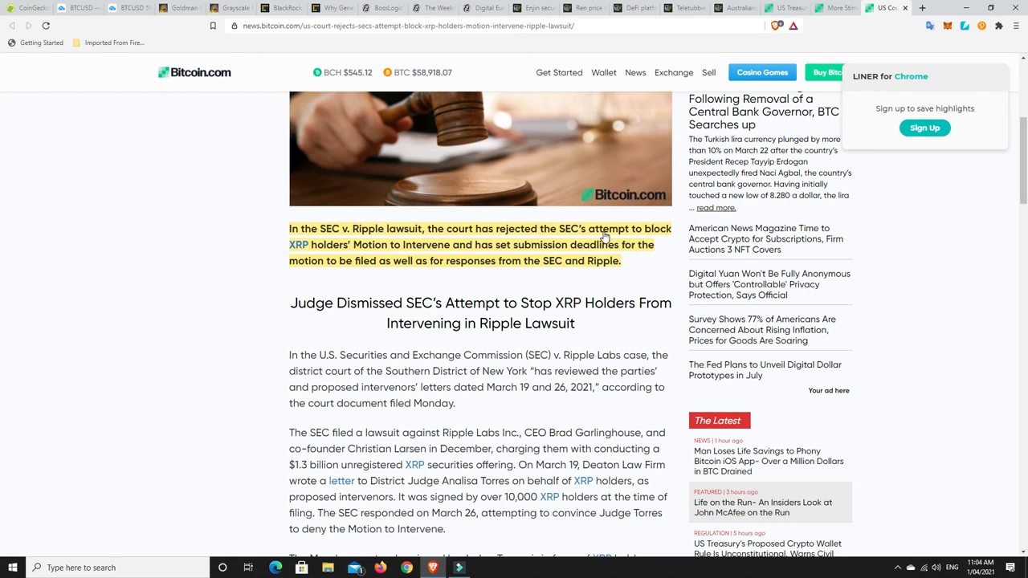
pyautogui.moveTo(384, 256)
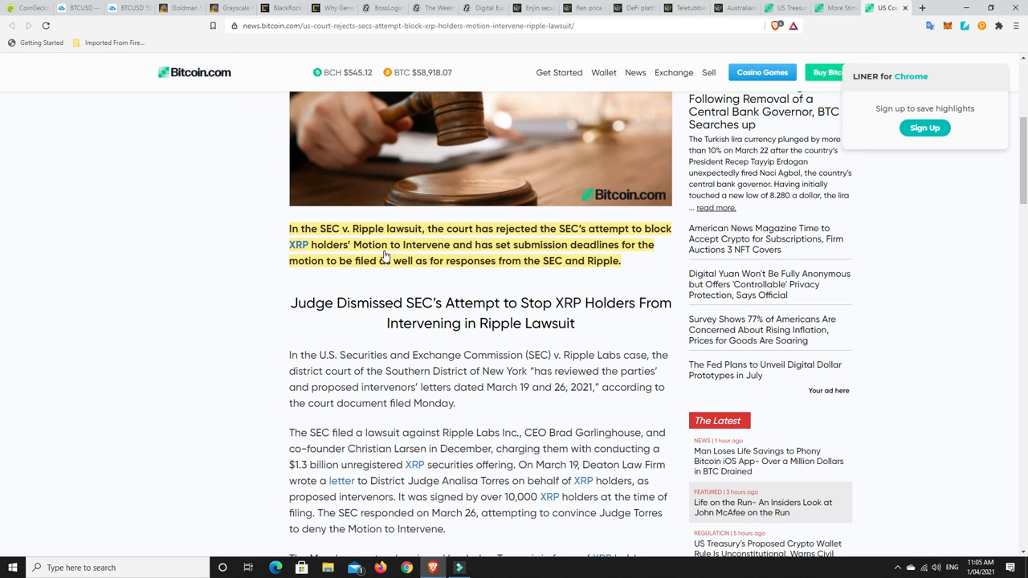
pyautogui.moveTo(456, 252)
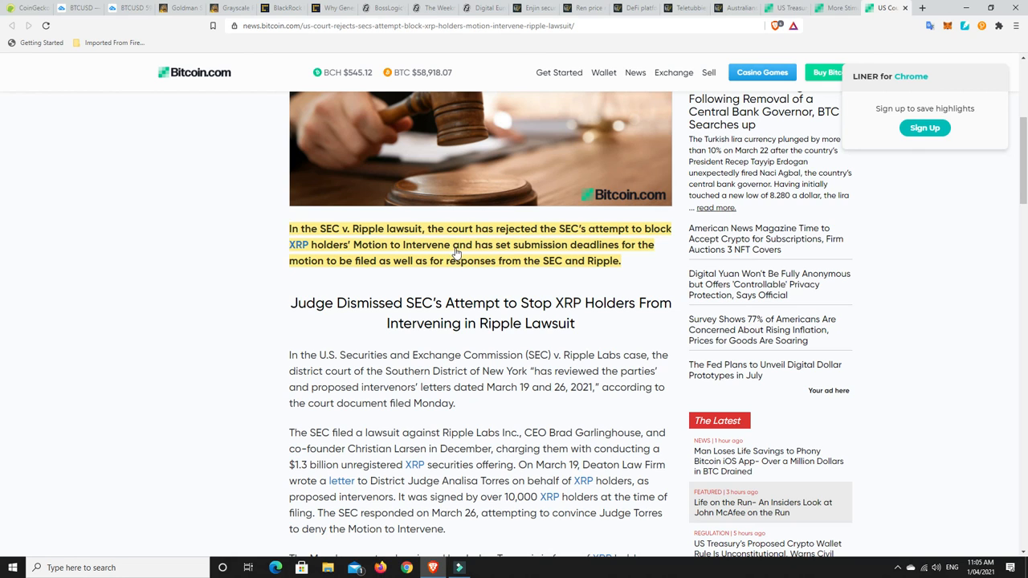
pyautogui.moveTo(400, 259)
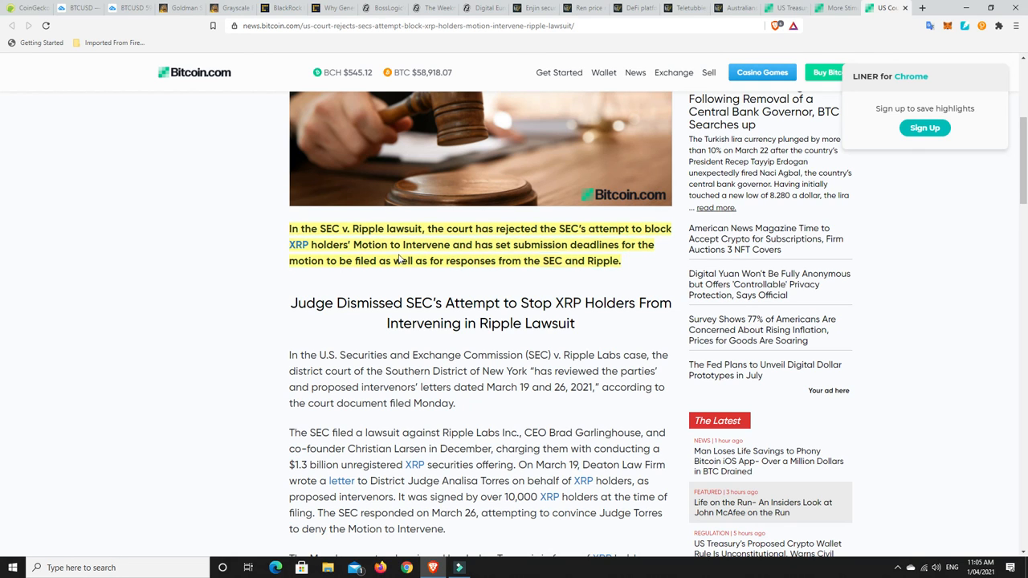
pyautogui.moveTo(508, 270)
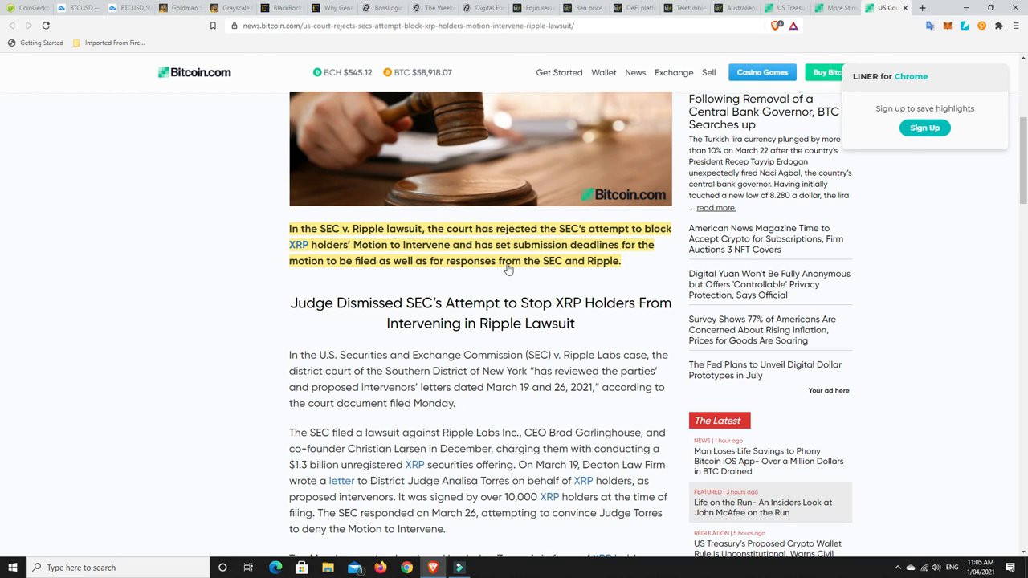
pyautogui.moveTo(562, 284)
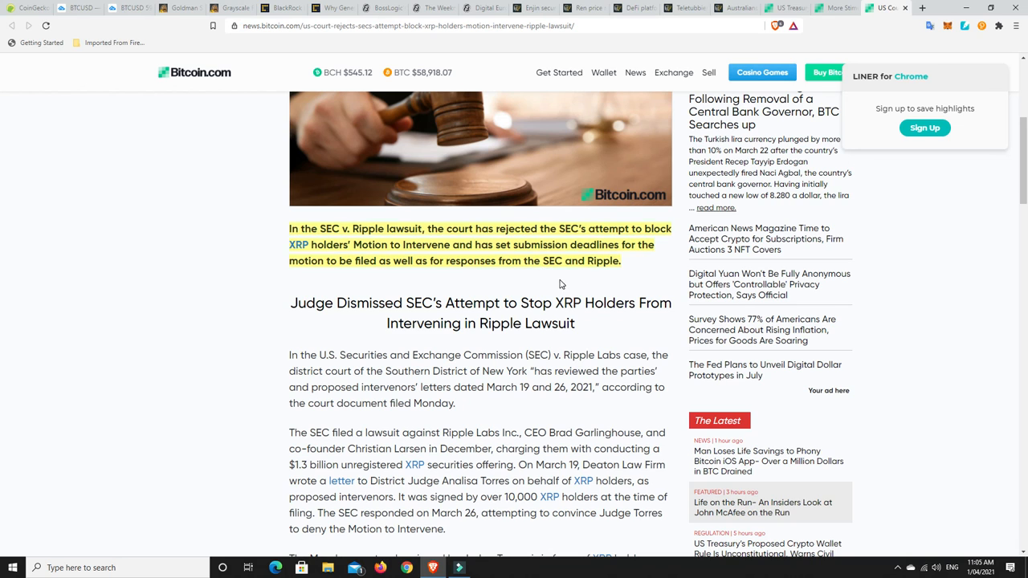
pyautogui.scroll(3)
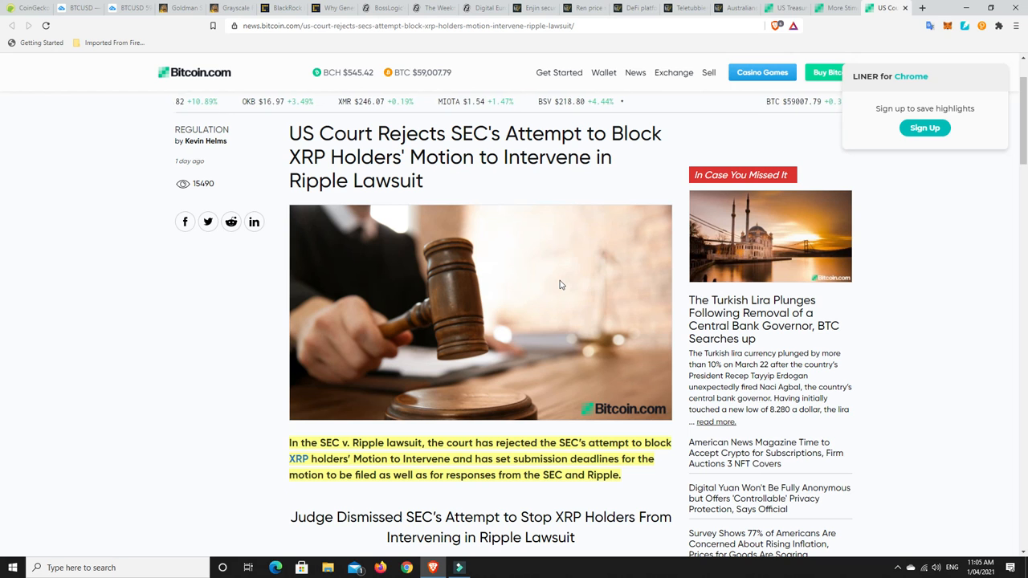
pyautogui.moveTo(509, 327)
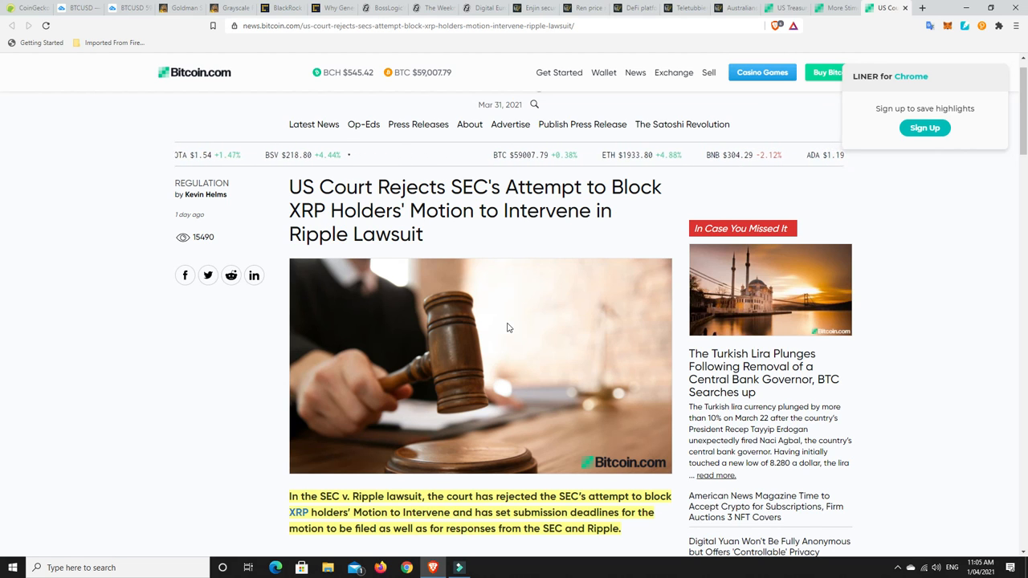
pyautogui.moveTo(454, 341)
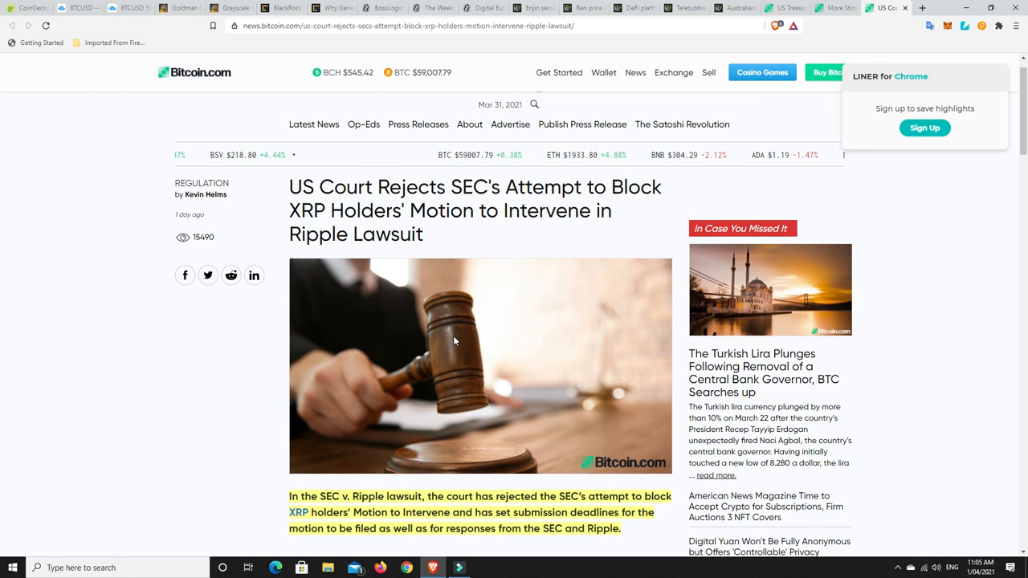
pyautogui.moveTo(470, 337)
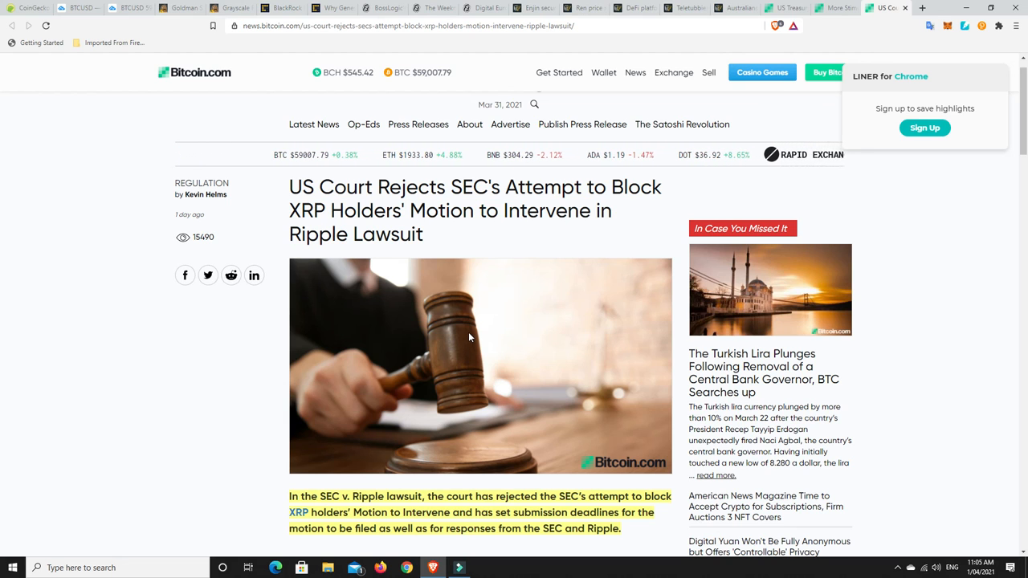
pyautogui.moveTo(539, 267)
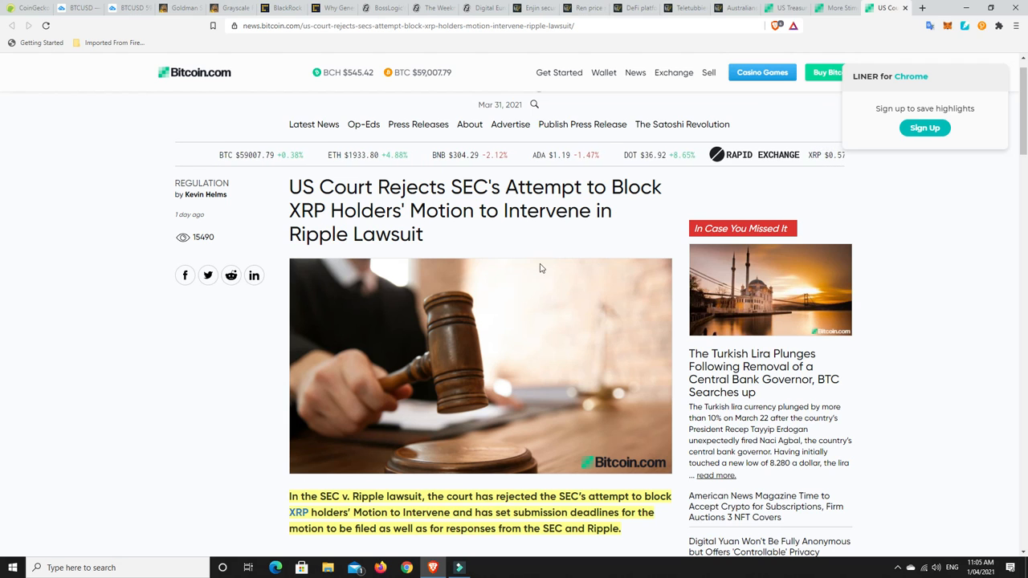